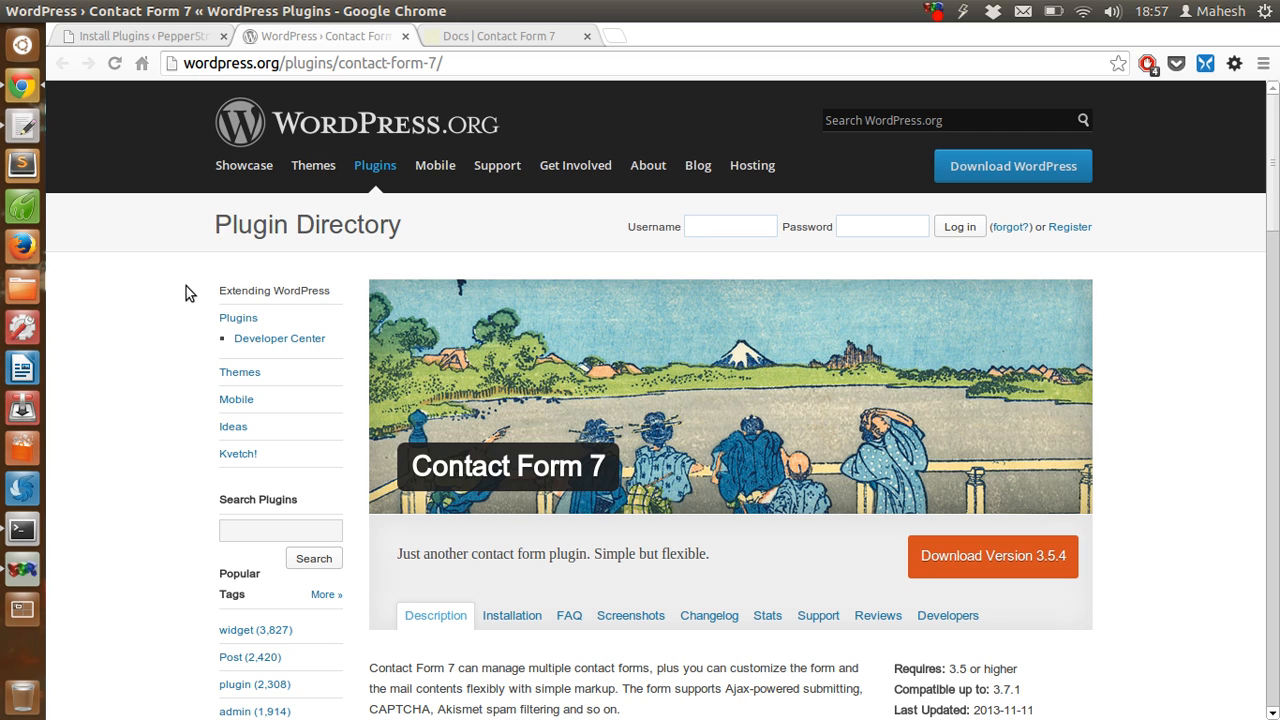
Search the plugin directory for 'contact form 7' from the Install Plugins tab.
scroll("down", 3)
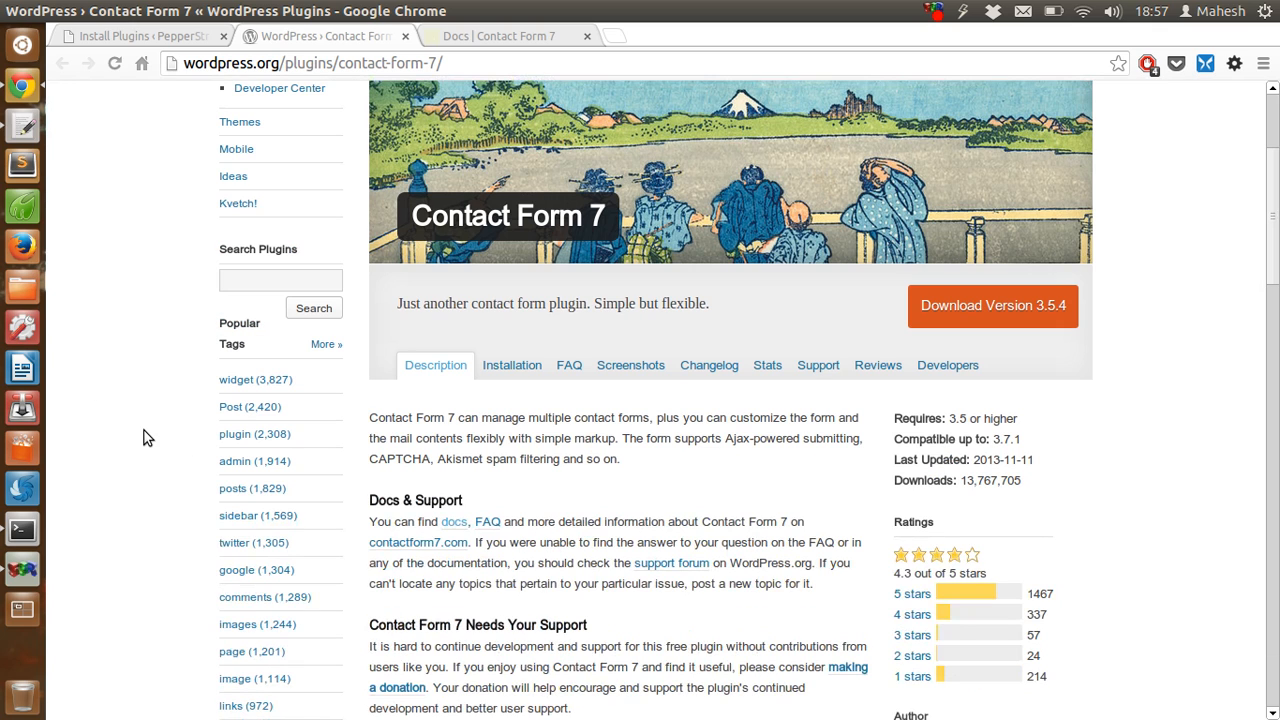
mouse_move(110, 304)
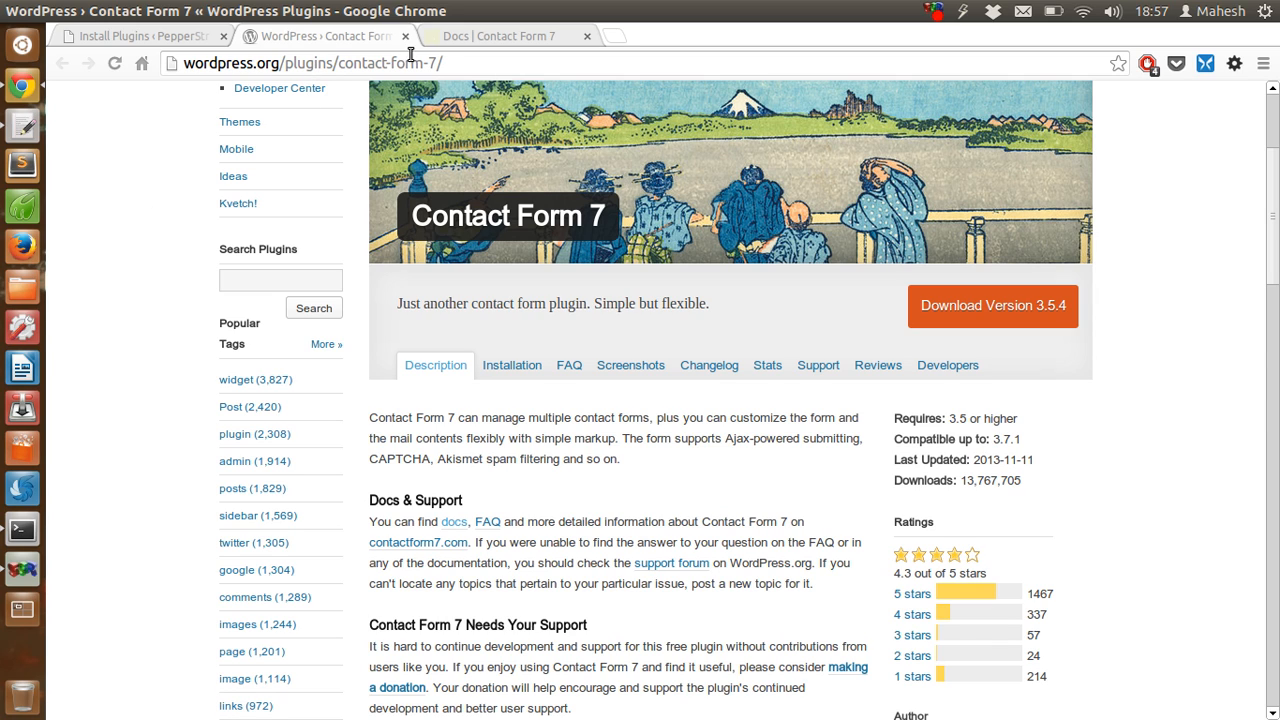
mouse_move(520, 70)
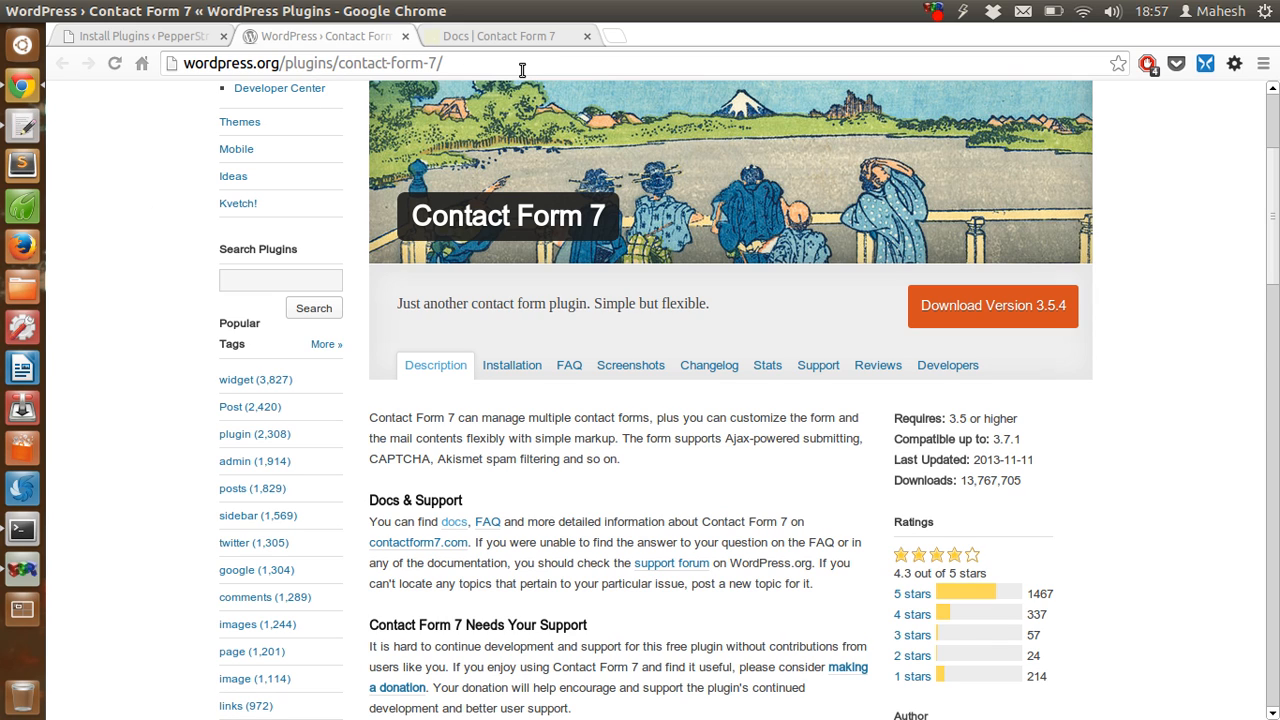
scroll("down", 3)
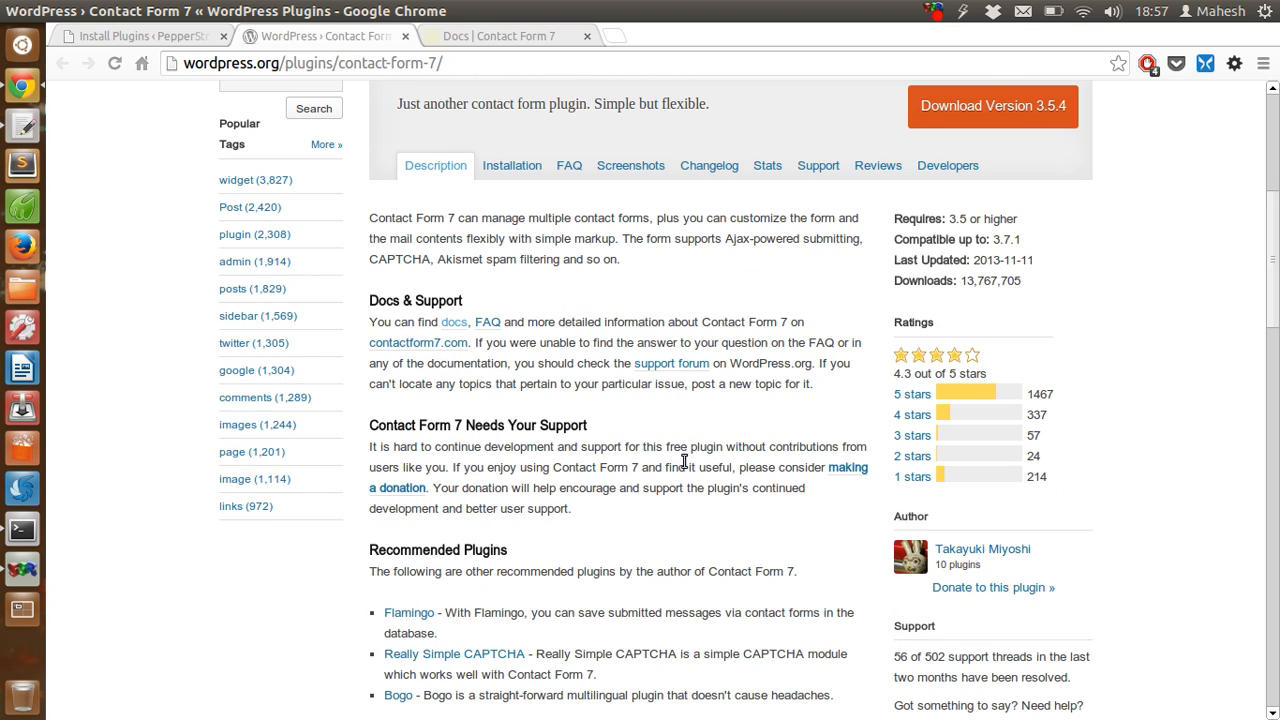
mouse_move(418, 344)
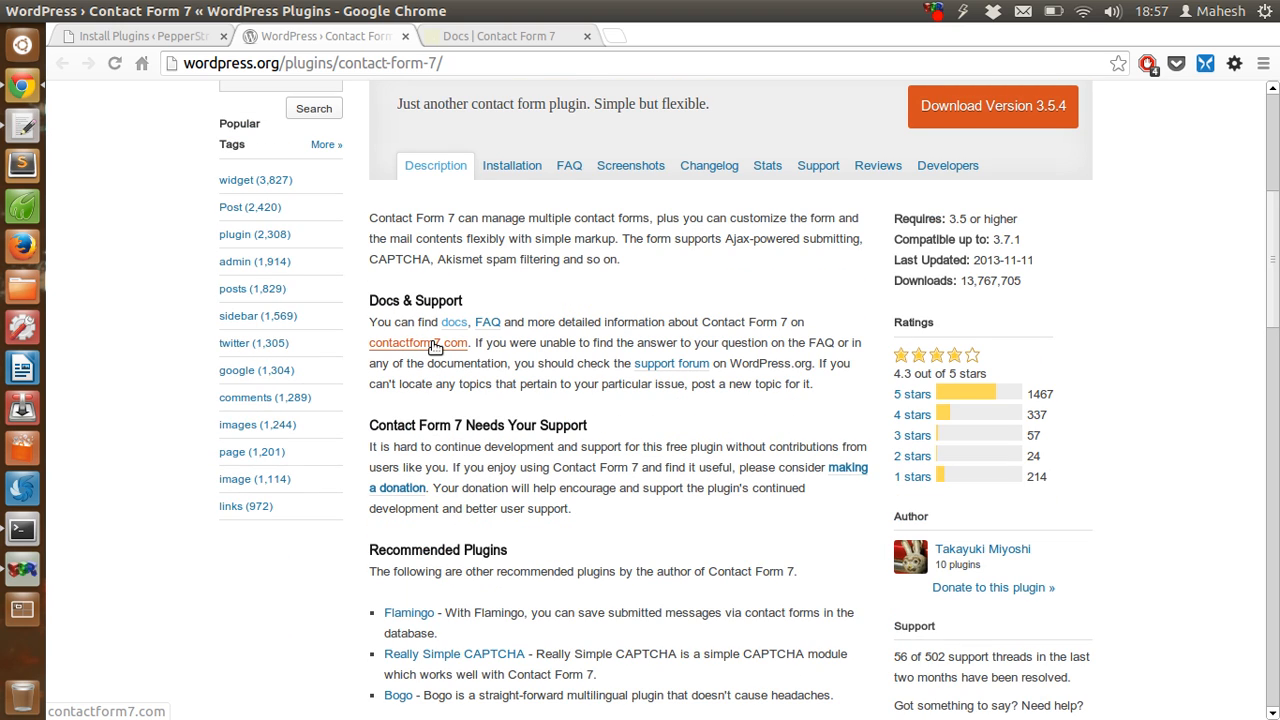
mouse_move(670, 364)
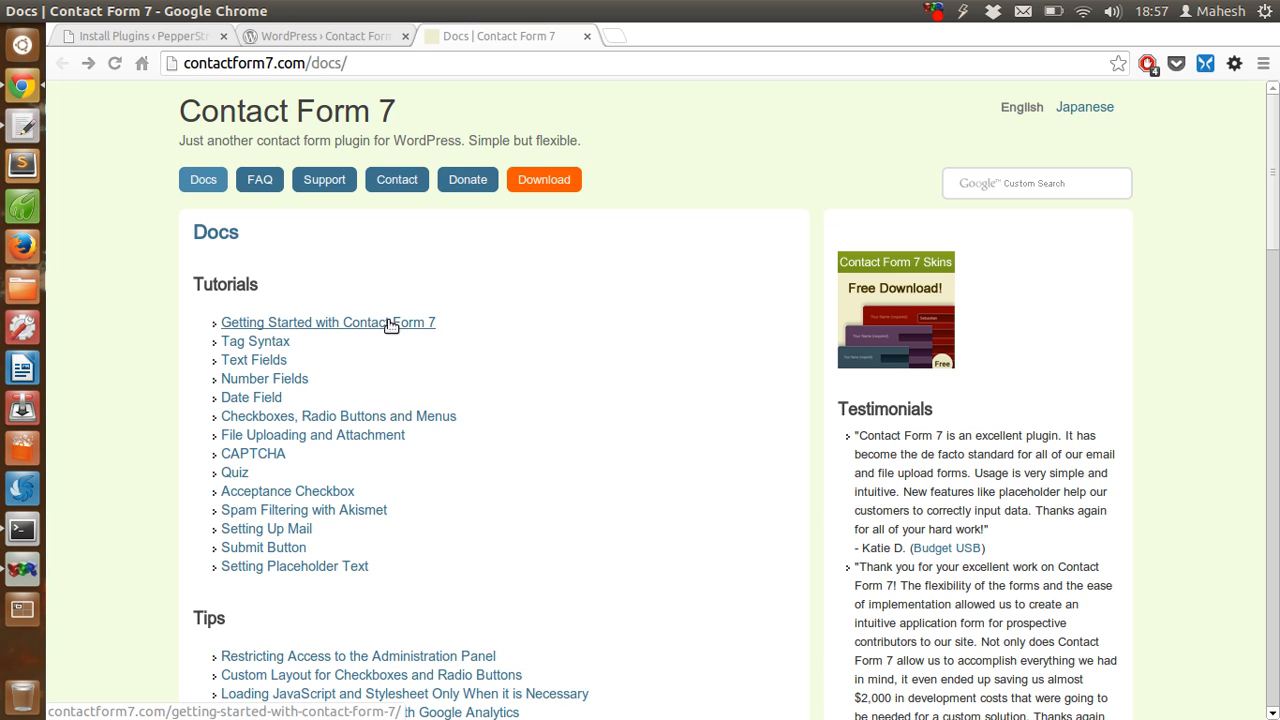
scroll("down", 3)
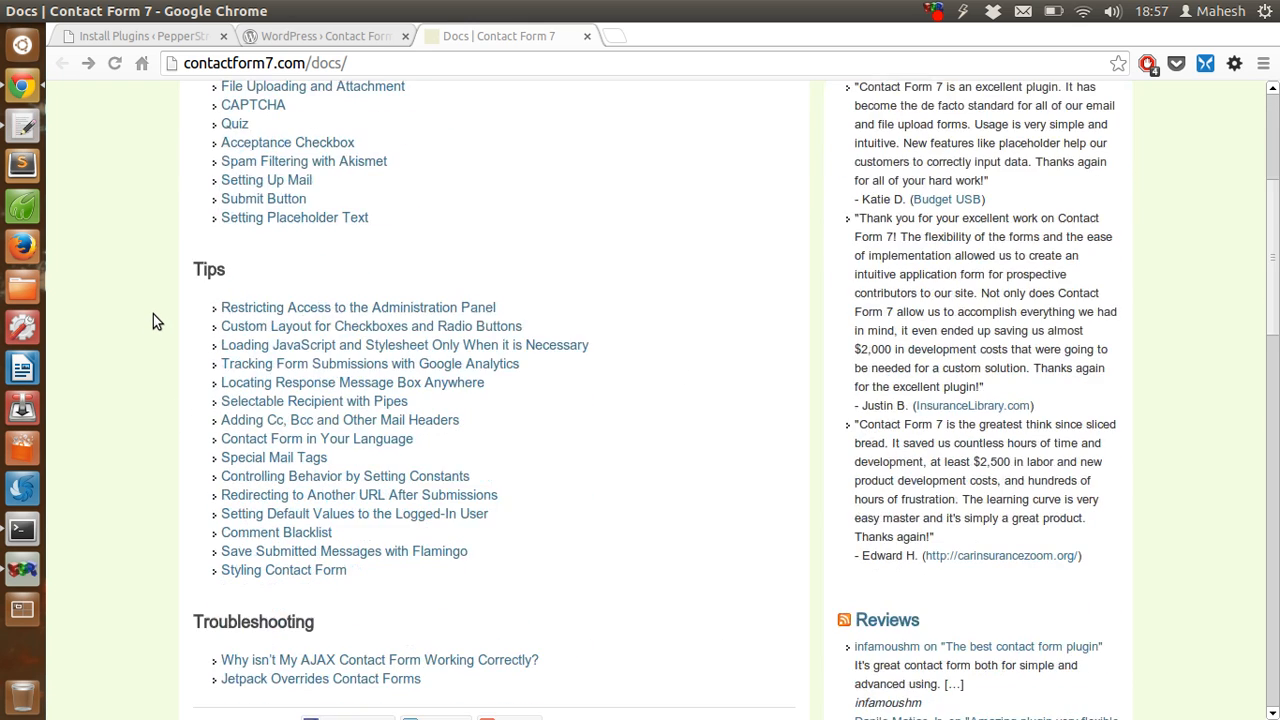
scroll("up", 3)
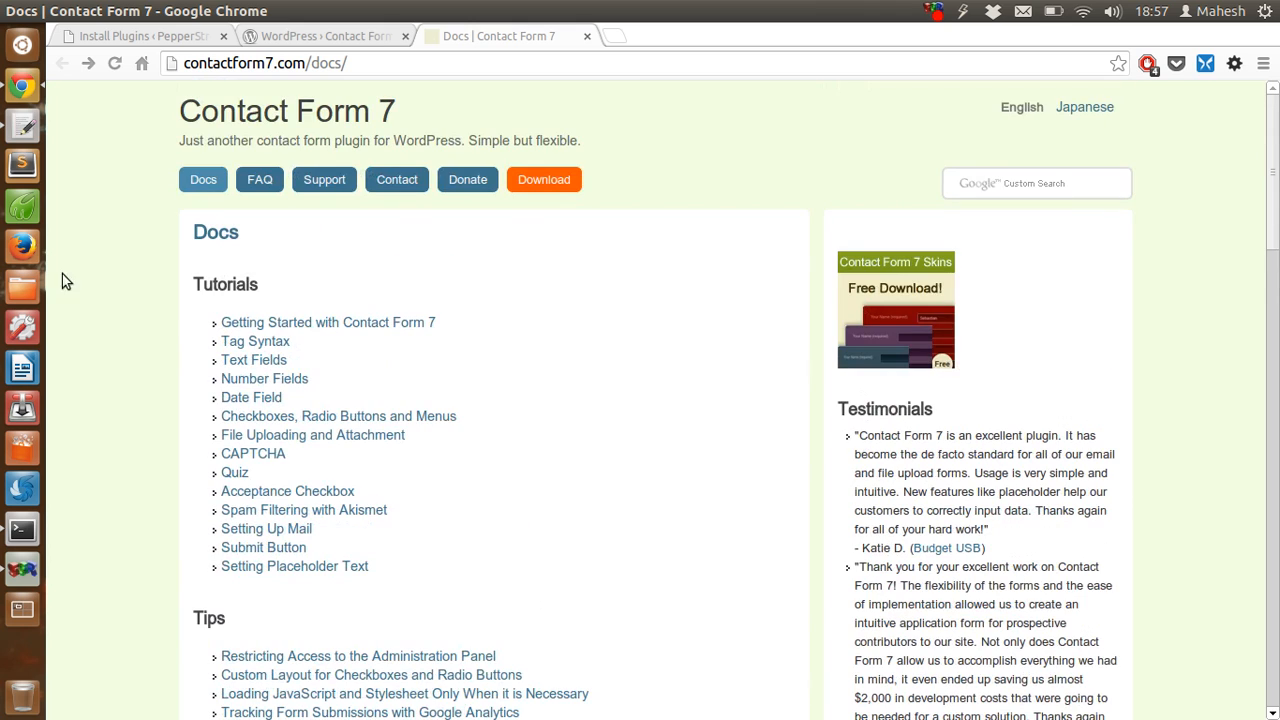
mouse_move(872, 272)
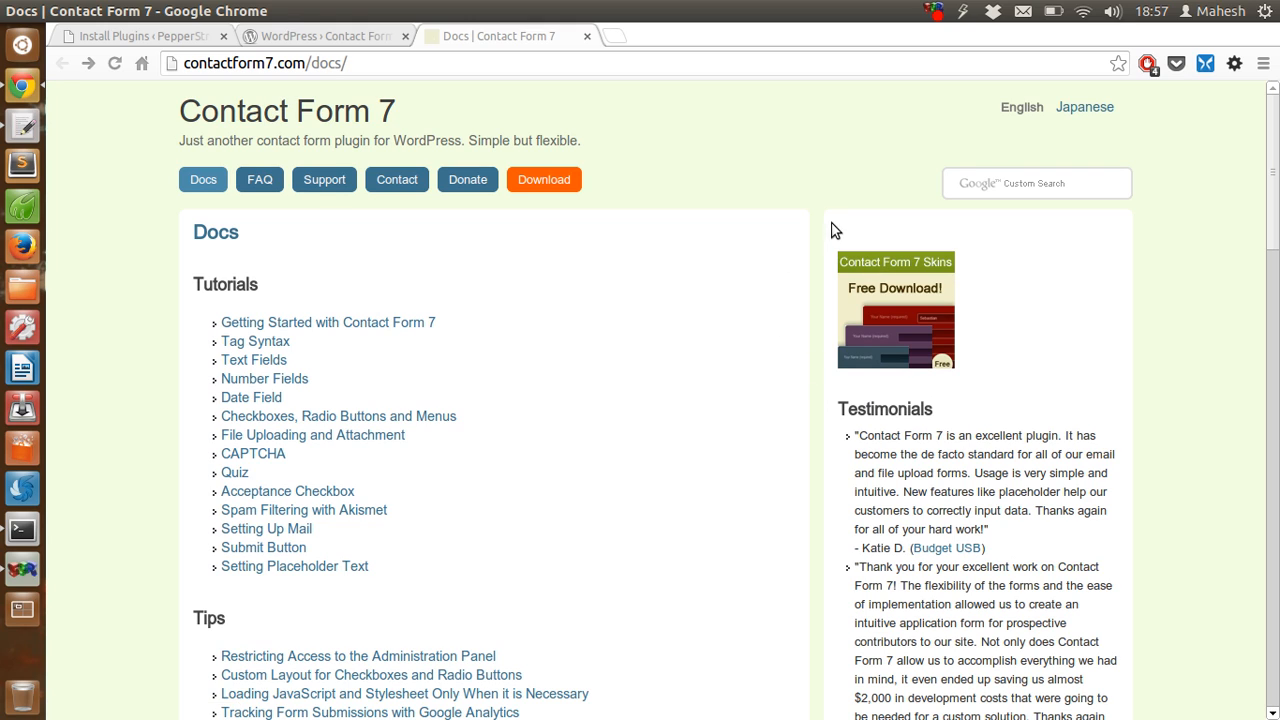
mouse_move(884, 278)
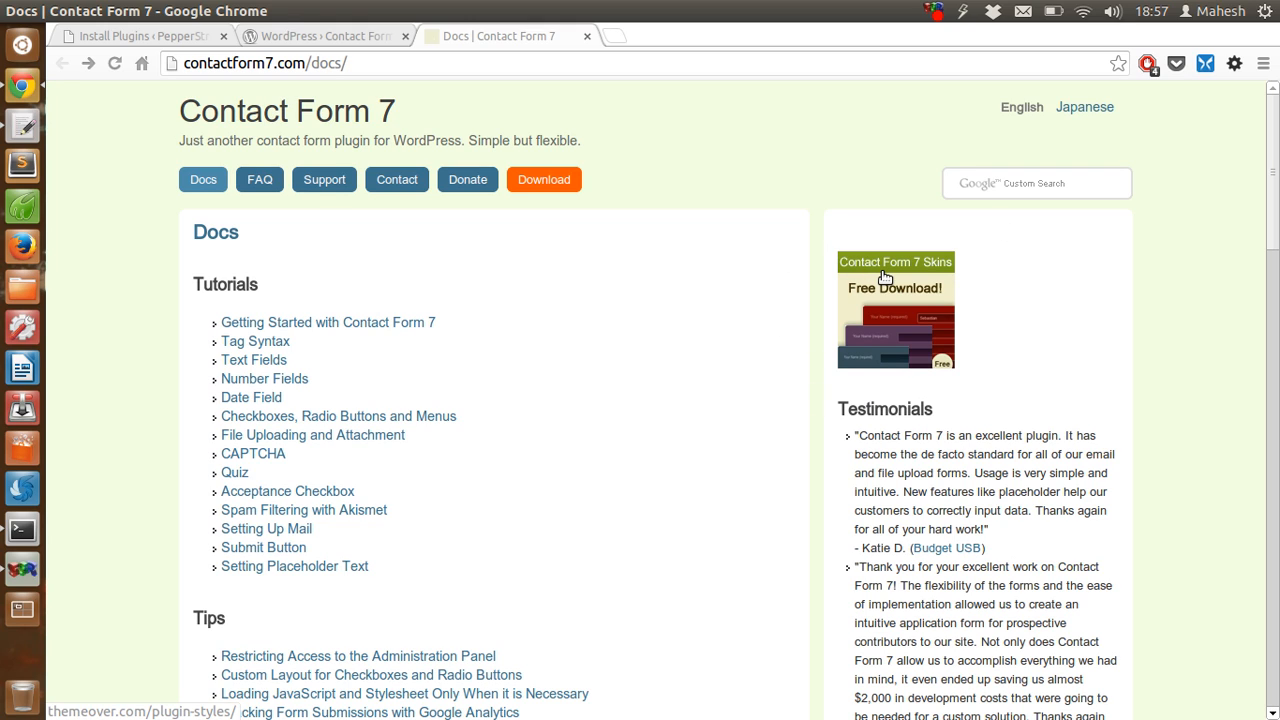
mouse_move(744, 338)
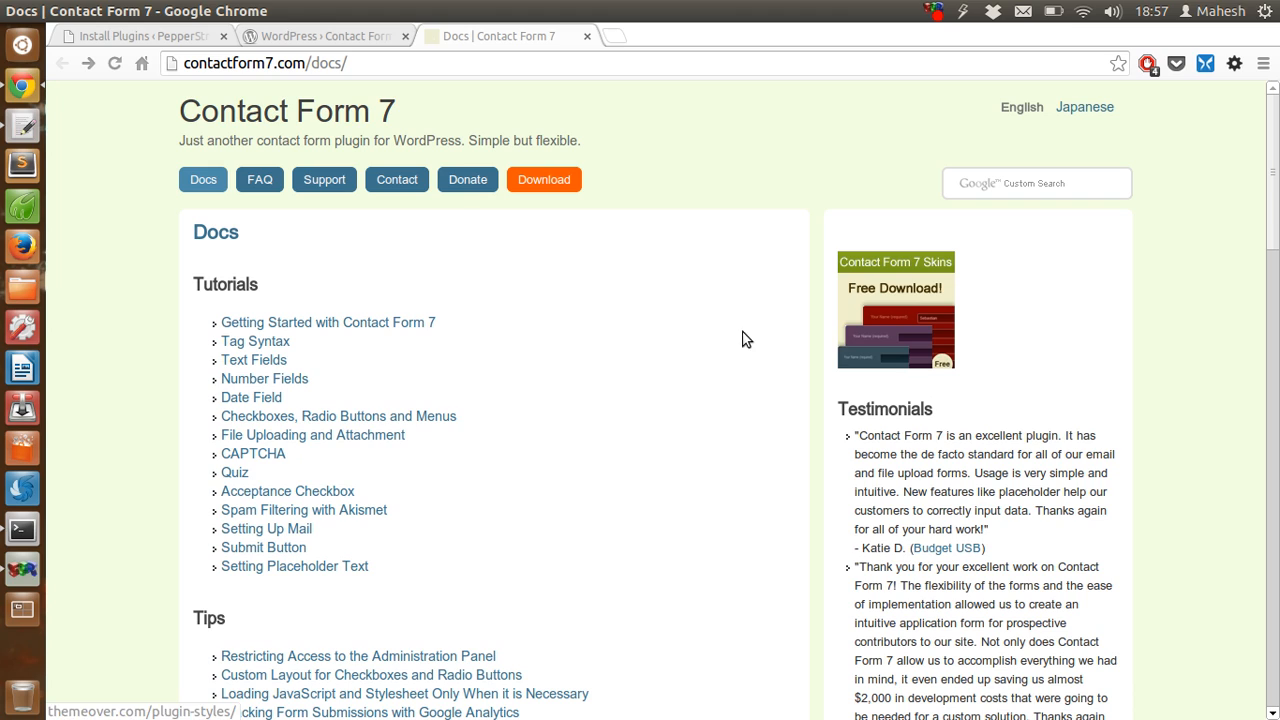
mouse_move(910, 296)
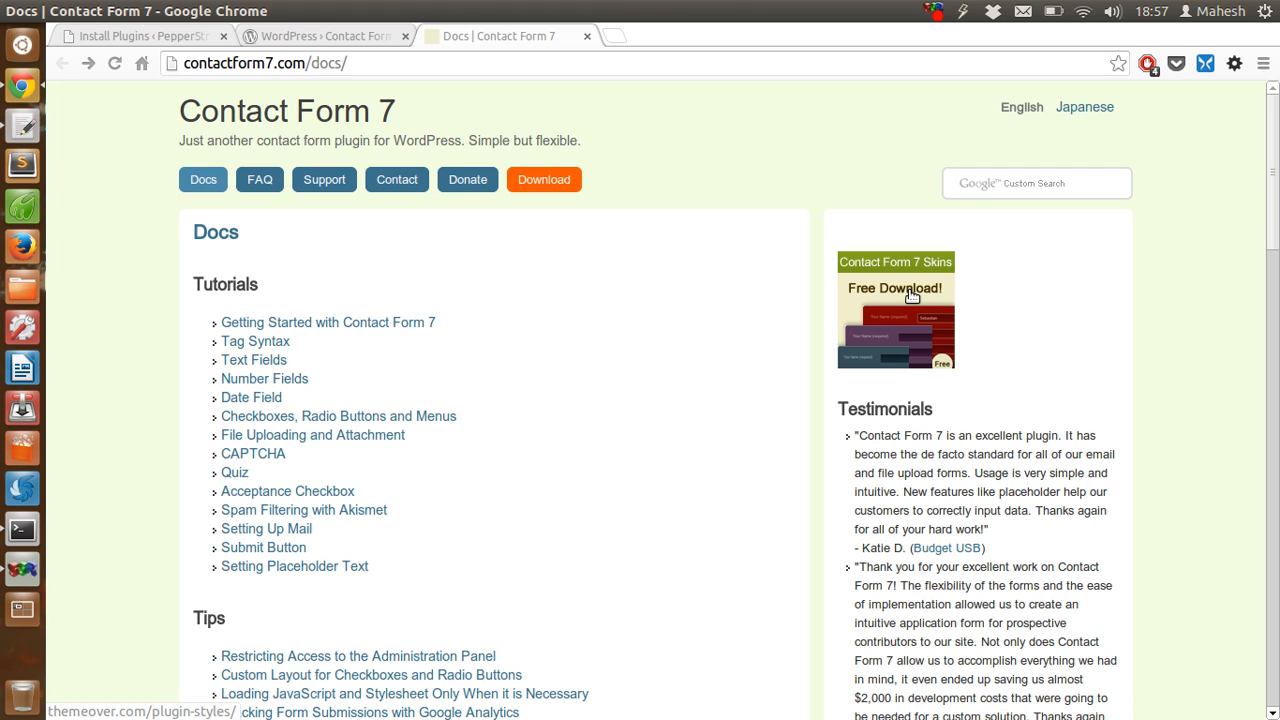
mouse_move(862, 312)
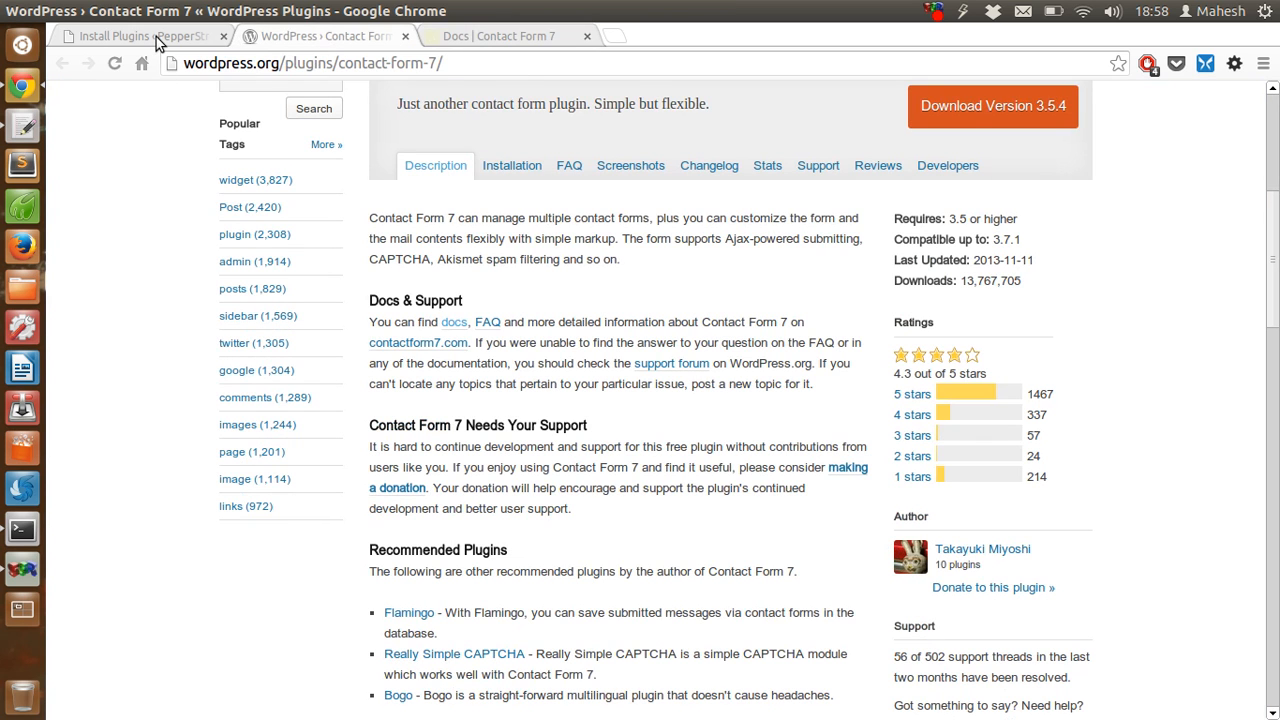
left_click(140, 36)
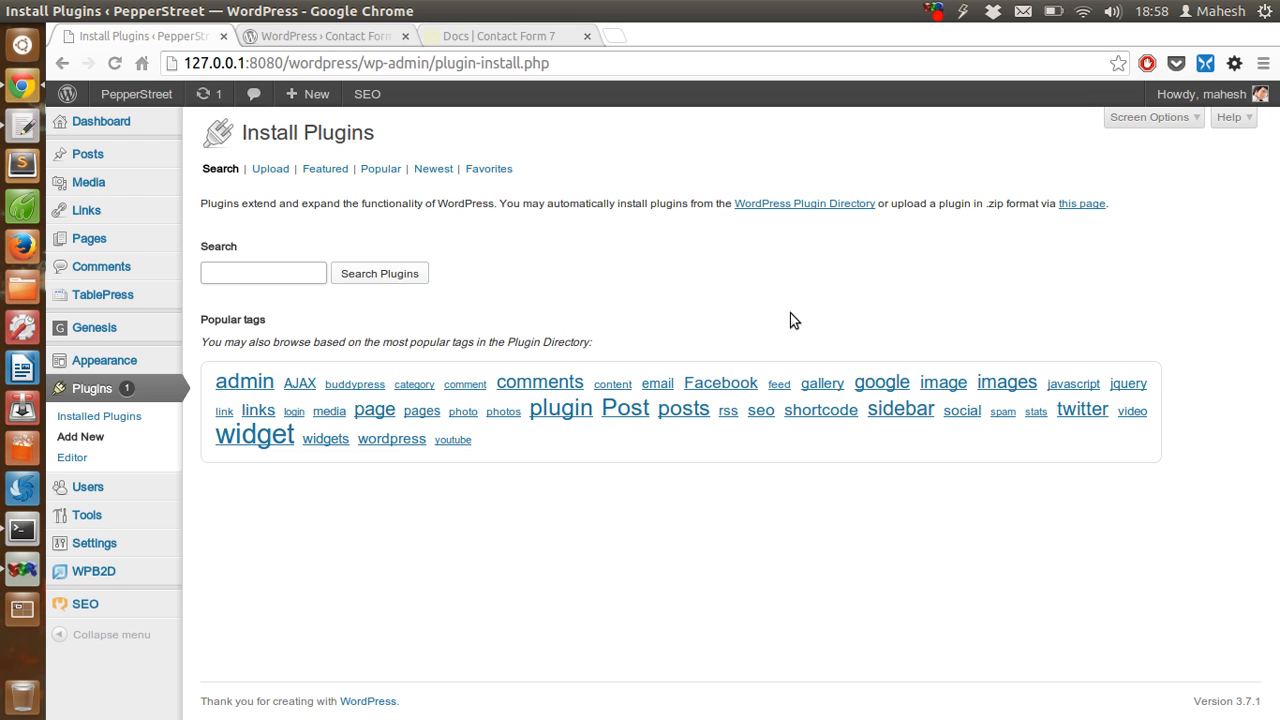
type("contact form 7")
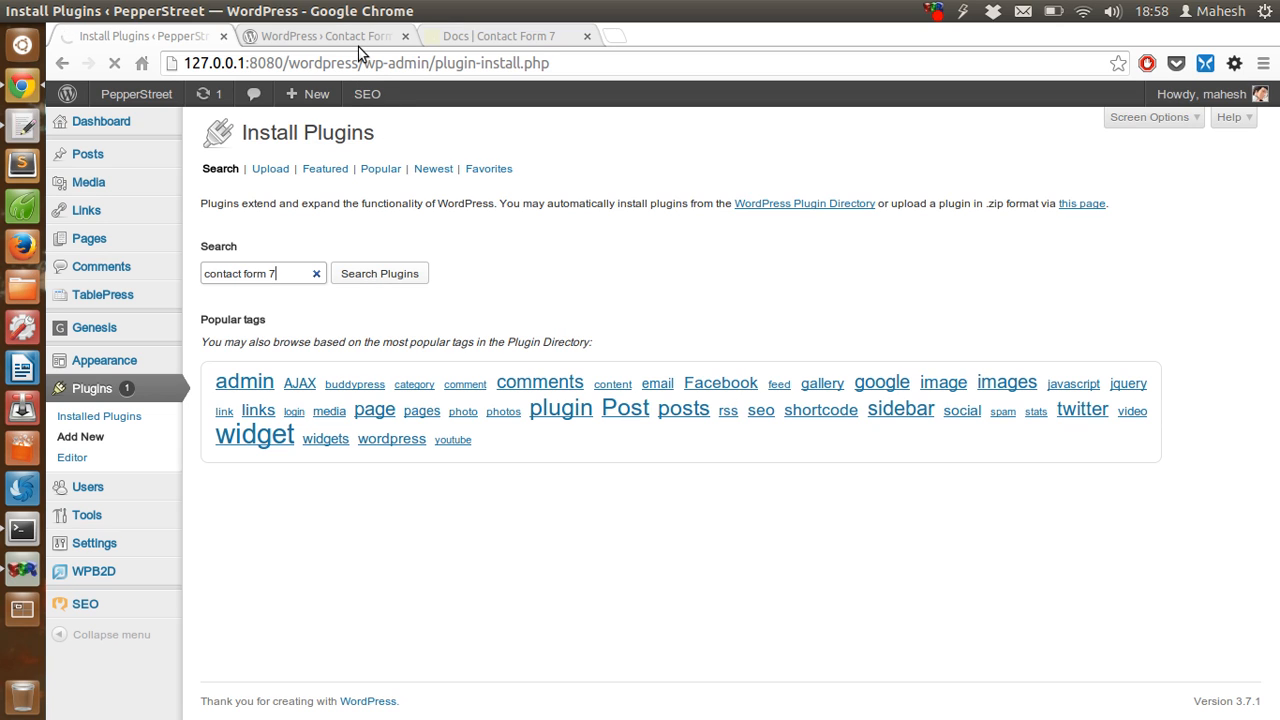
left_click(380, 272)
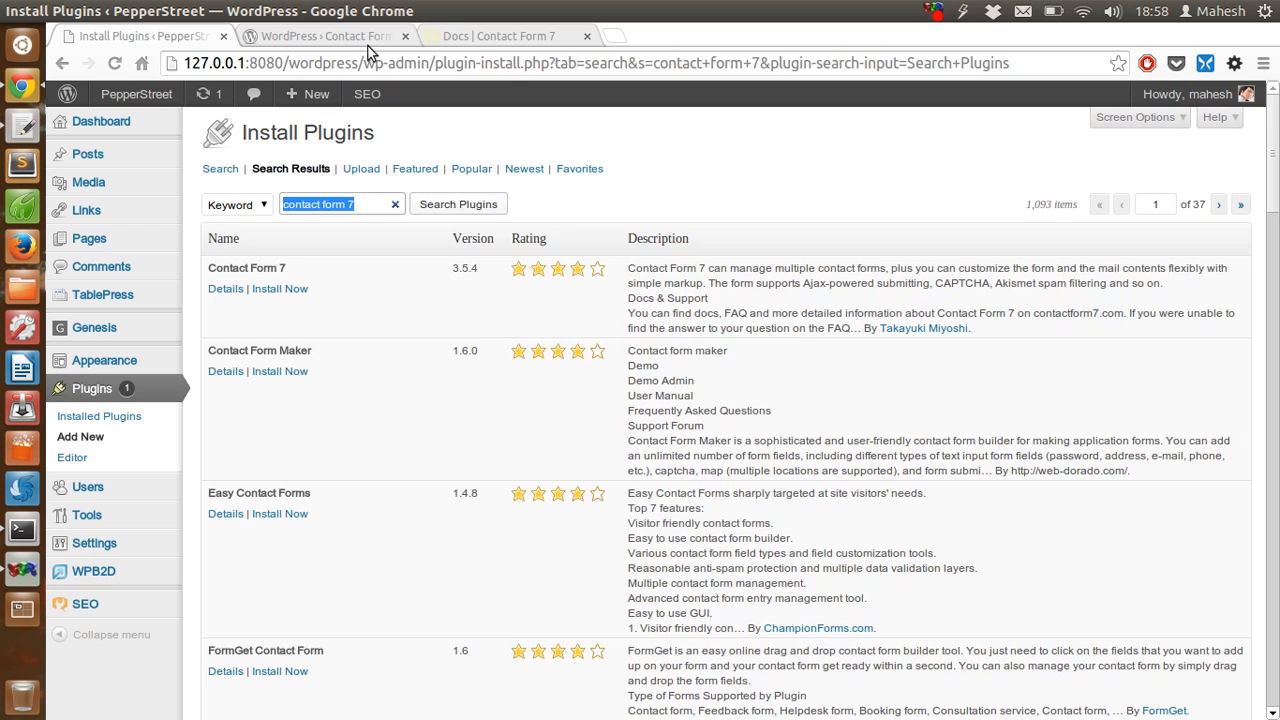
mouse_move(324, 316)
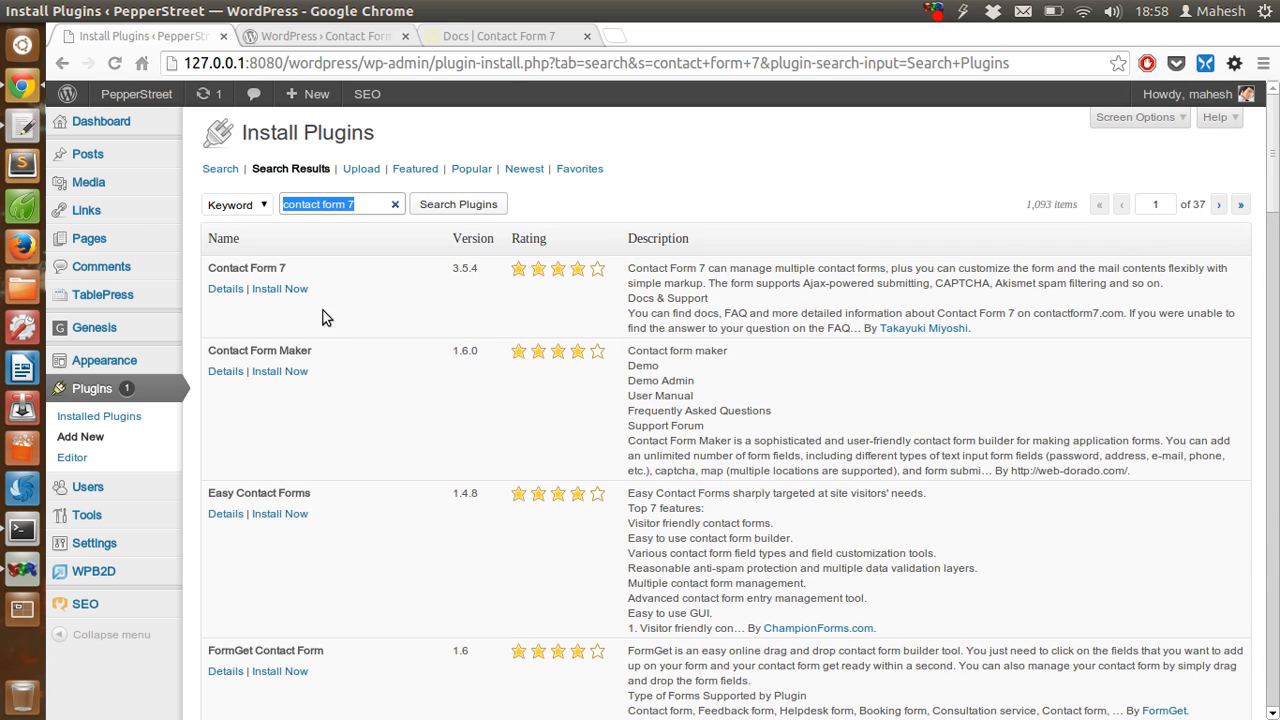
Install Contact Form 7 from the search results and confirm the installation prompt.
left_click(280, 288)
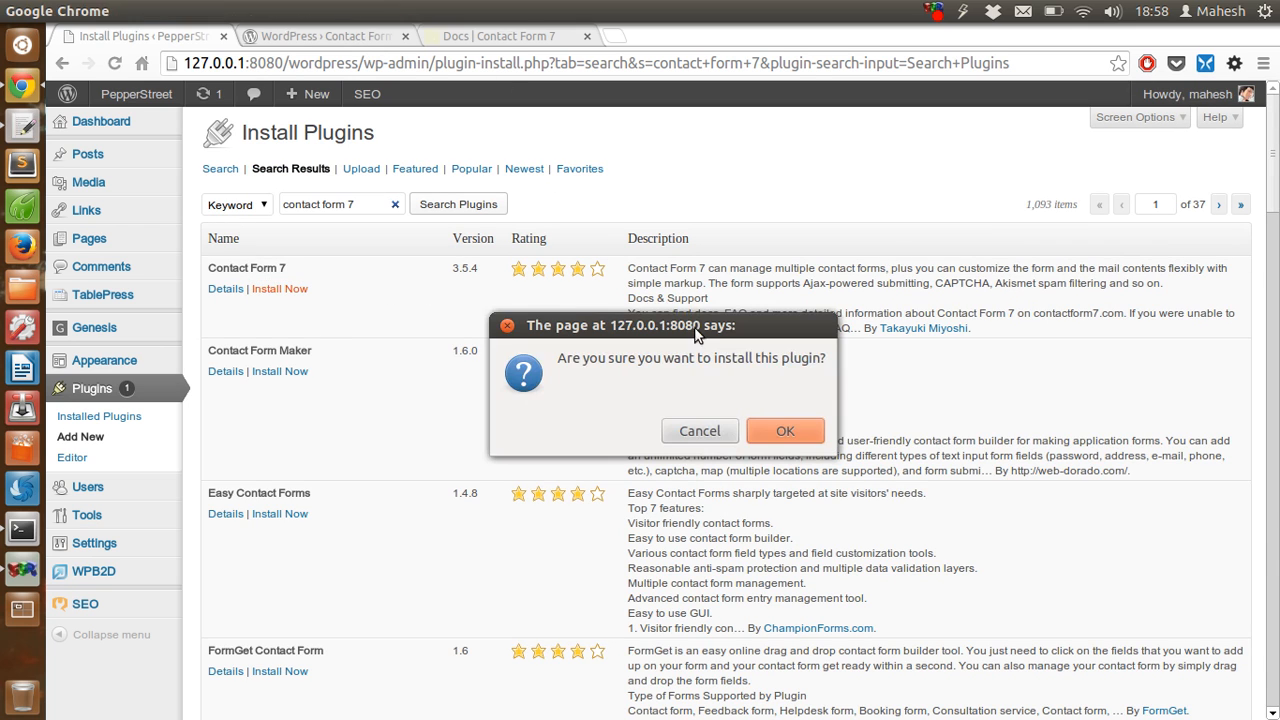
left_click(784, 430)
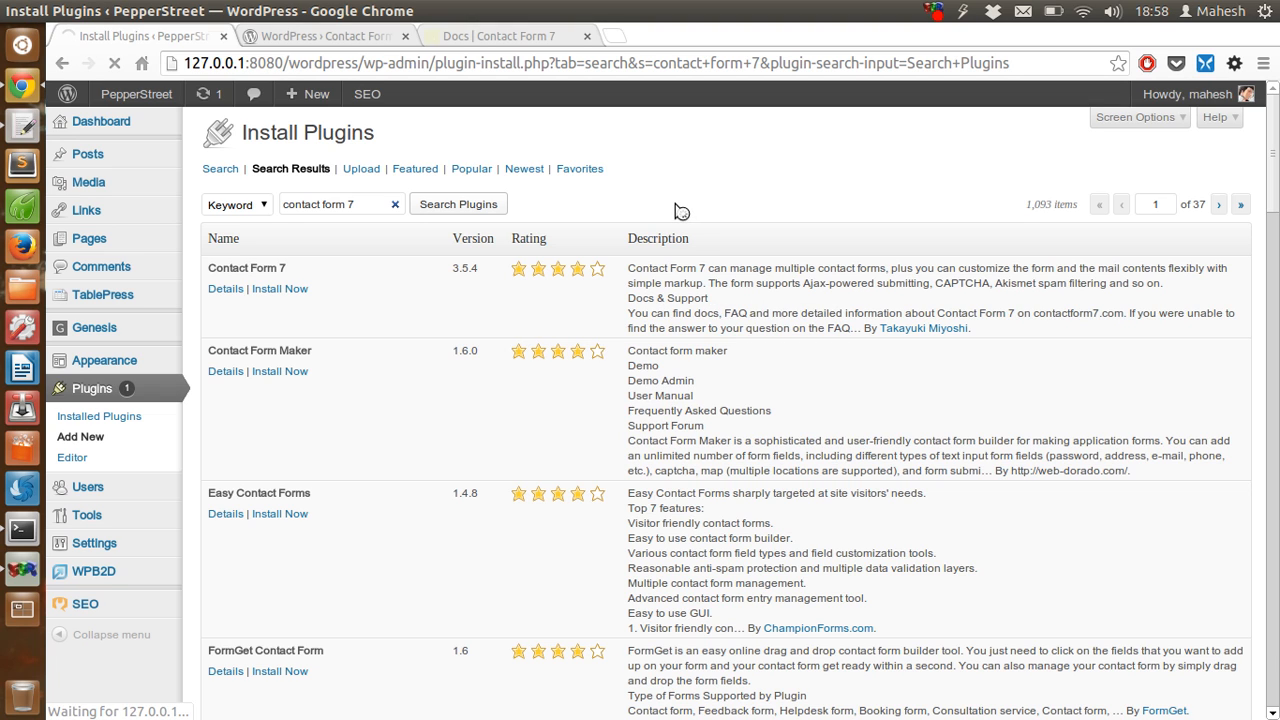
mouse_move(676, 156)
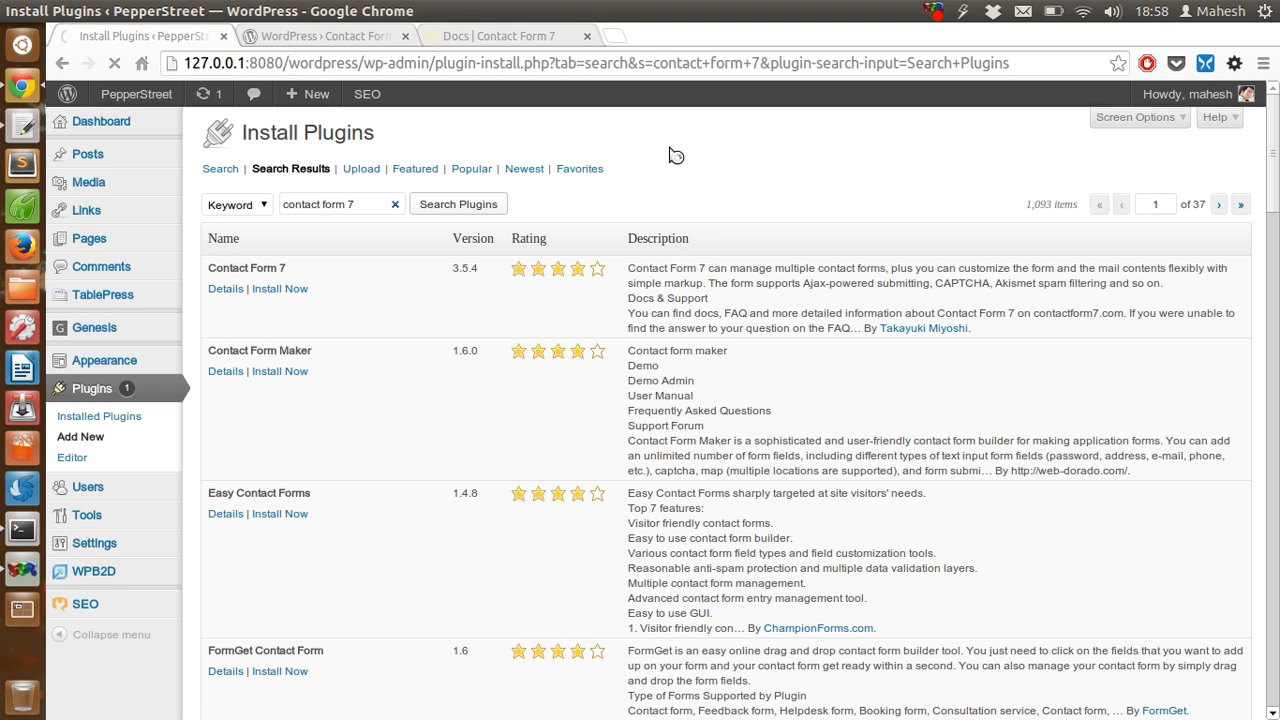
left_click(280, 288)
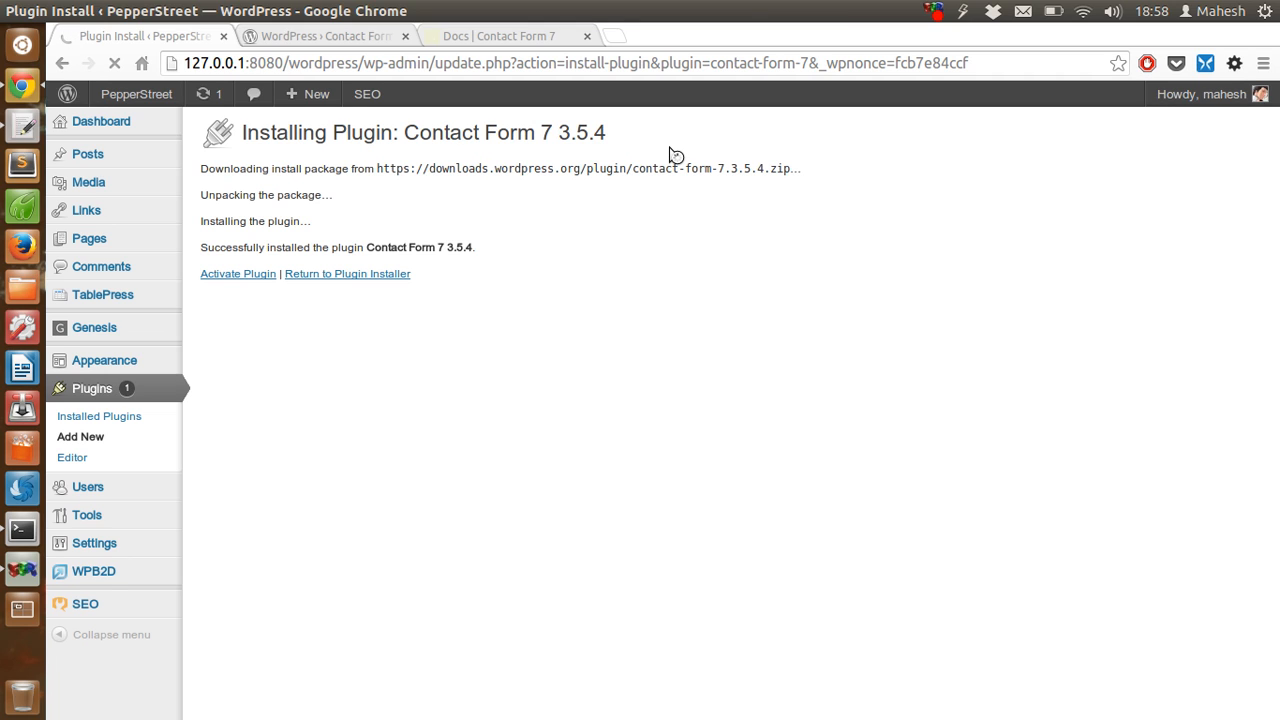
mouse_move(596, 180)
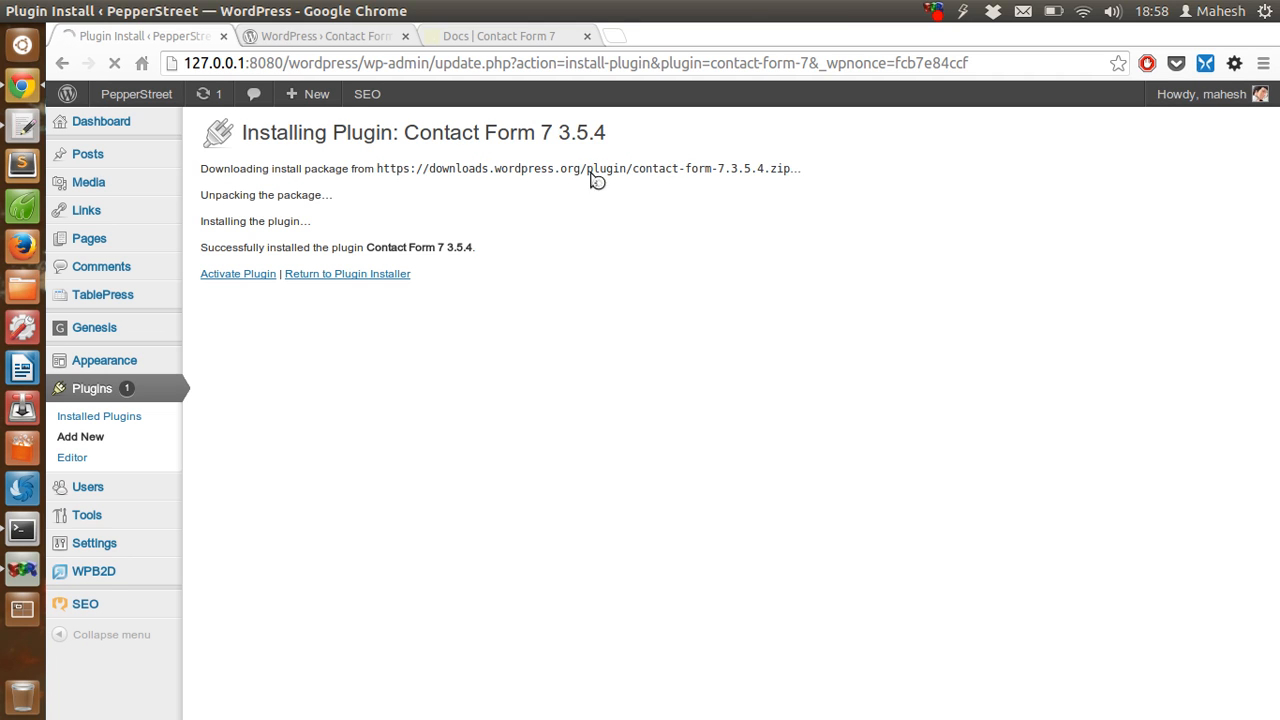
mouse_move(228, 284)
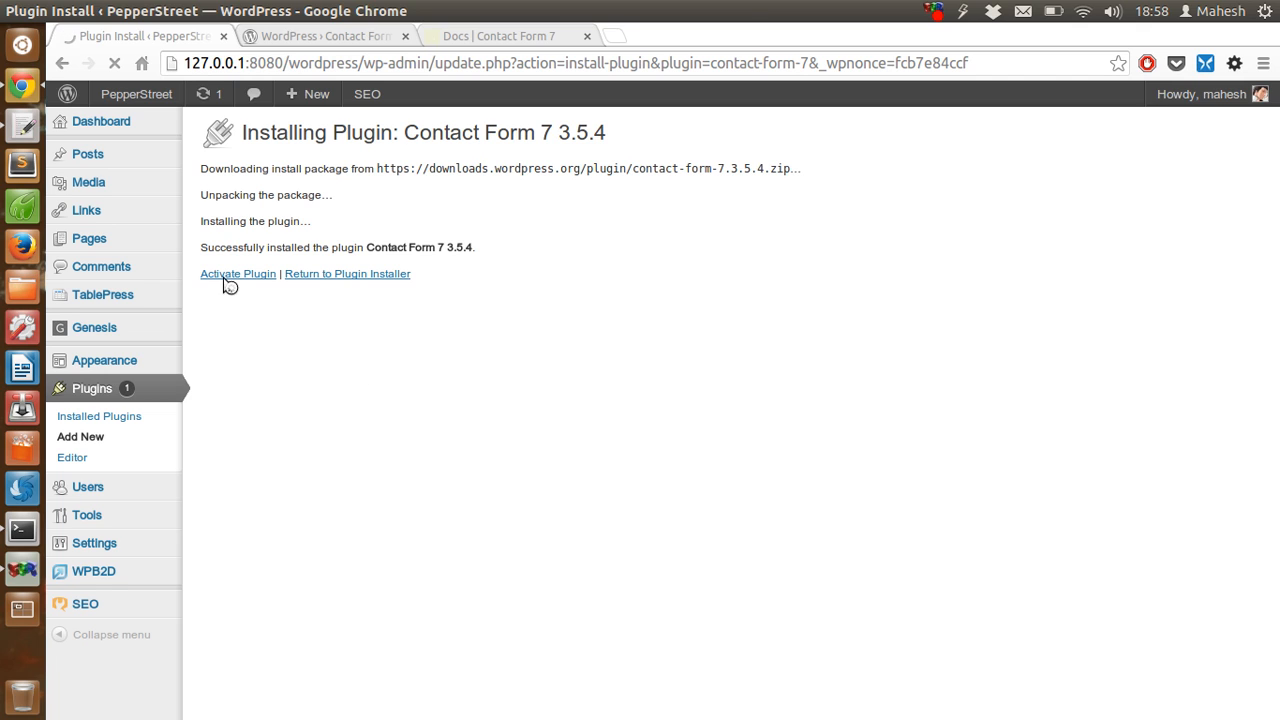
Activate the newly installed Contact Form 7 3.5.4 from the installation result page.
left_click(238, 272)
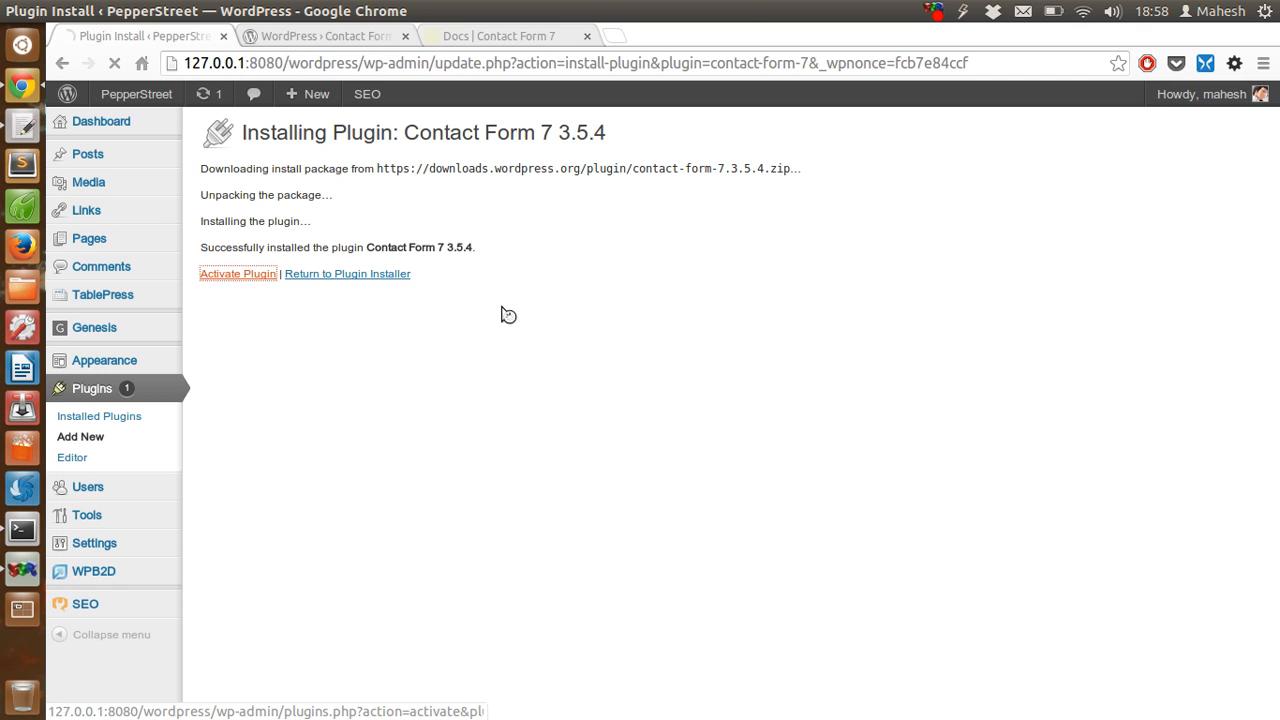
left_click(238, 272)
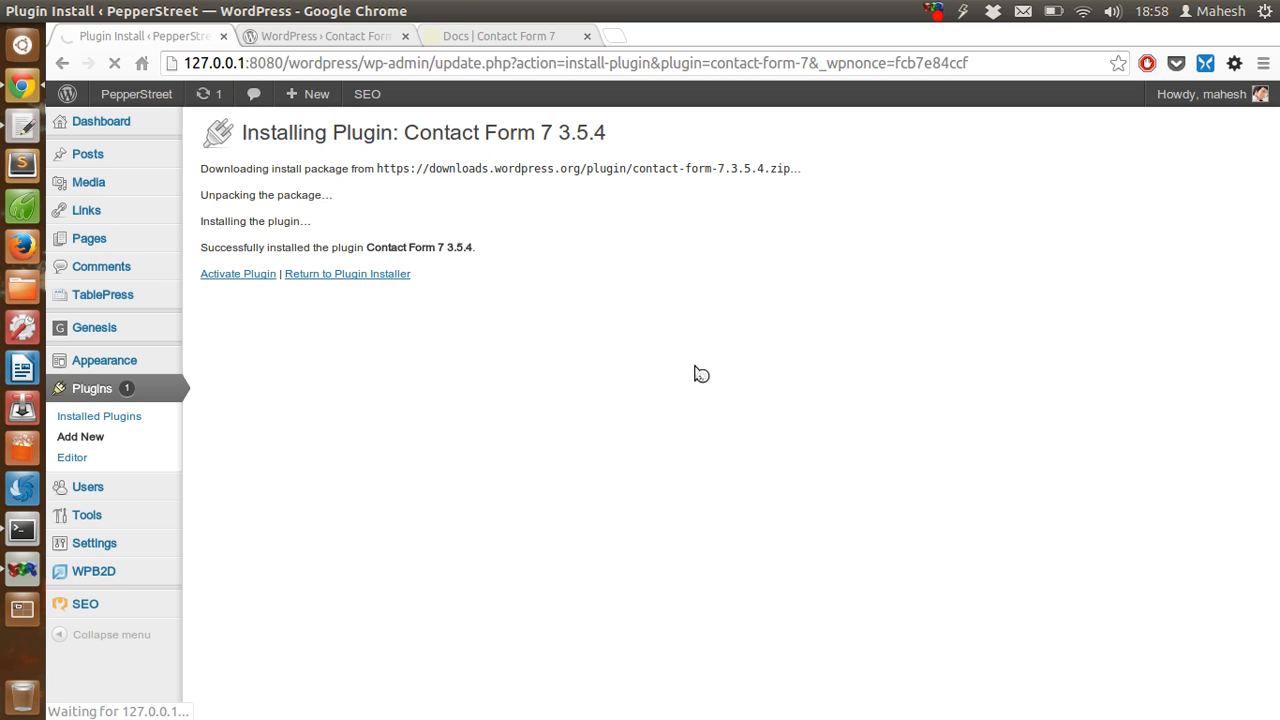
mouse_move(696, 212)
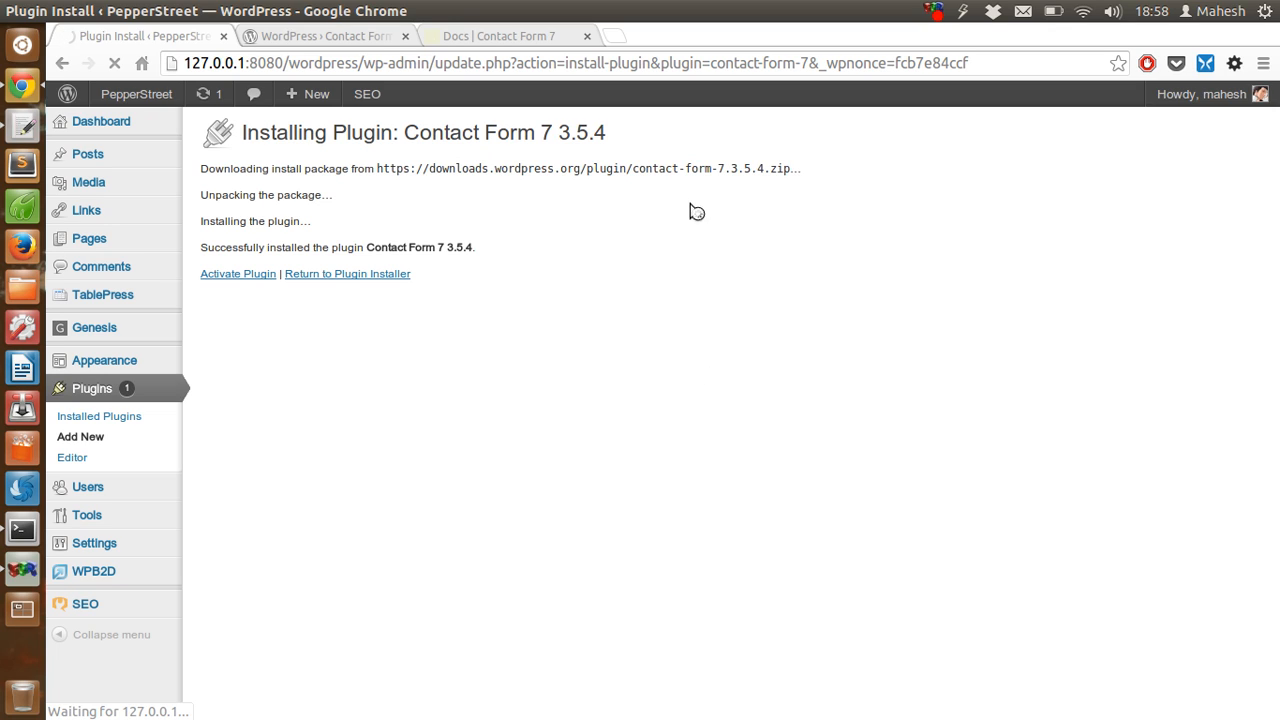
mouse_move(520, 366)
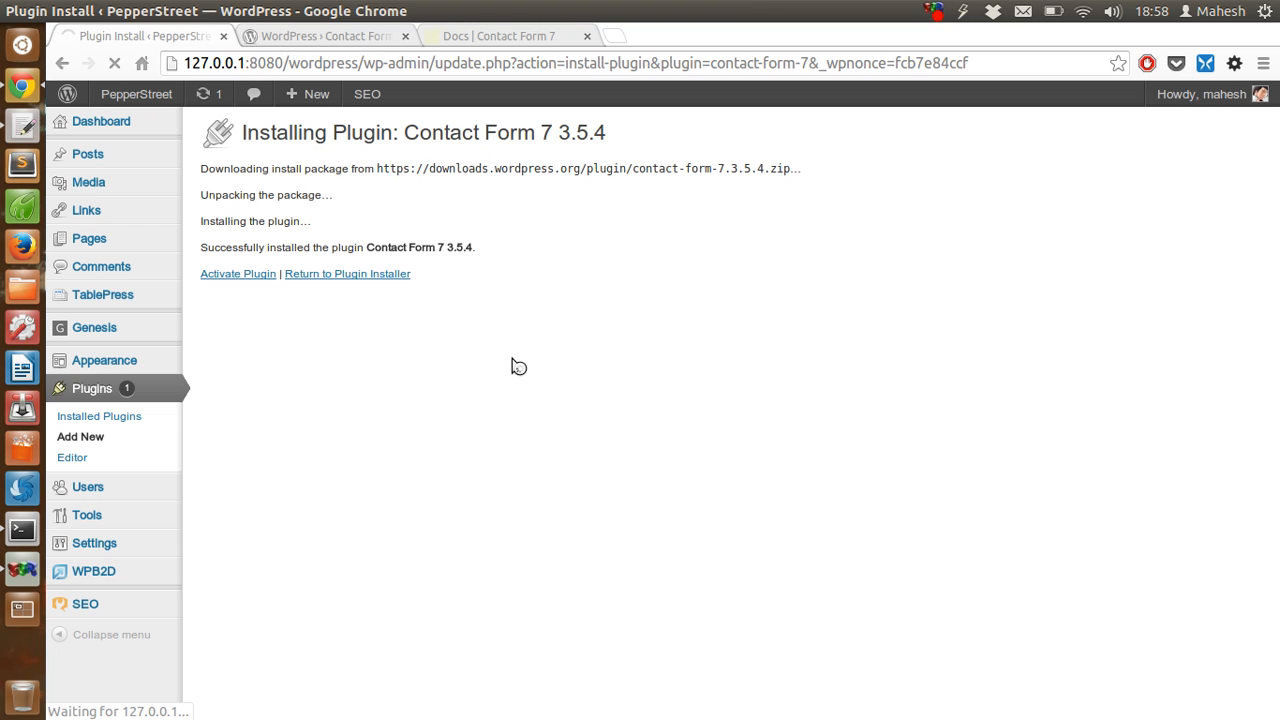
left_click(238, 272)
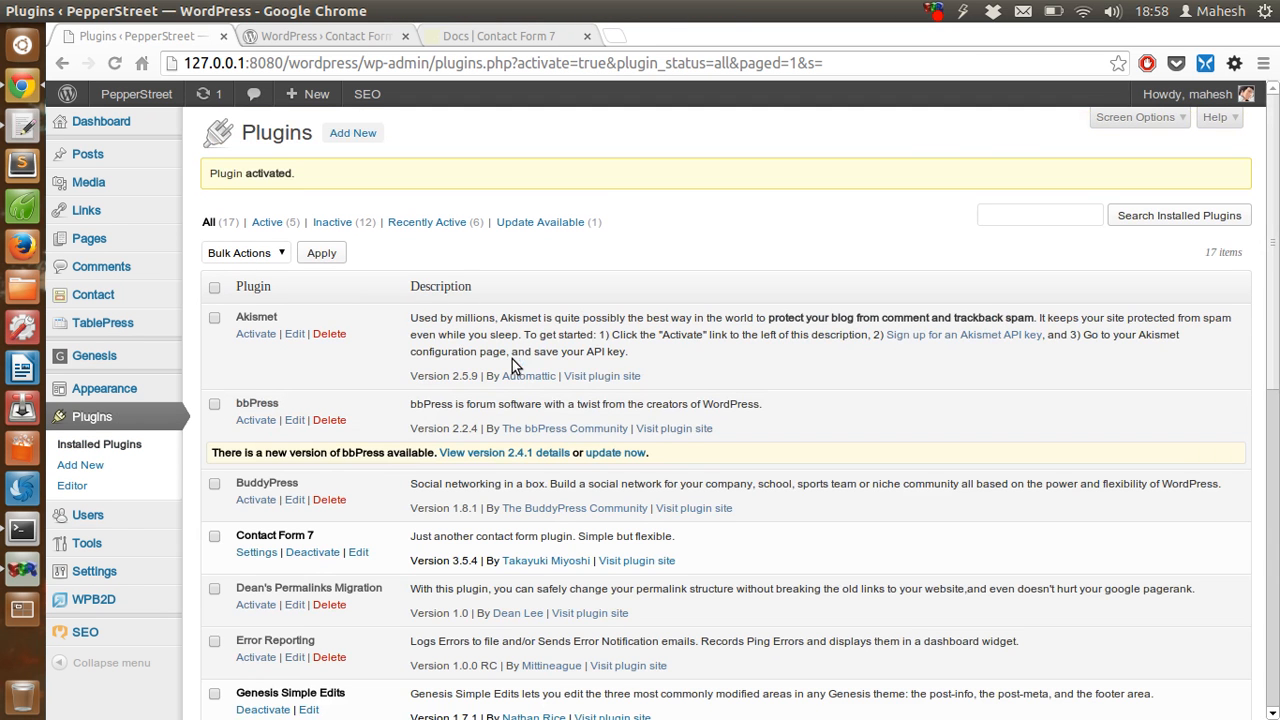
mouse_move(92, 294)
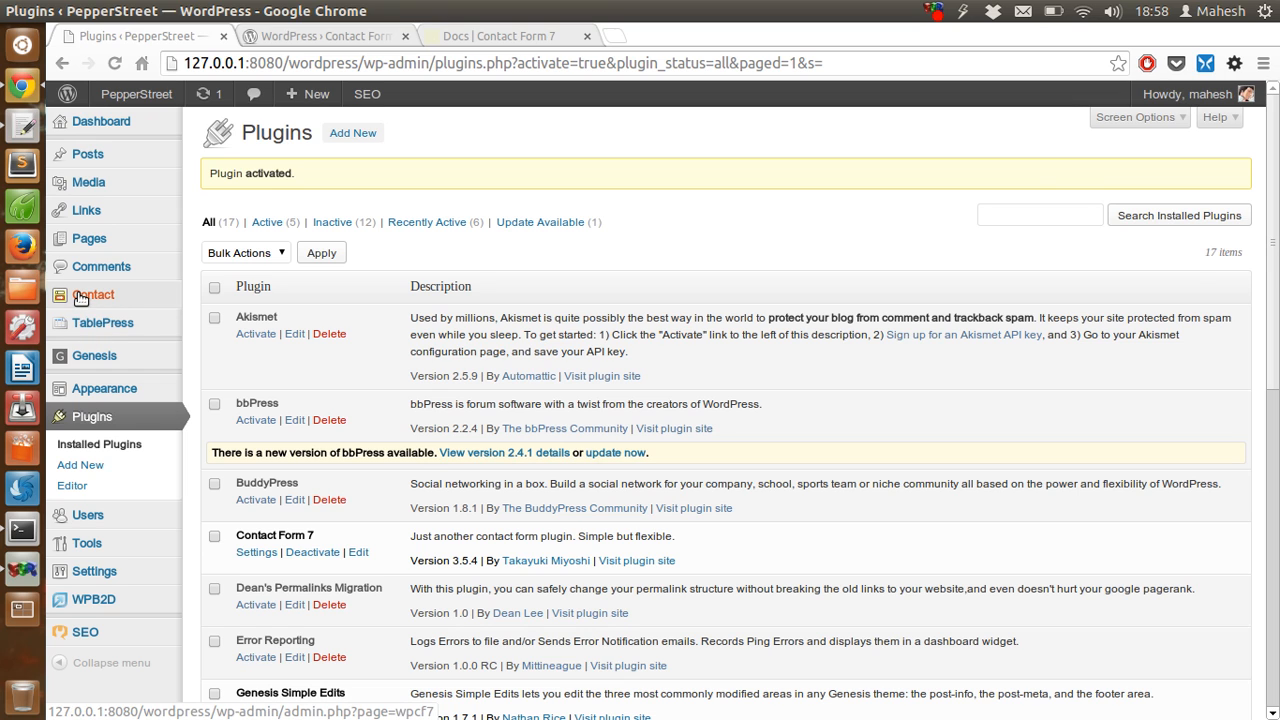
Show the Contact Form 7 forms list with Contact form 1 and its shortcode.
left_click(92, 294)
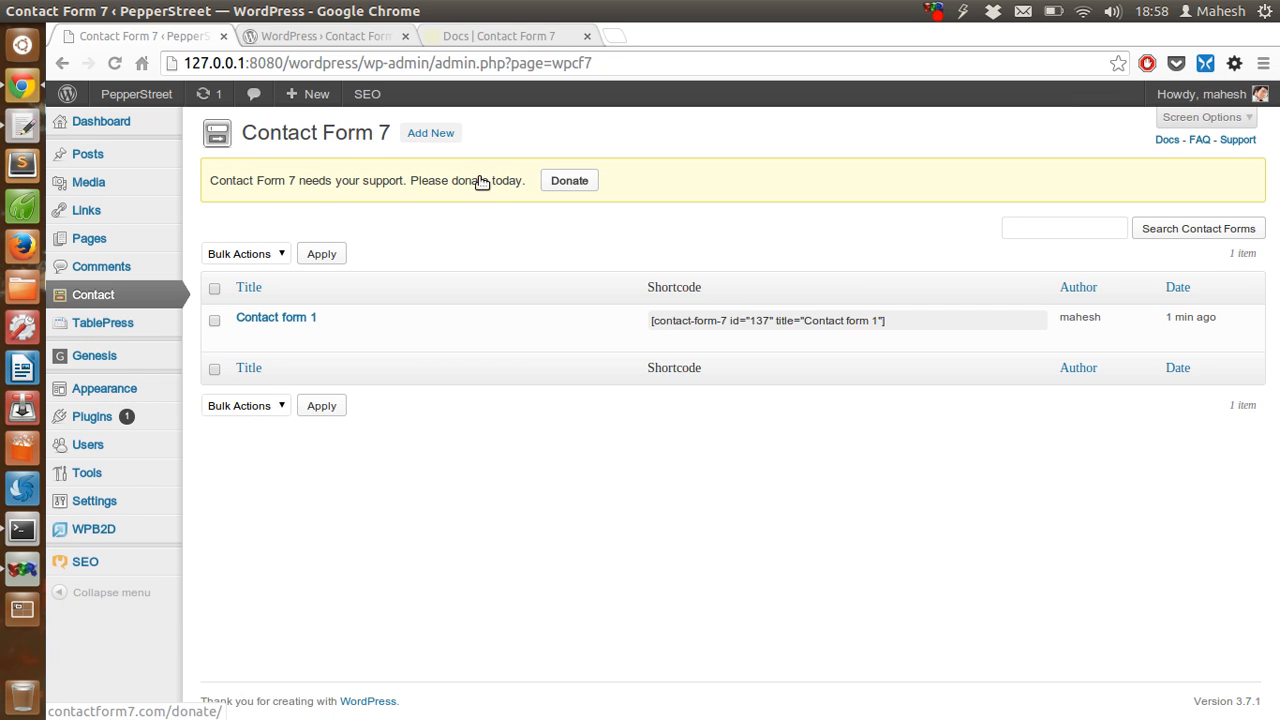
mouse_move(536, 240)
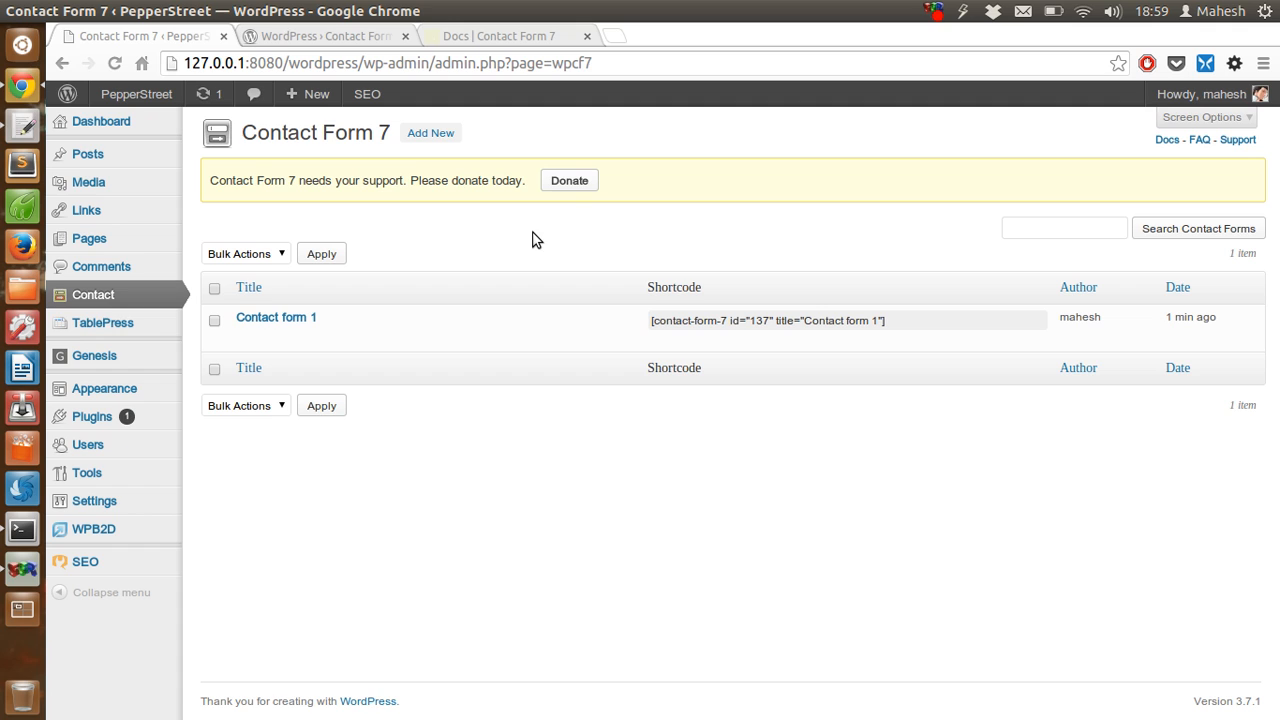
mouse_move(244, 334)
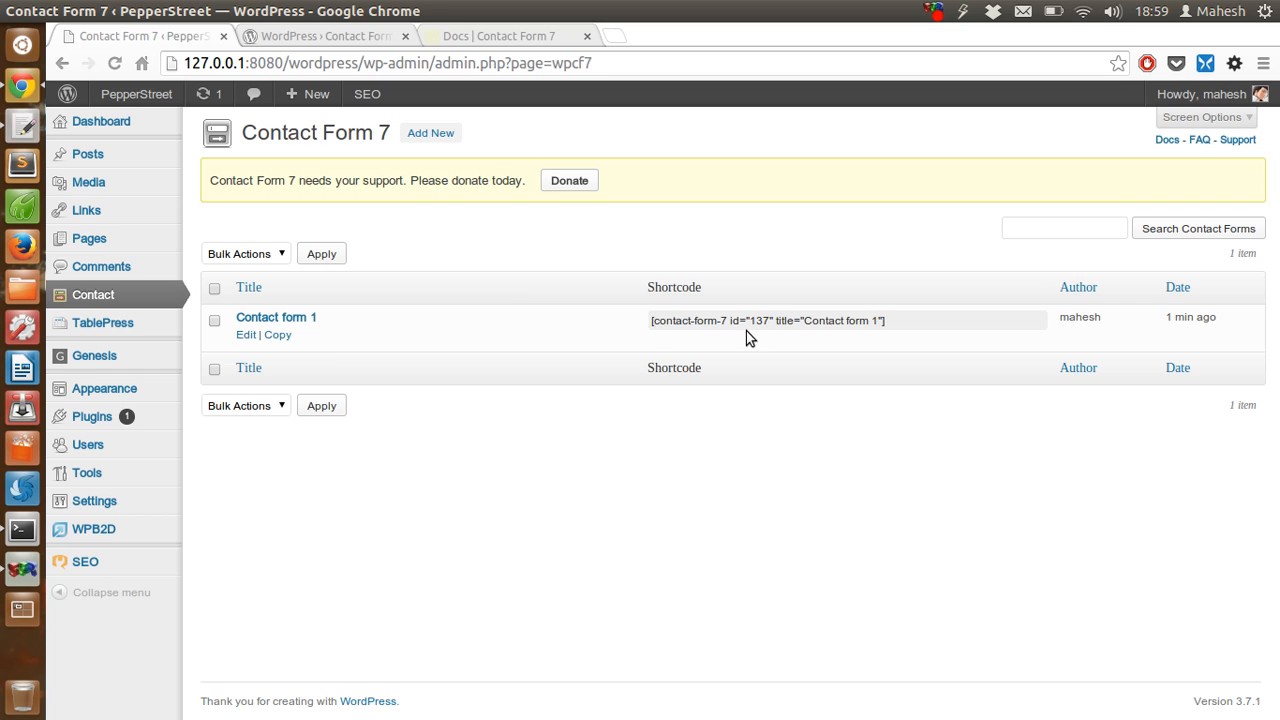
left_click(244, 334)
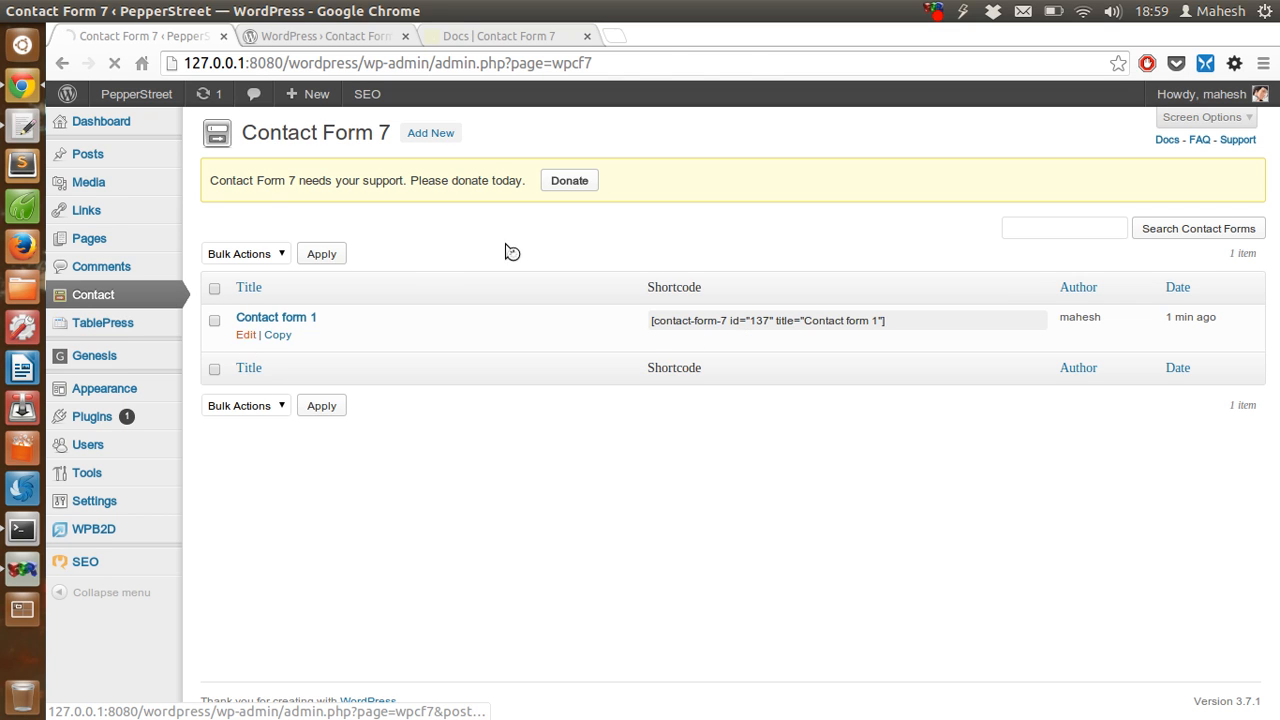
Open Contact form 1 for editing and review its form template section.
left_click(246, 334)
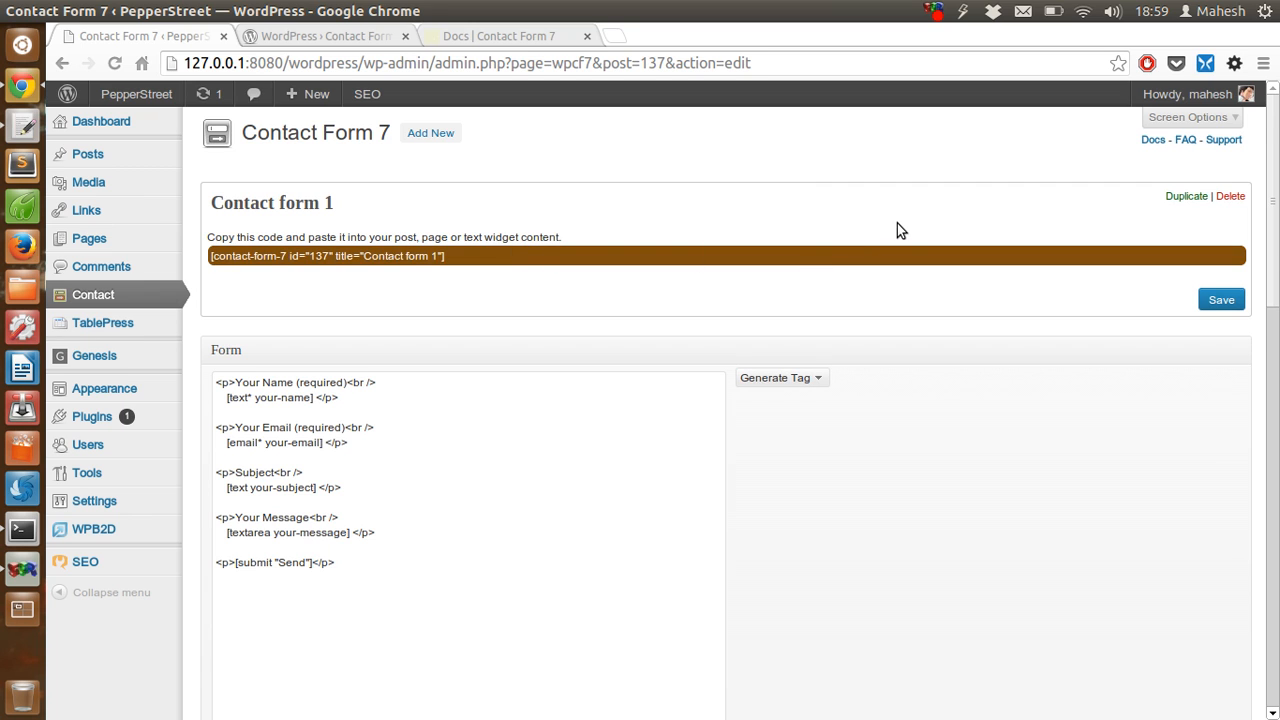
scroll("down", 3)
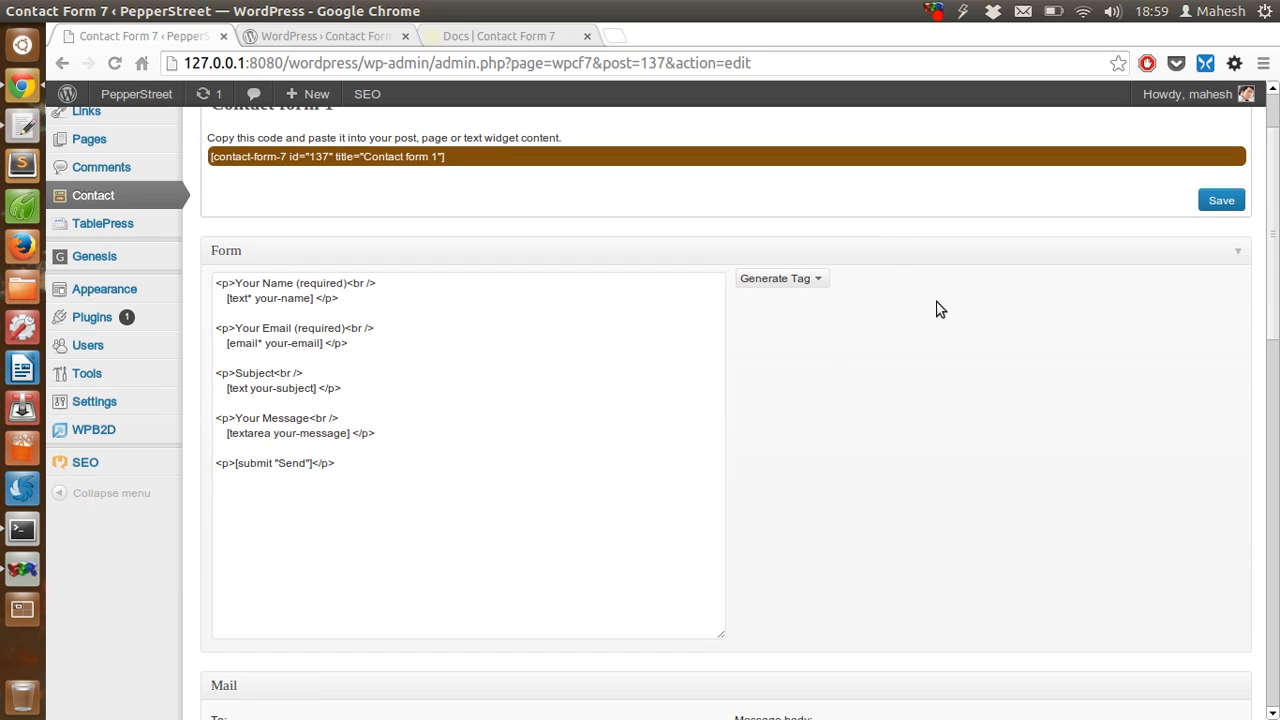
scroll("down", 3)
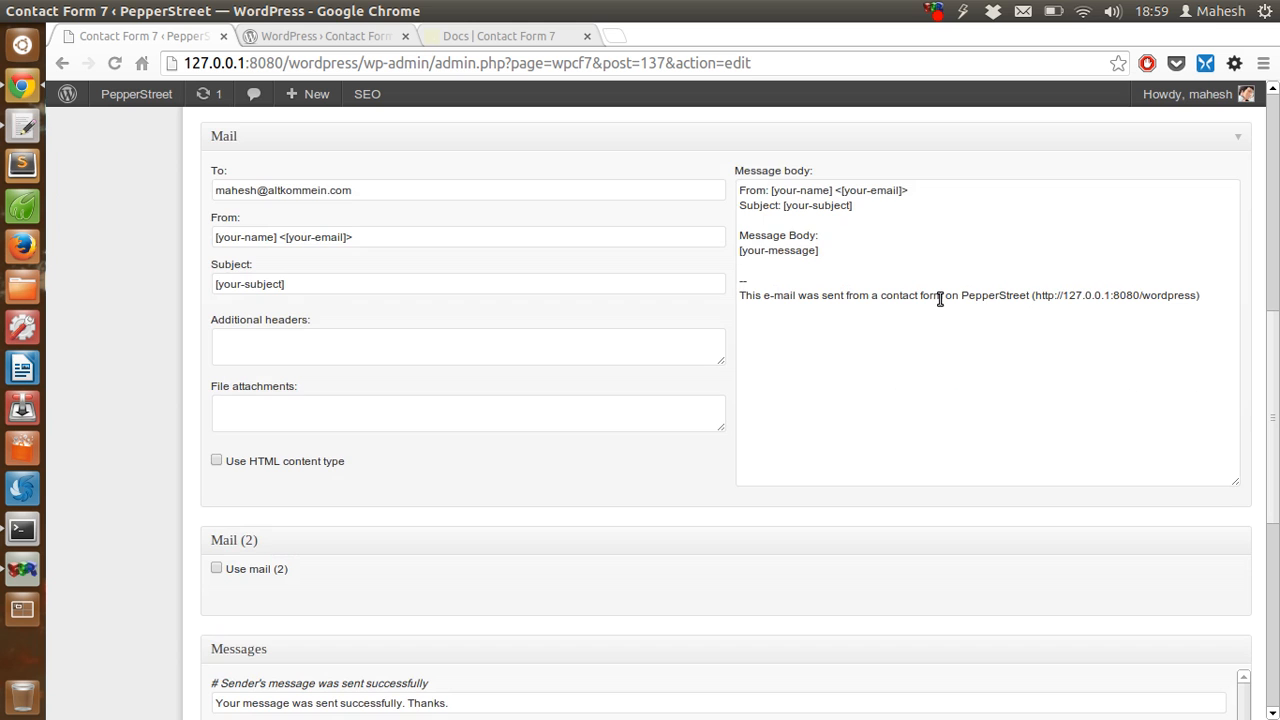
scroll("up", 3)
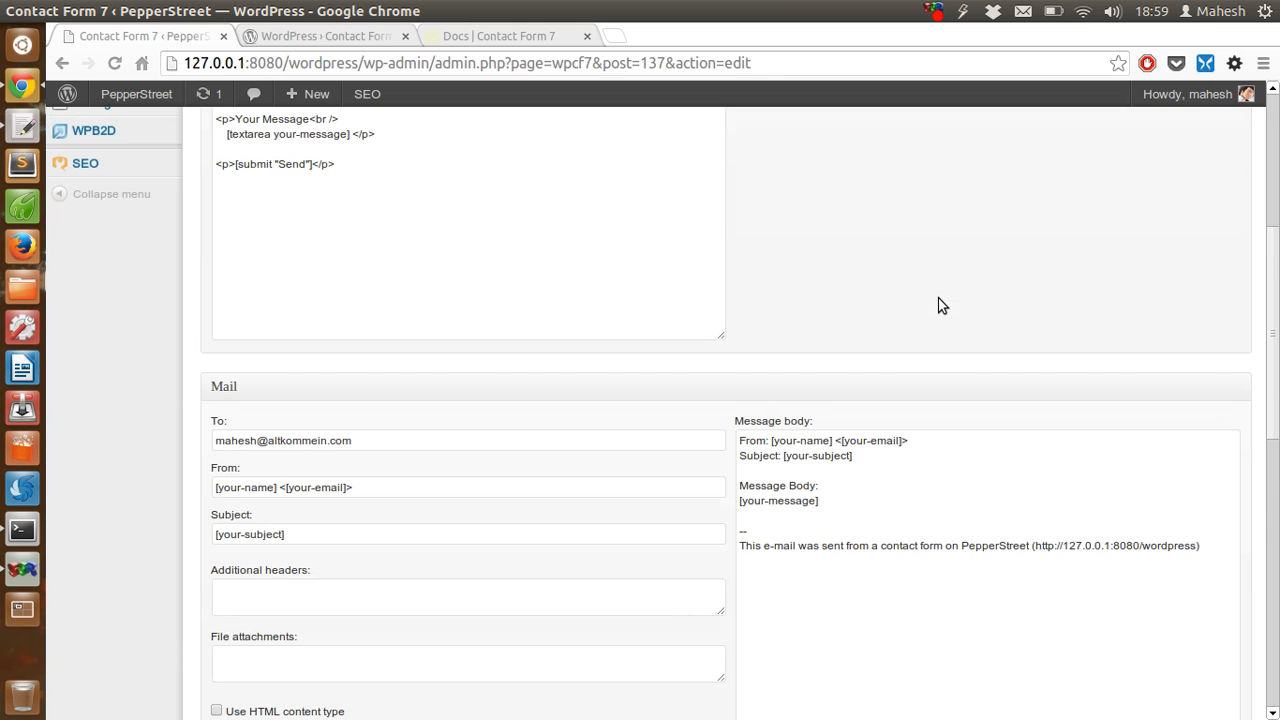
scroll("down", 3)
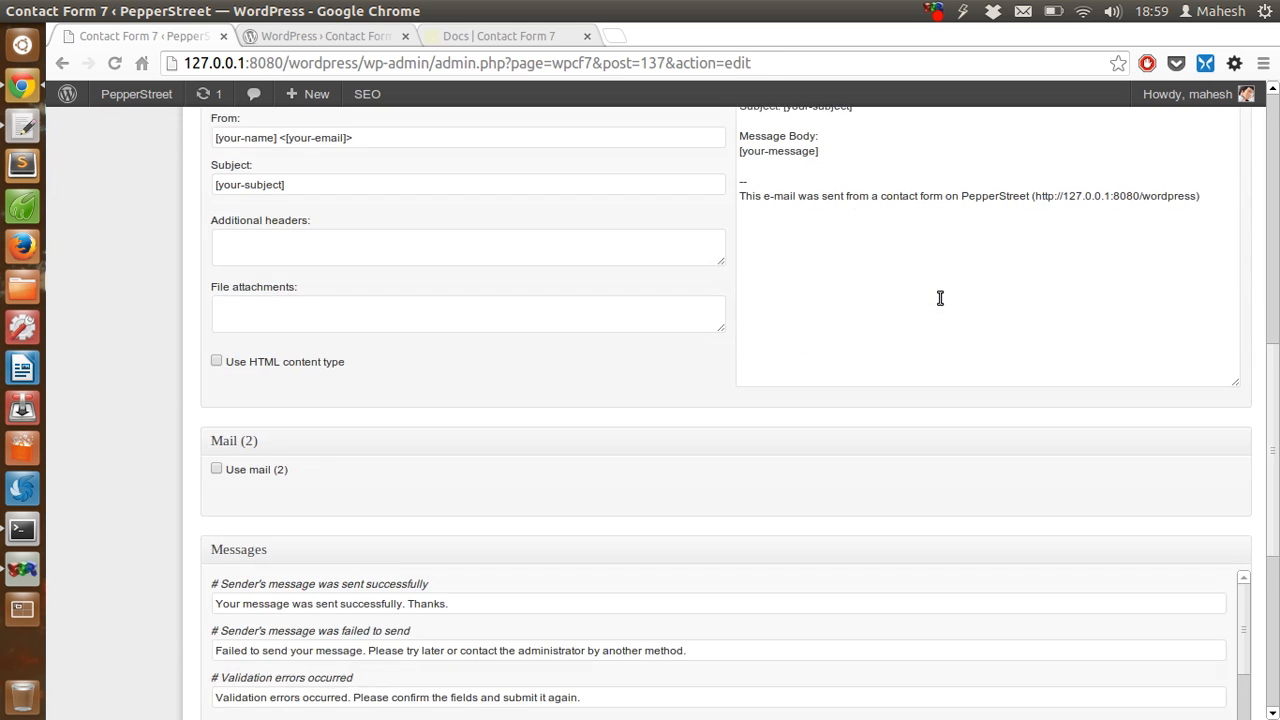
scroll("up", 3)
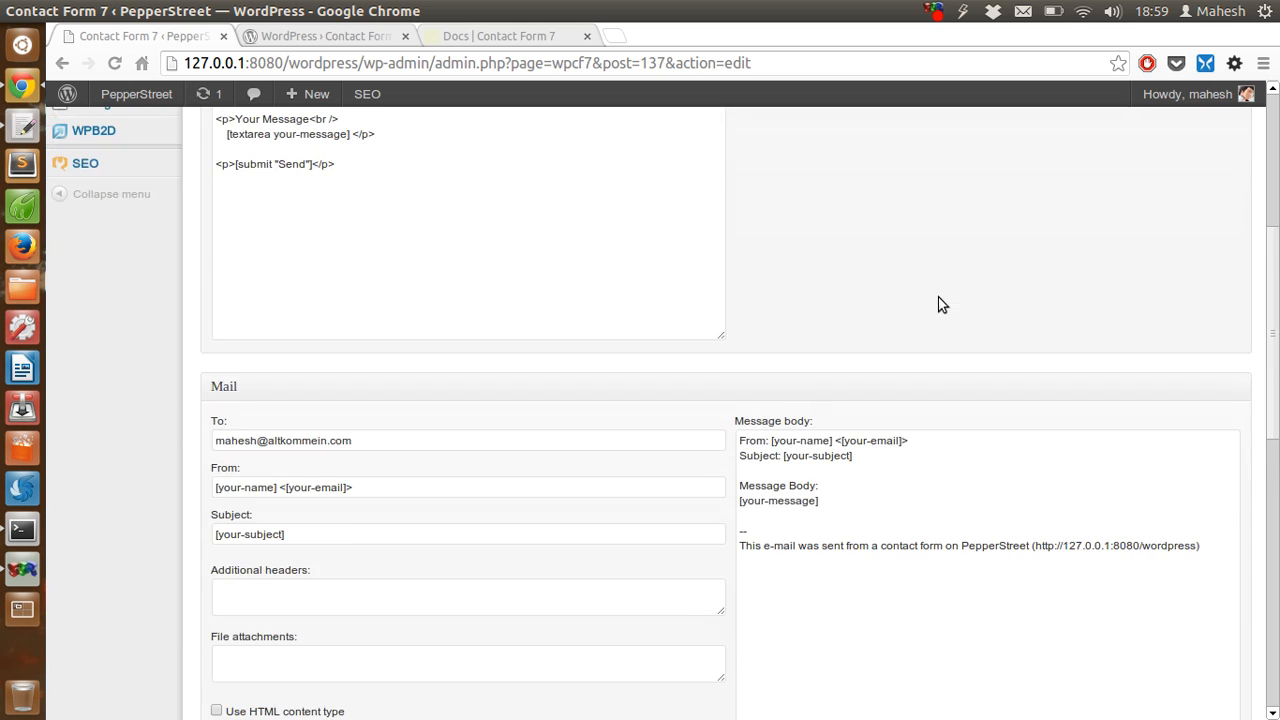
scroll("up", 3)
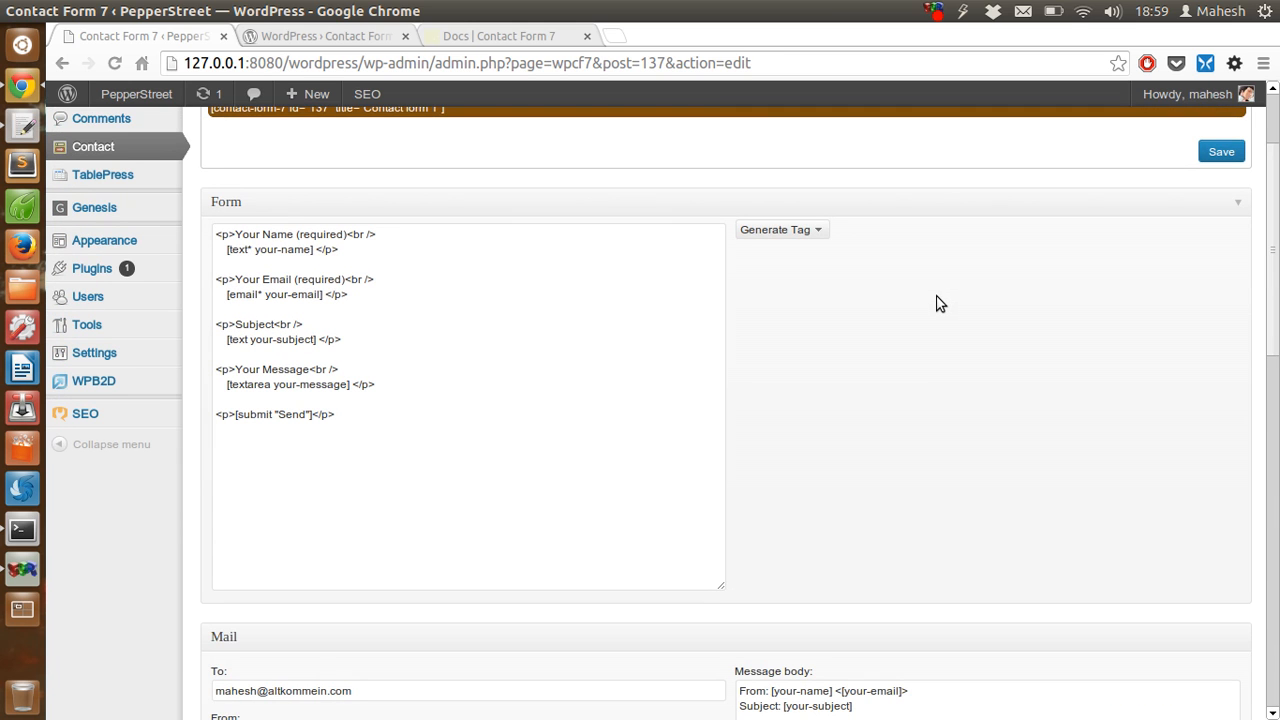
mouse_move(254, 244)
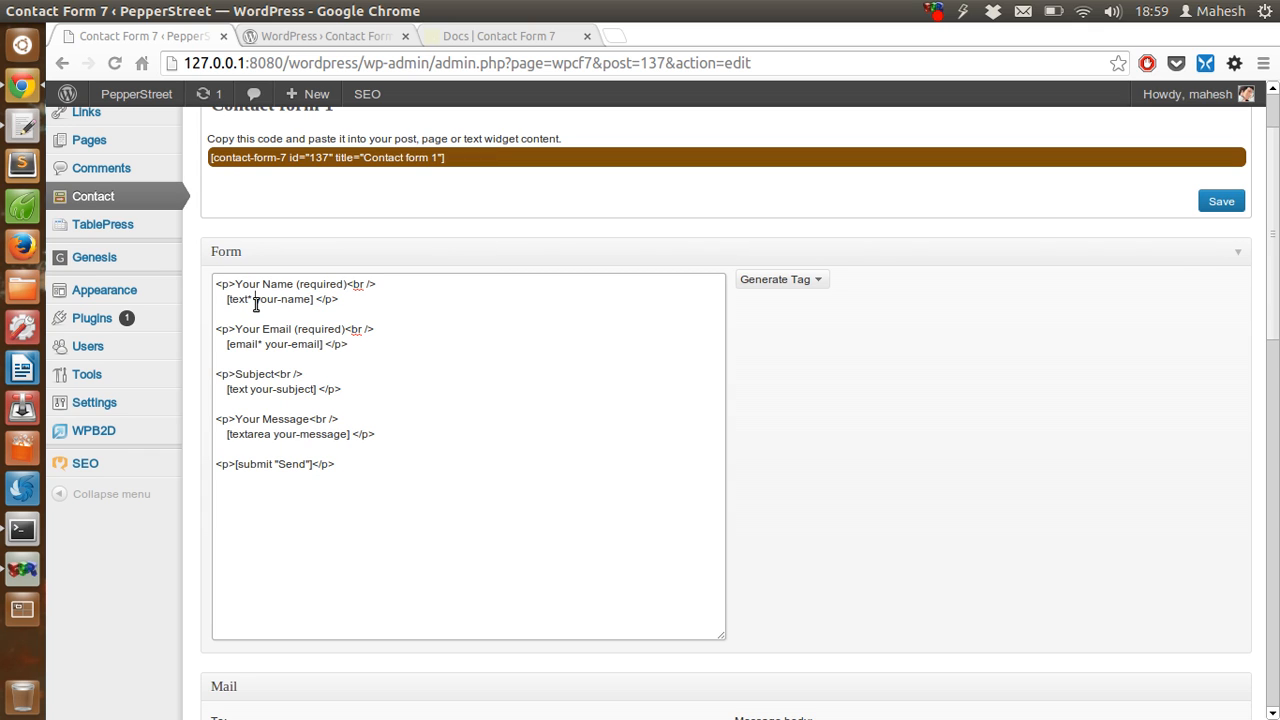
Select the Contact form 1 shortcode at the top of the editor.
scroll("down", 3)
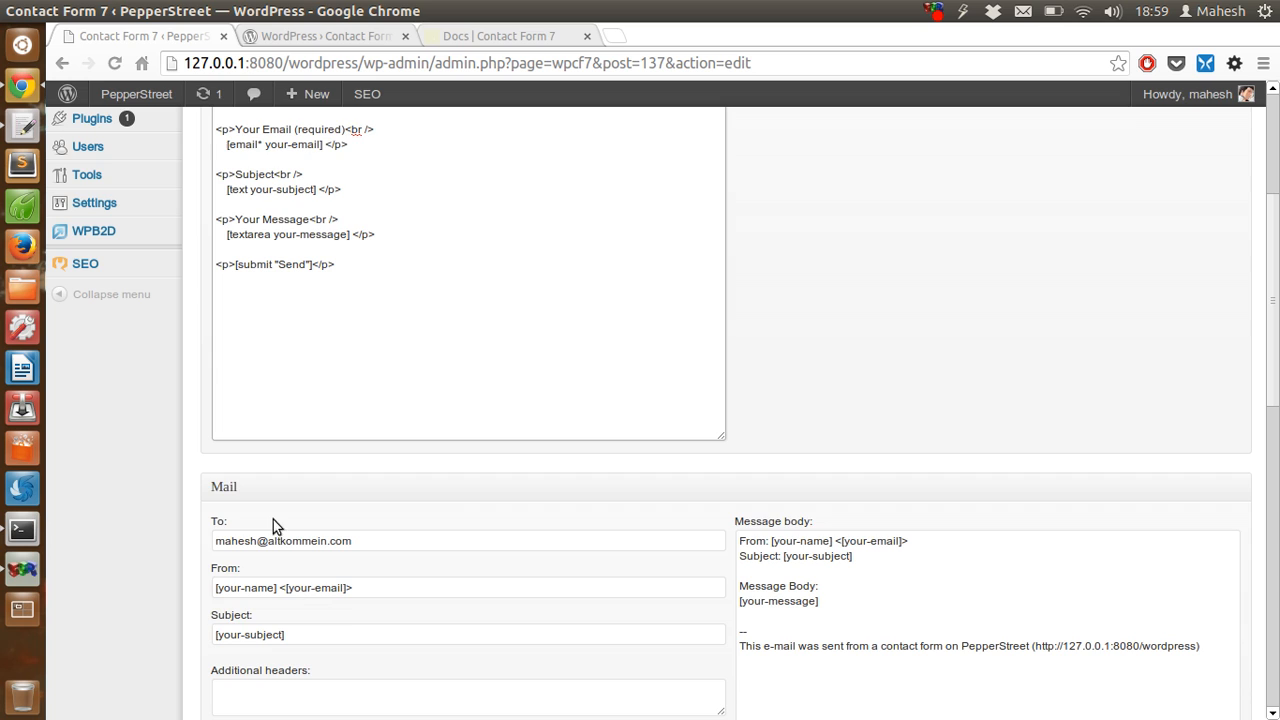
scroll("up", 3)
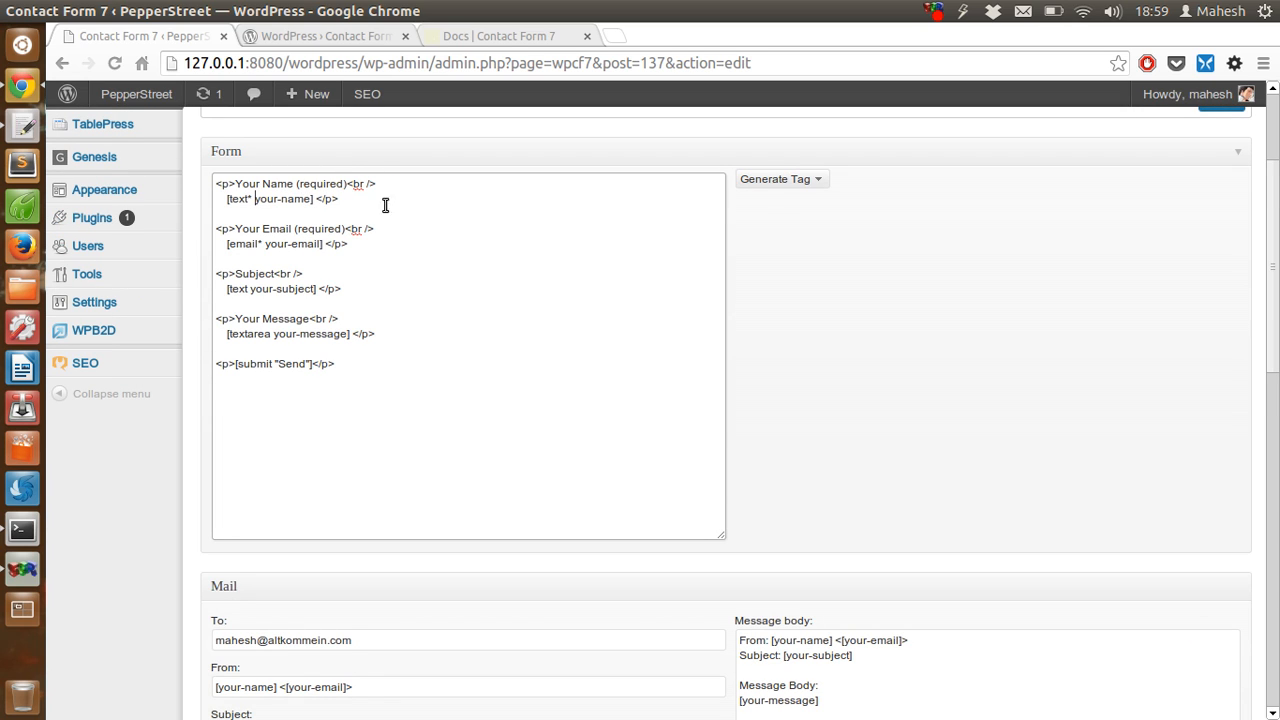
double_click(284, 200)
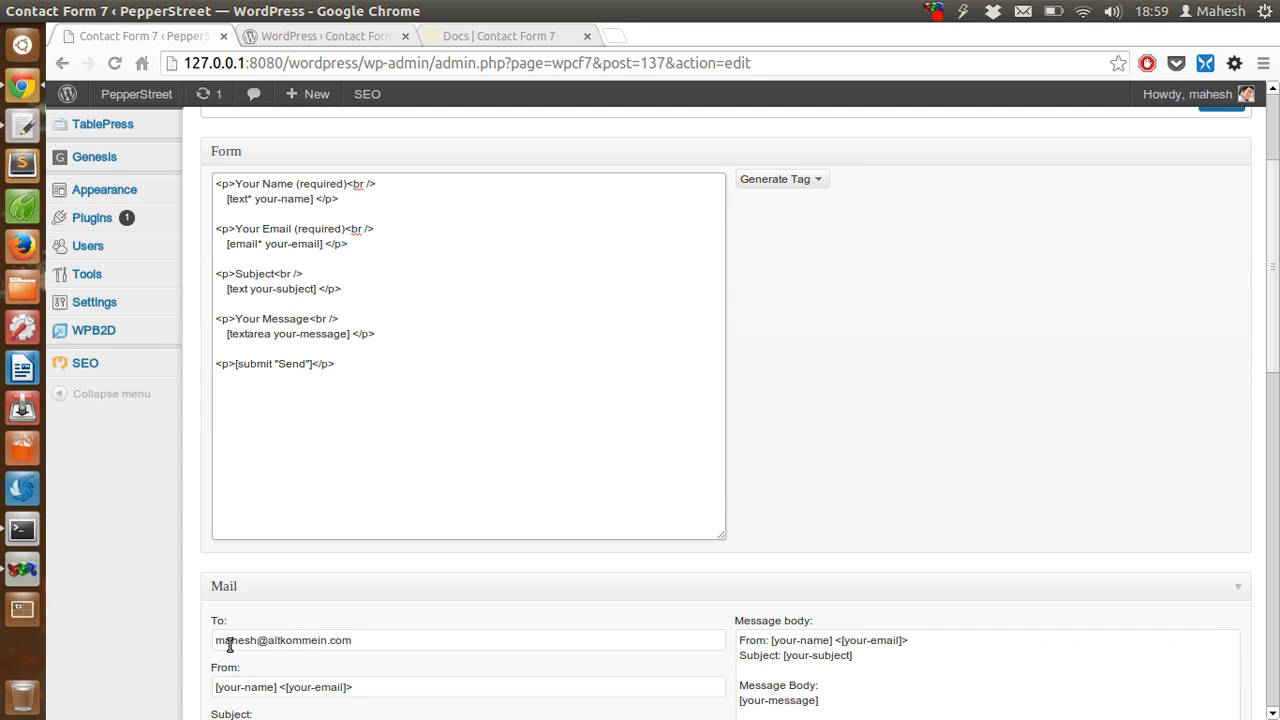
left_click(316, 198)
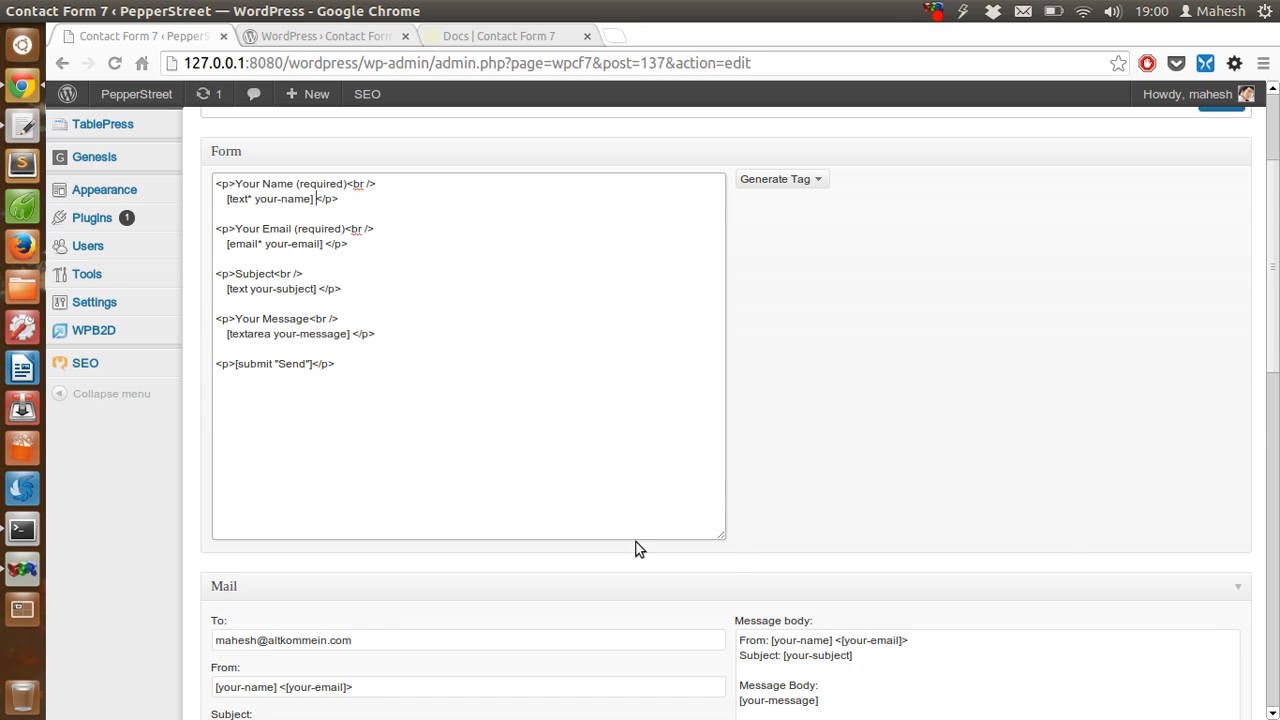
Review the mail settings and list the available form tag types under Generate Tag.
scroll("down", 3)
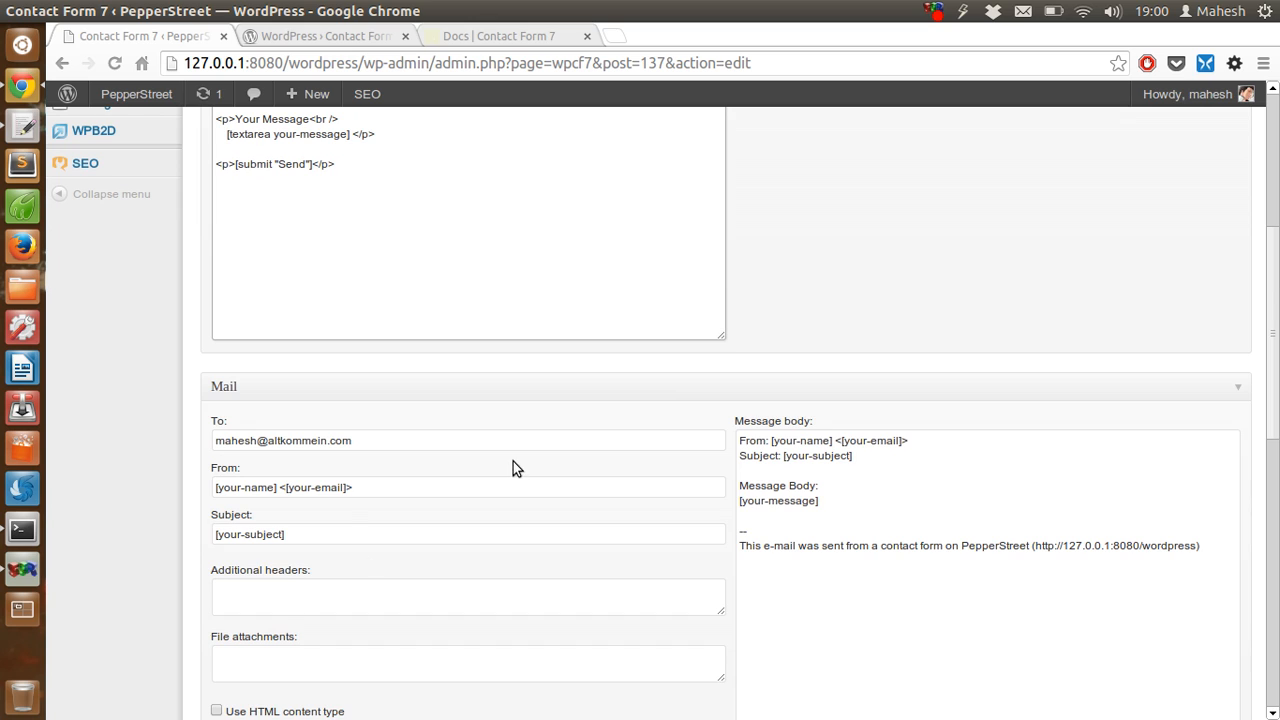
scroll("down", 3)
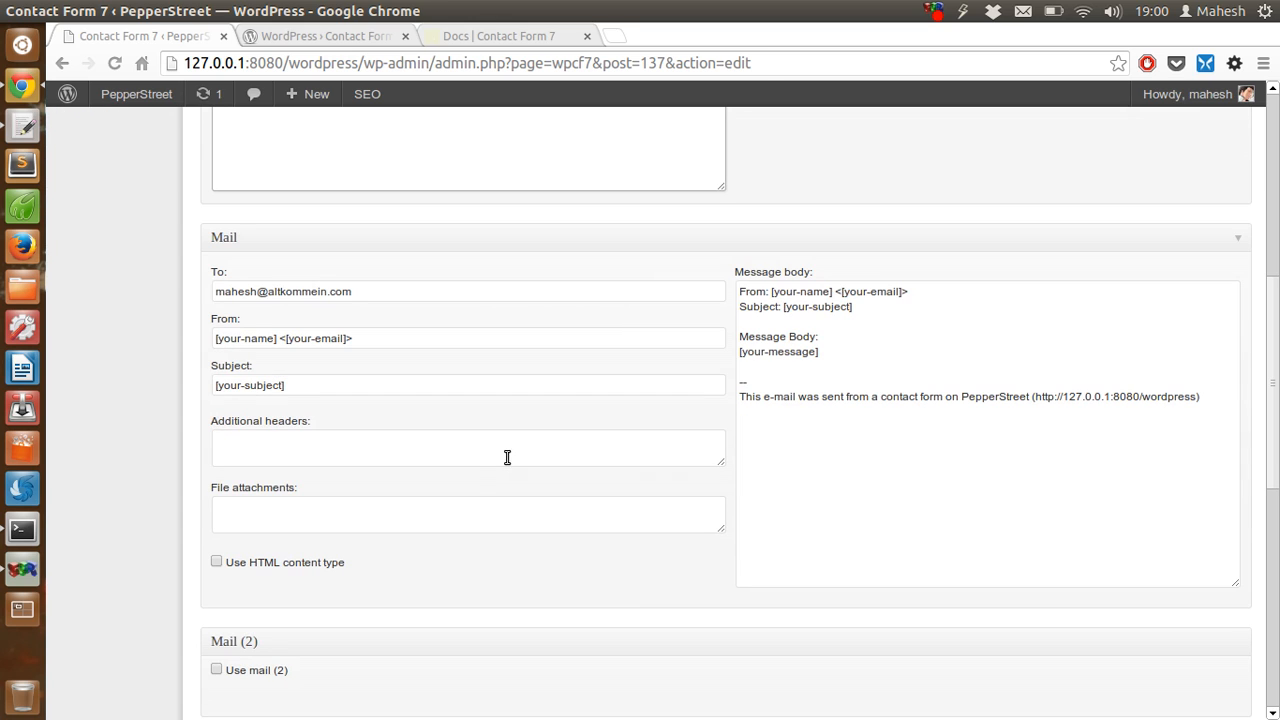
mouse_move(828, 314)
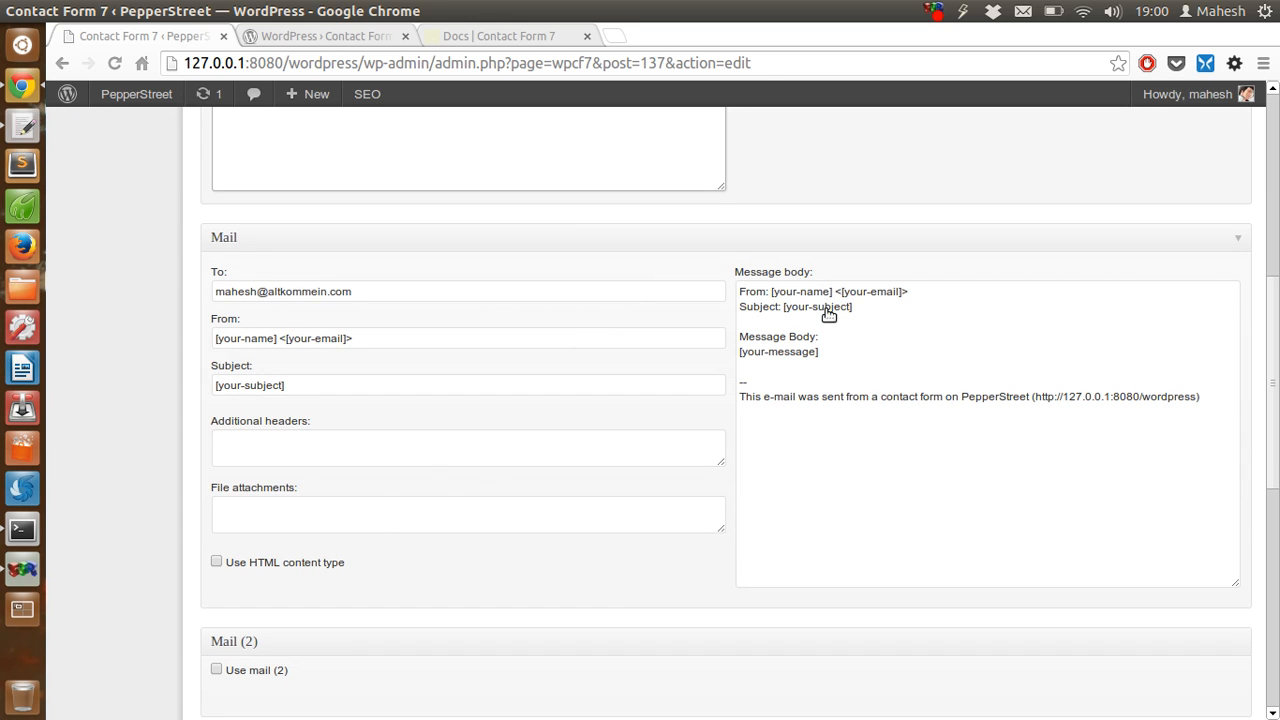
scroll("up", 3)
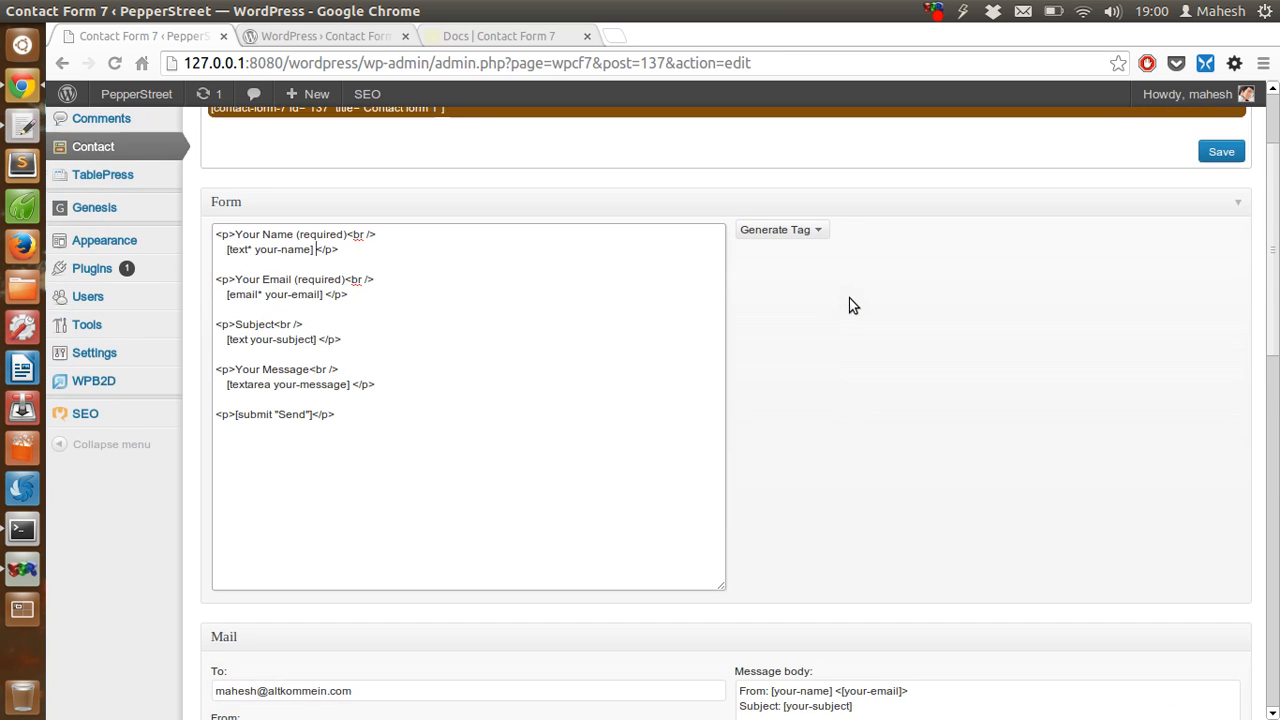
scroll("up", 3)
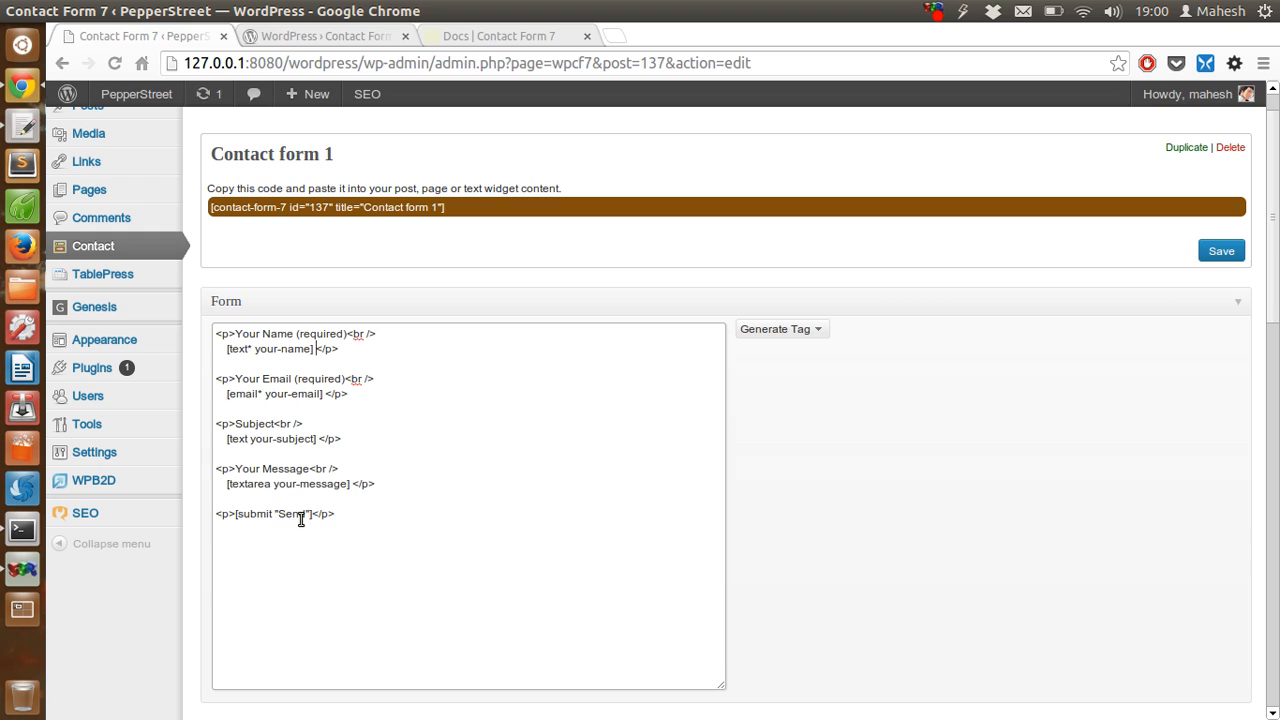
mouse_move(396, 482)
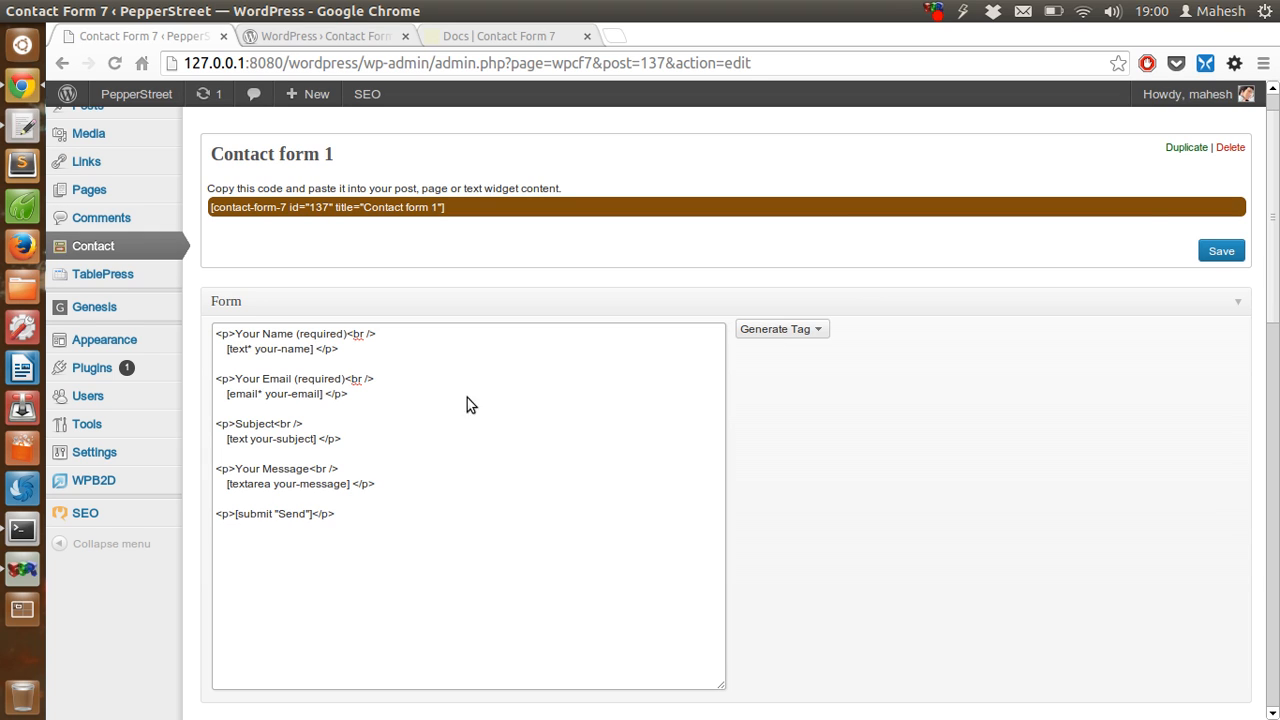
left_click(780, 328)
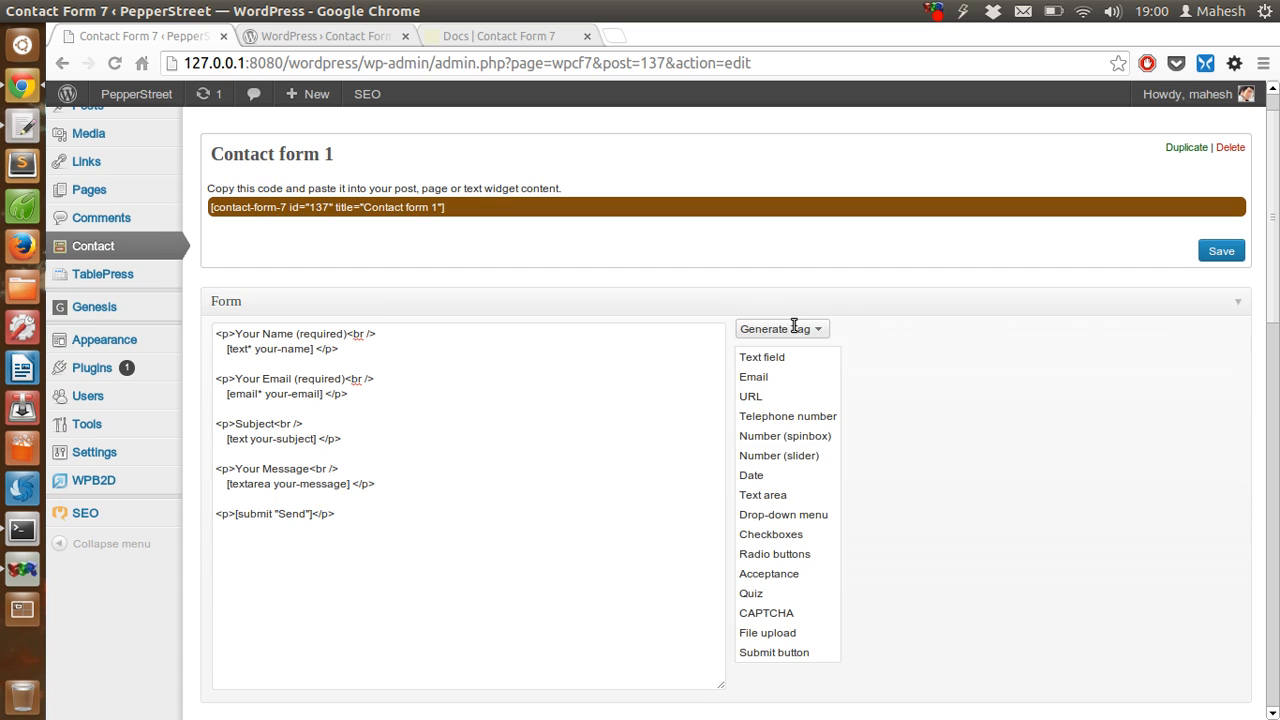
mouse_move(848, 324)
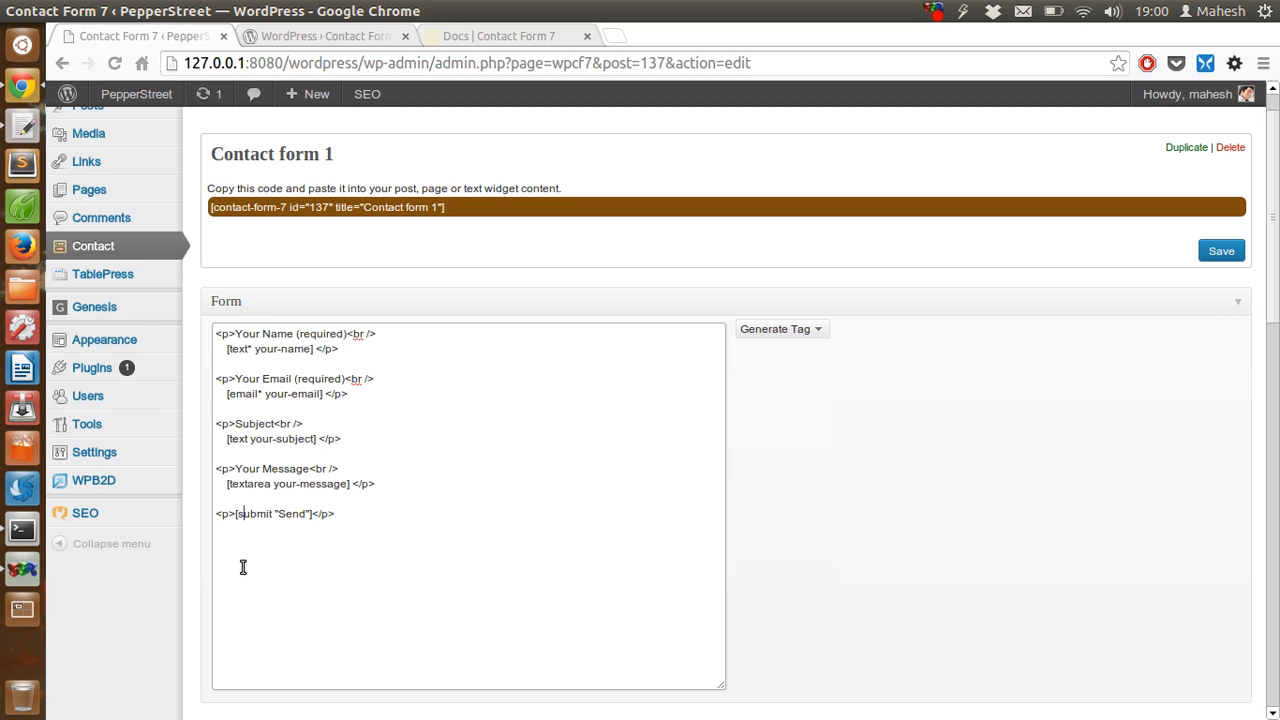
mouse_move(460, 528)
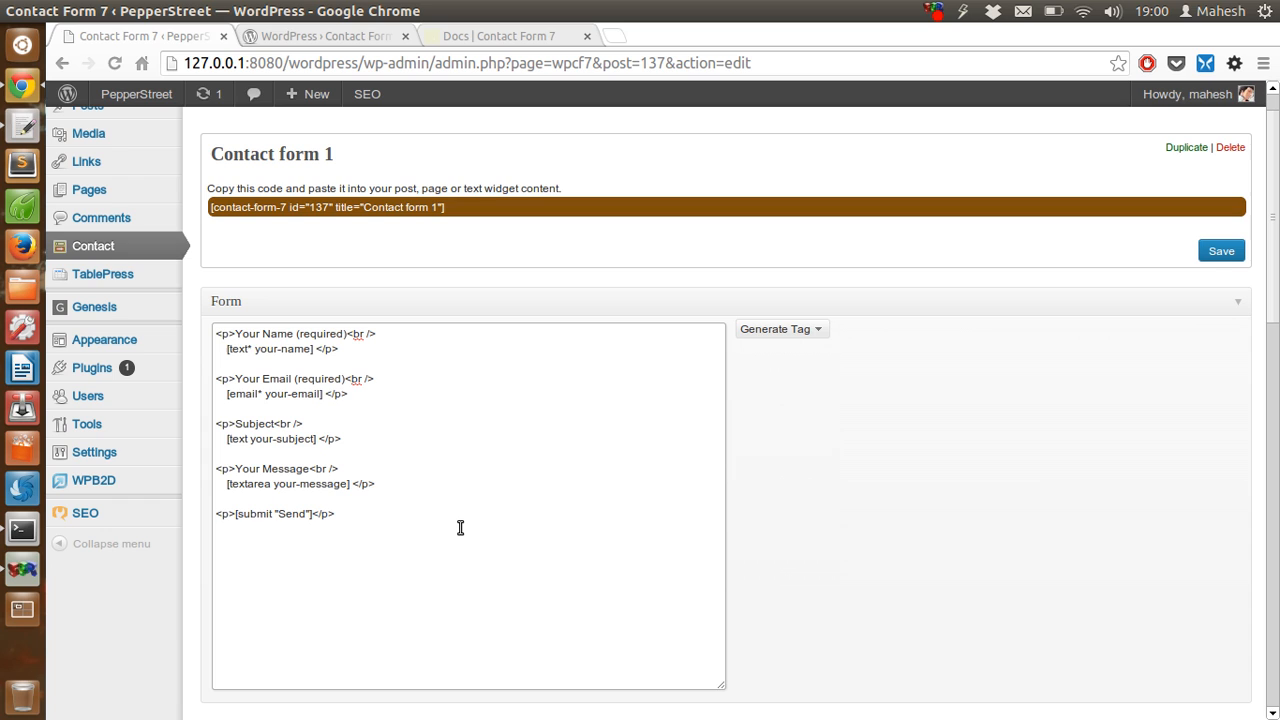
mouse_move(956, 336)
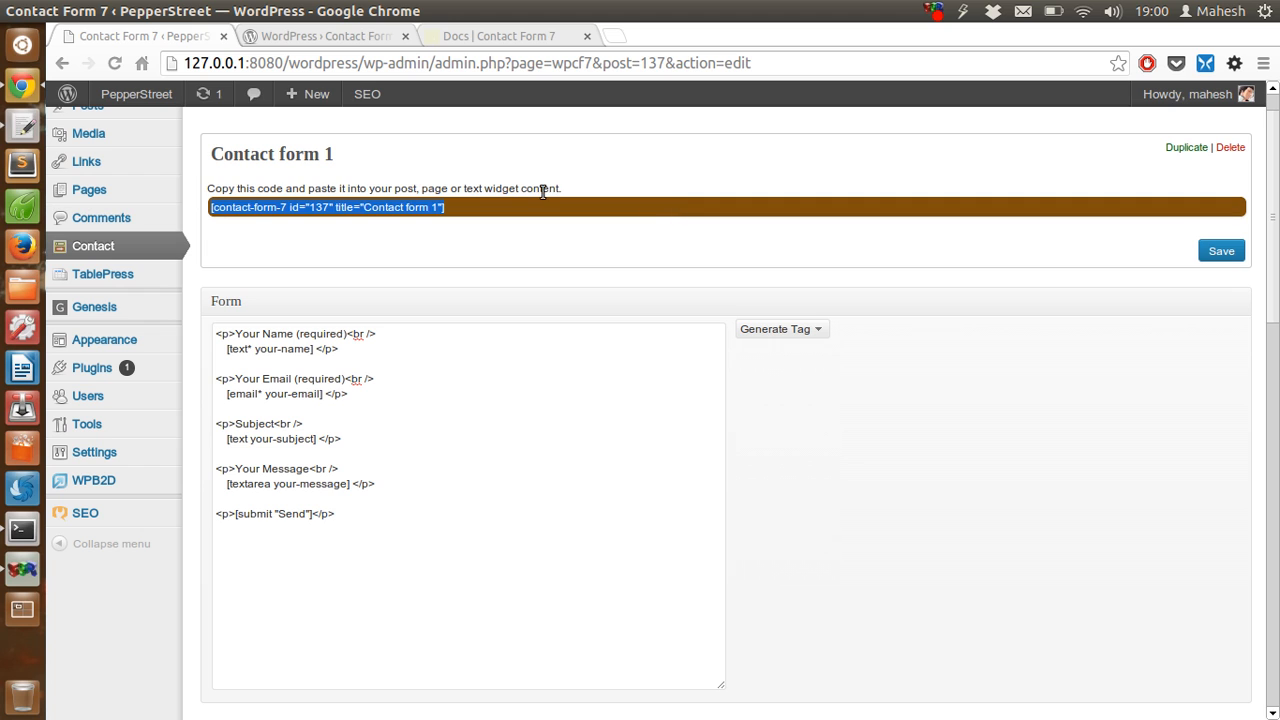
scroll("up", 3)
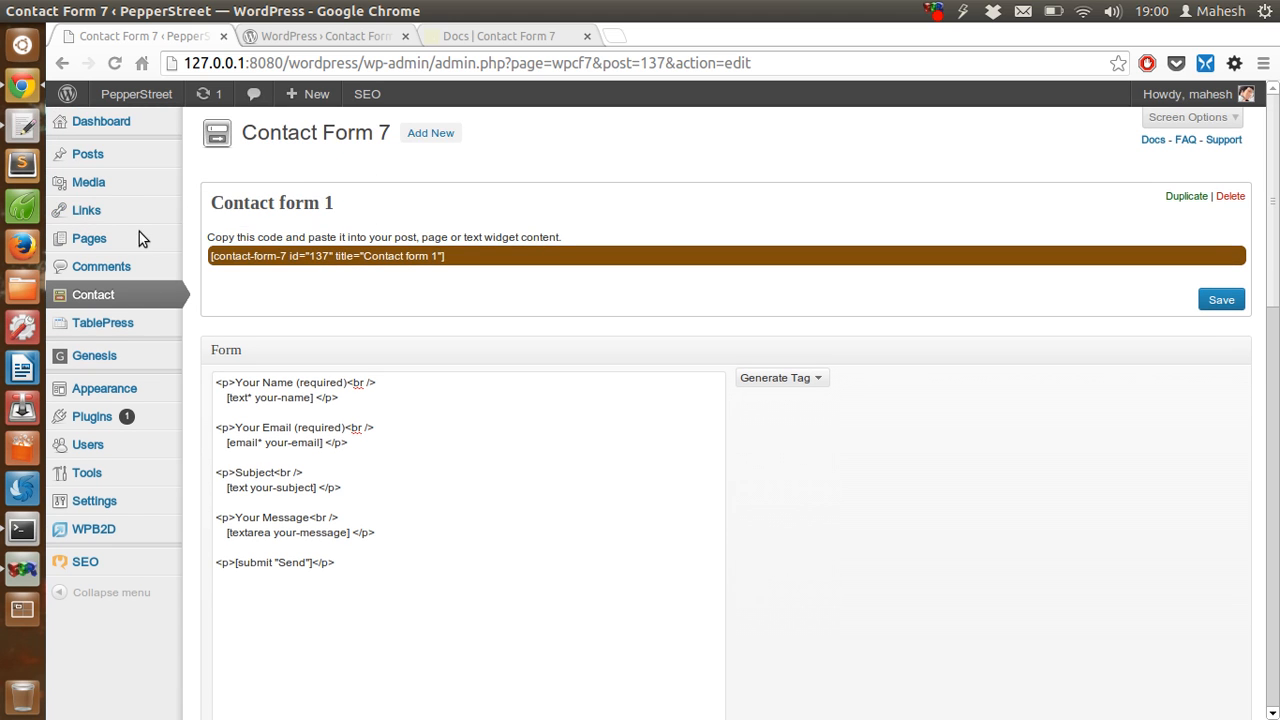
Put the shortcode [contact-form-7 id="137" title="Contact form 1"] into the Contact page editor.
left_click(88, 238)
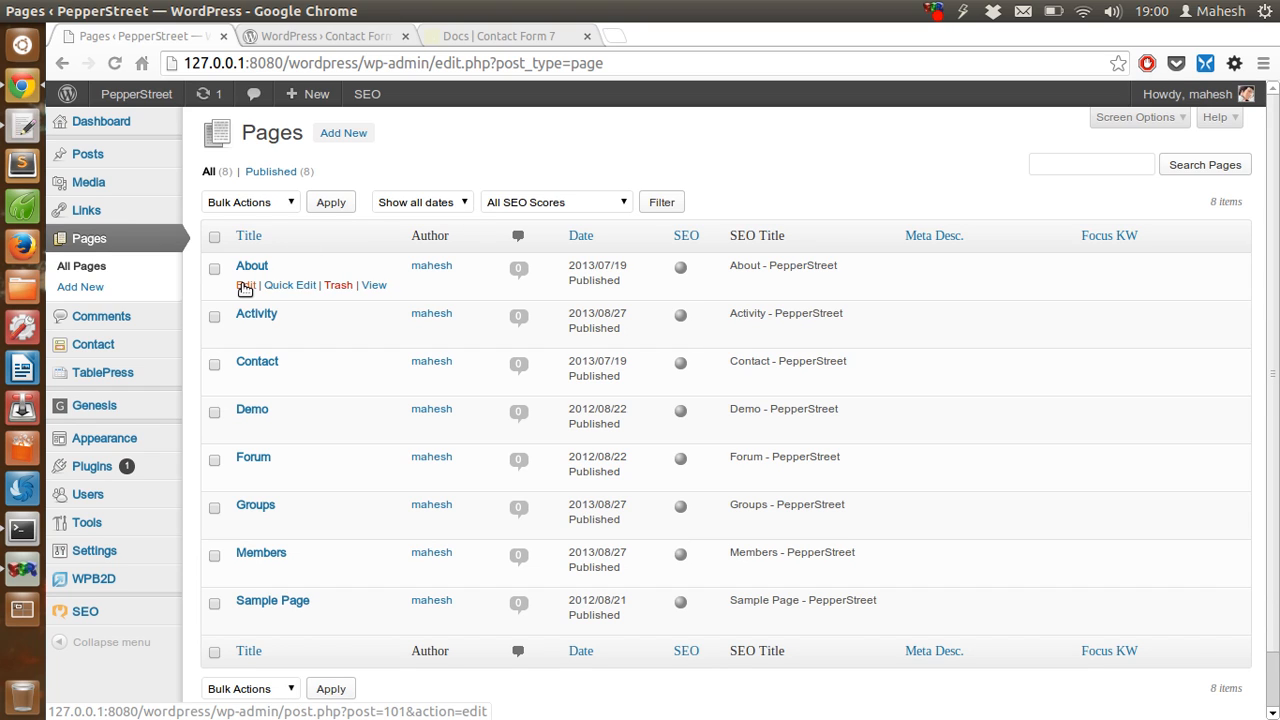
mouse_move(244, 380)
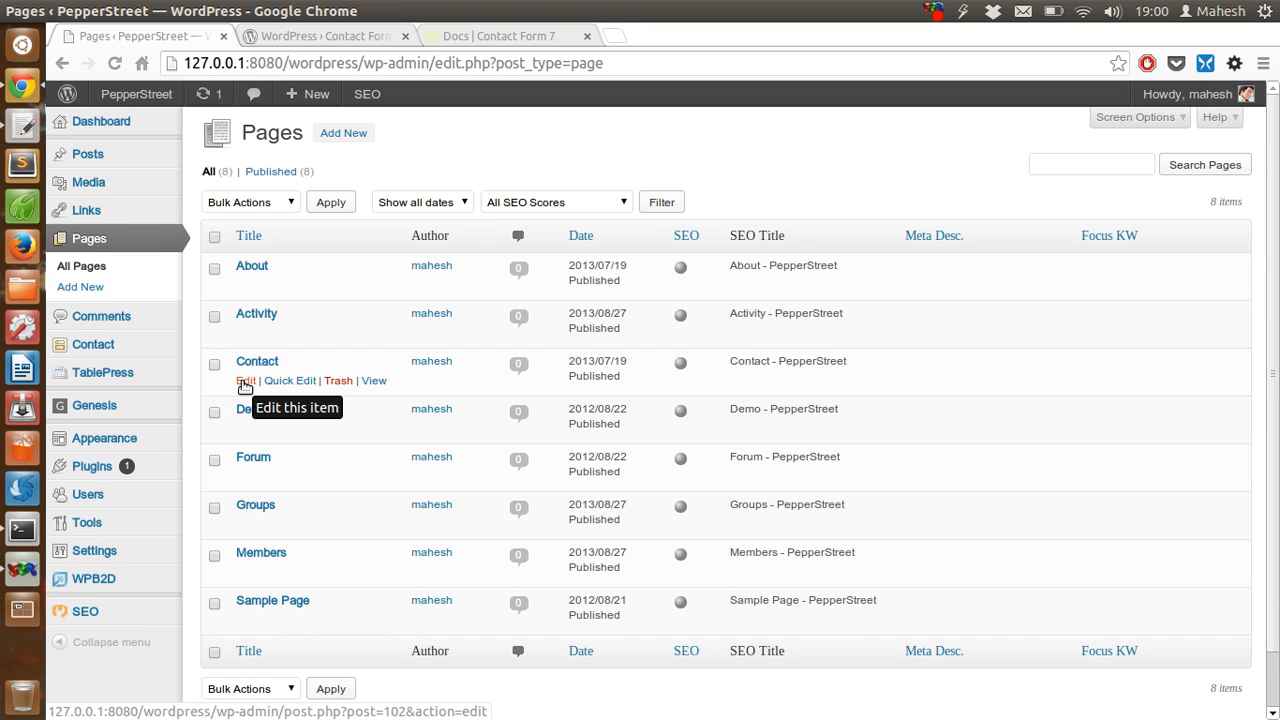
left_click(244, 380)
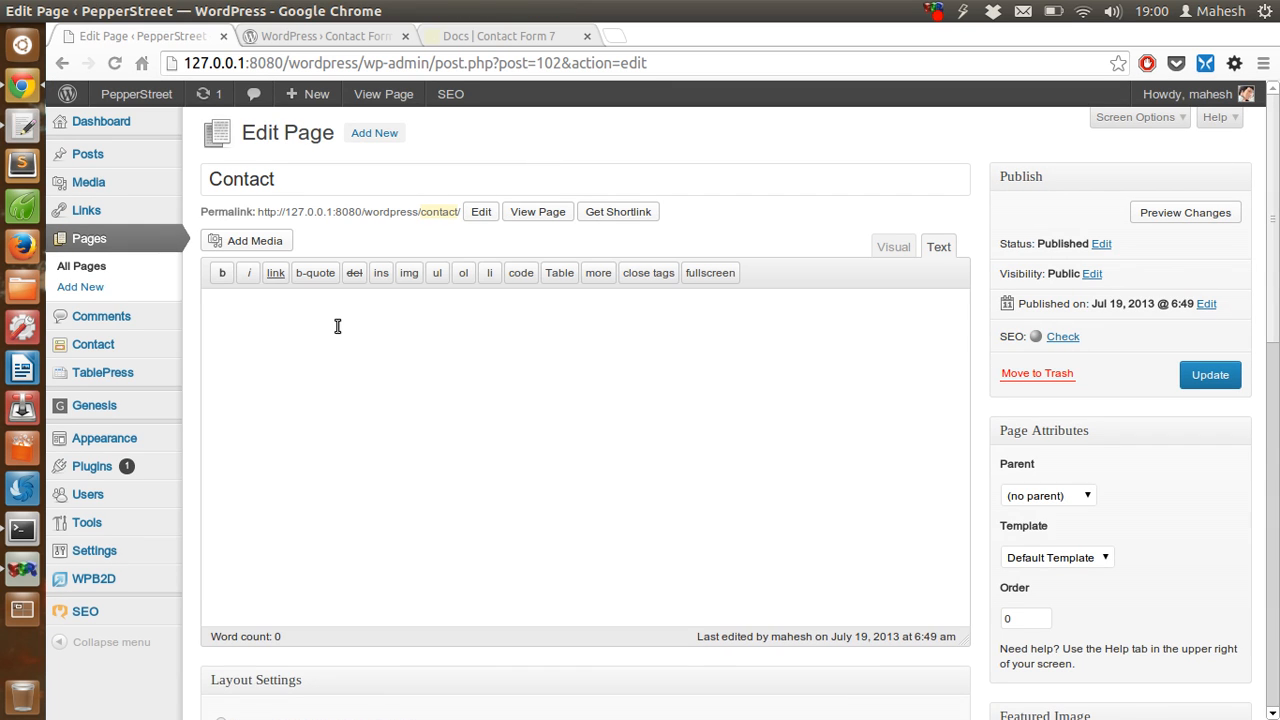
type("[contact-form-7 id=\"137\" title=\"Contact form 1\"]")
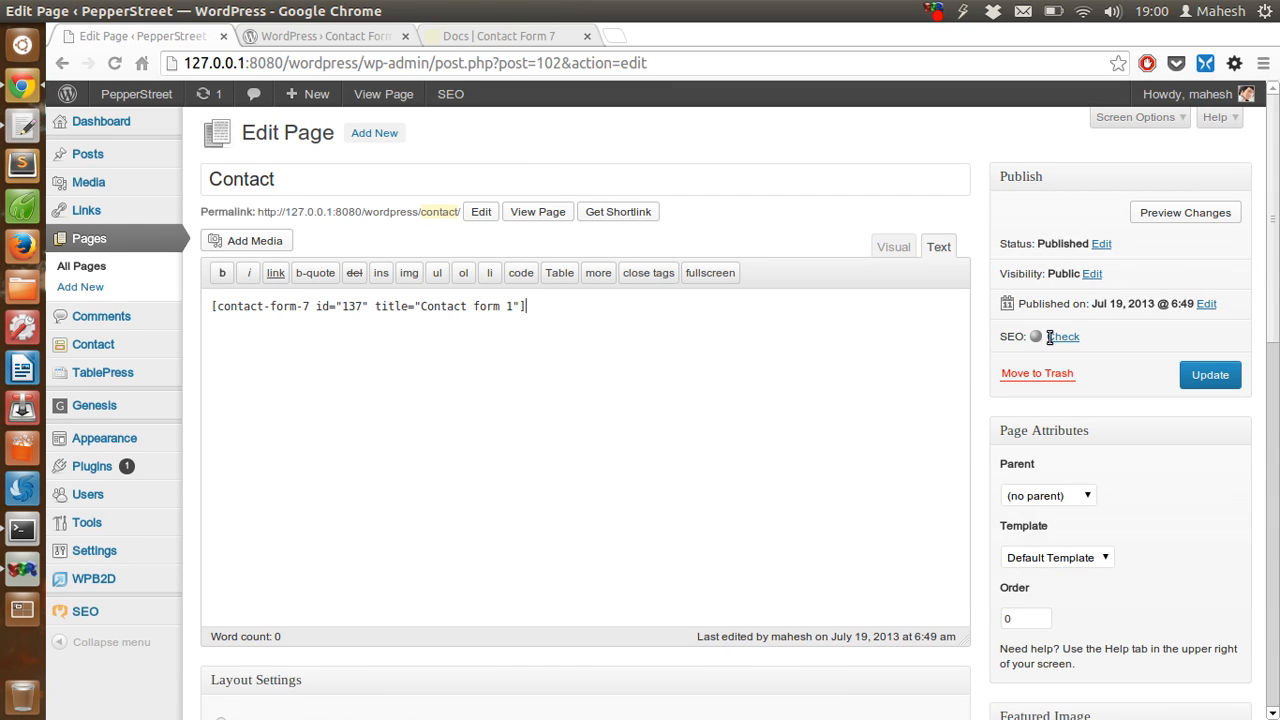
Update the Contact page and open its live version in a new tab.
left_click(1210, 374)
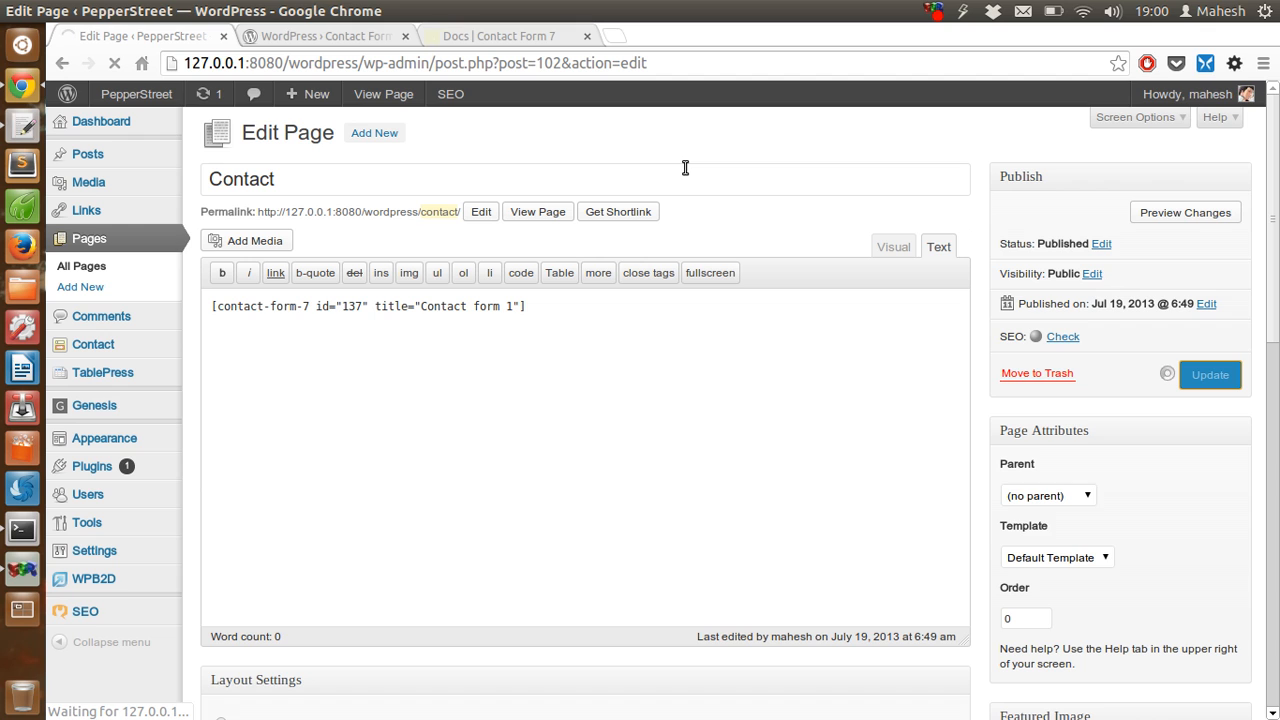
left_click(1210, 374)
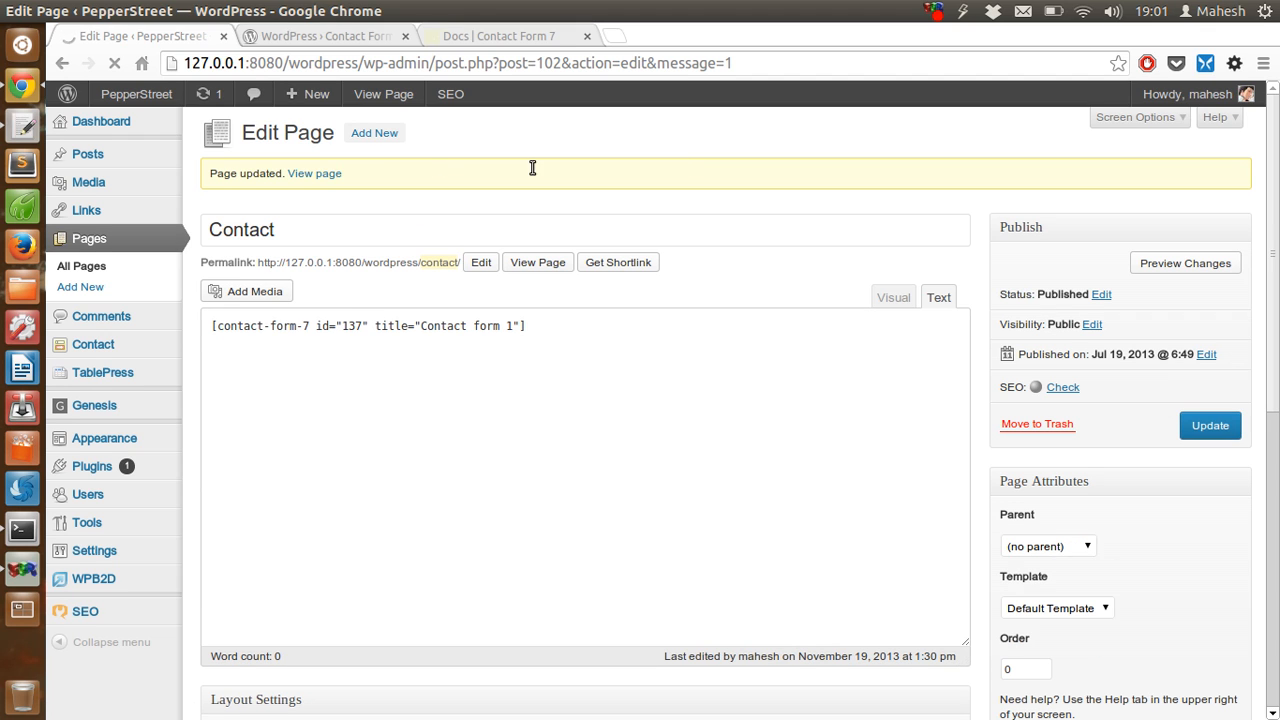
right_click(314, 172)
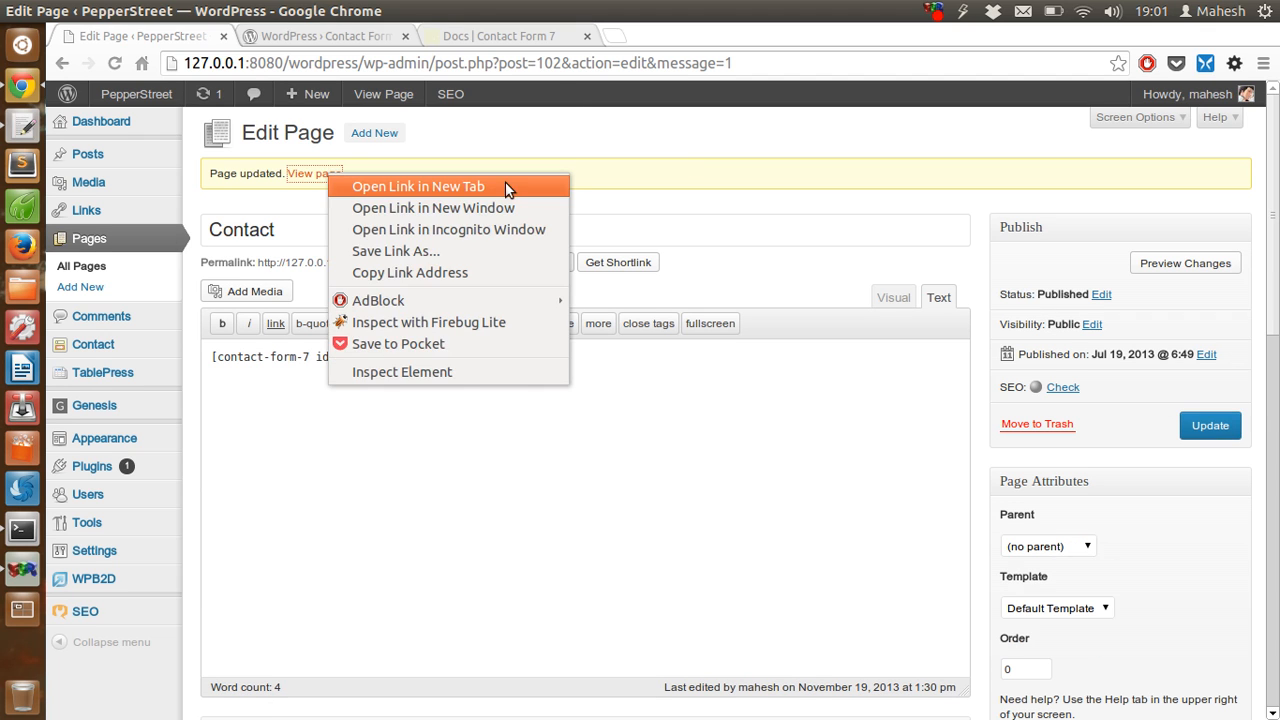
left_click(418, 186)
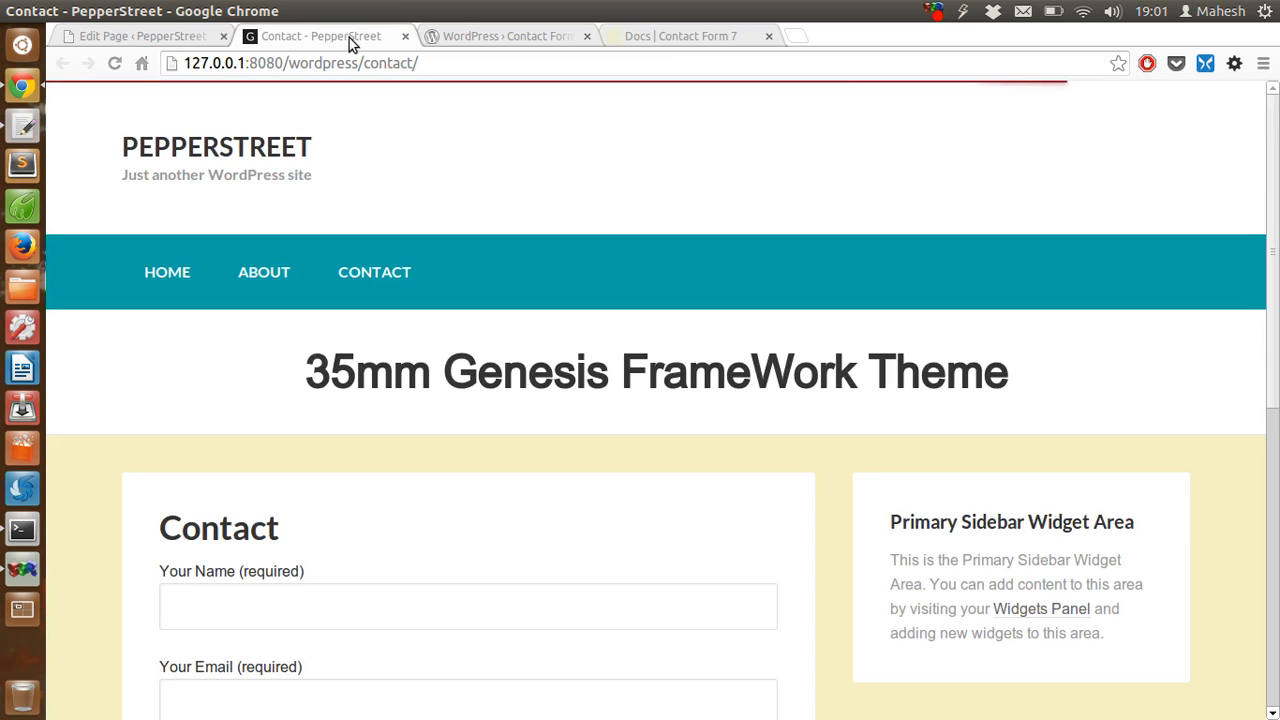
Try the Your Name, Your Email and Your Message fields on the live Contact form.
scroll("down", 3)
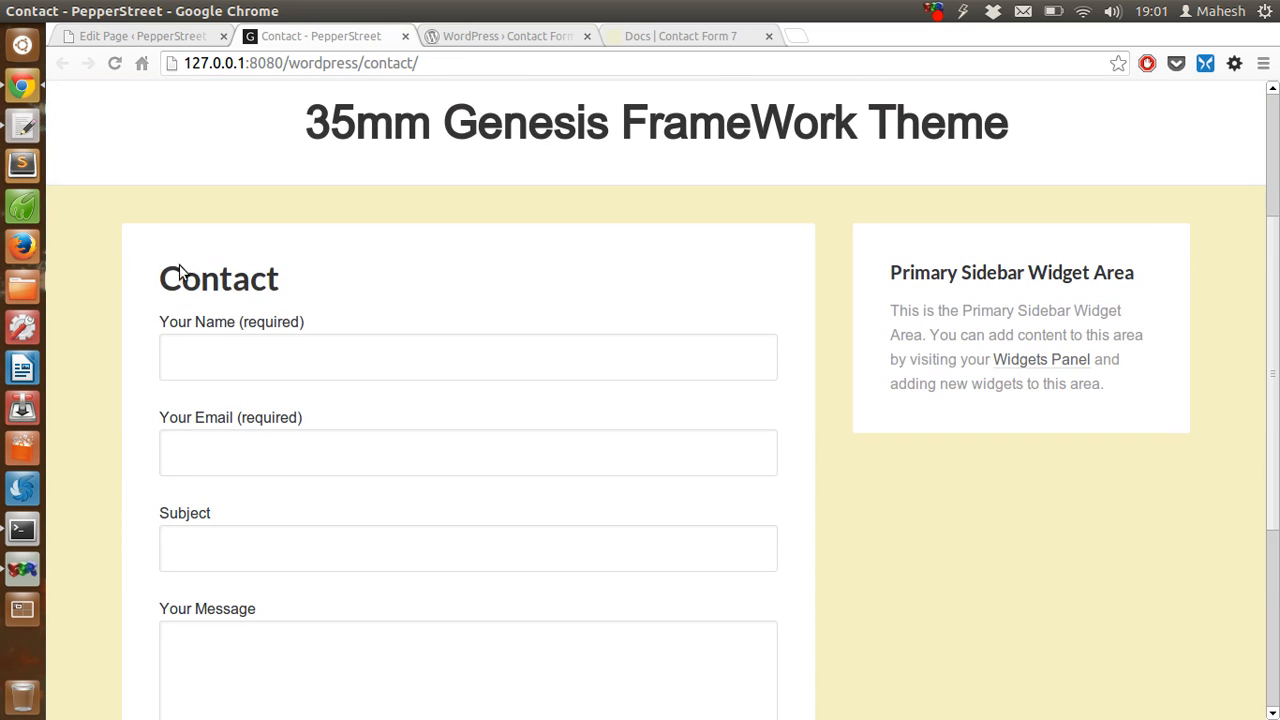
left_click(468, 356)
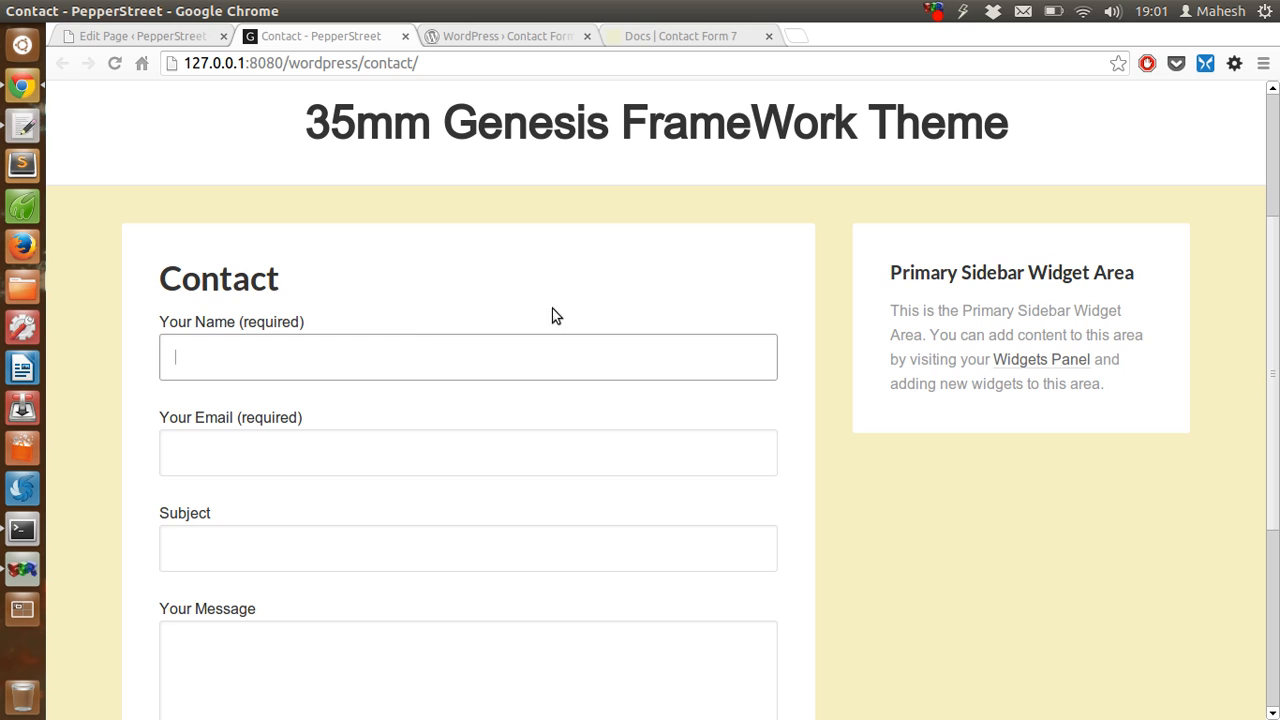
scroll("down", 3)
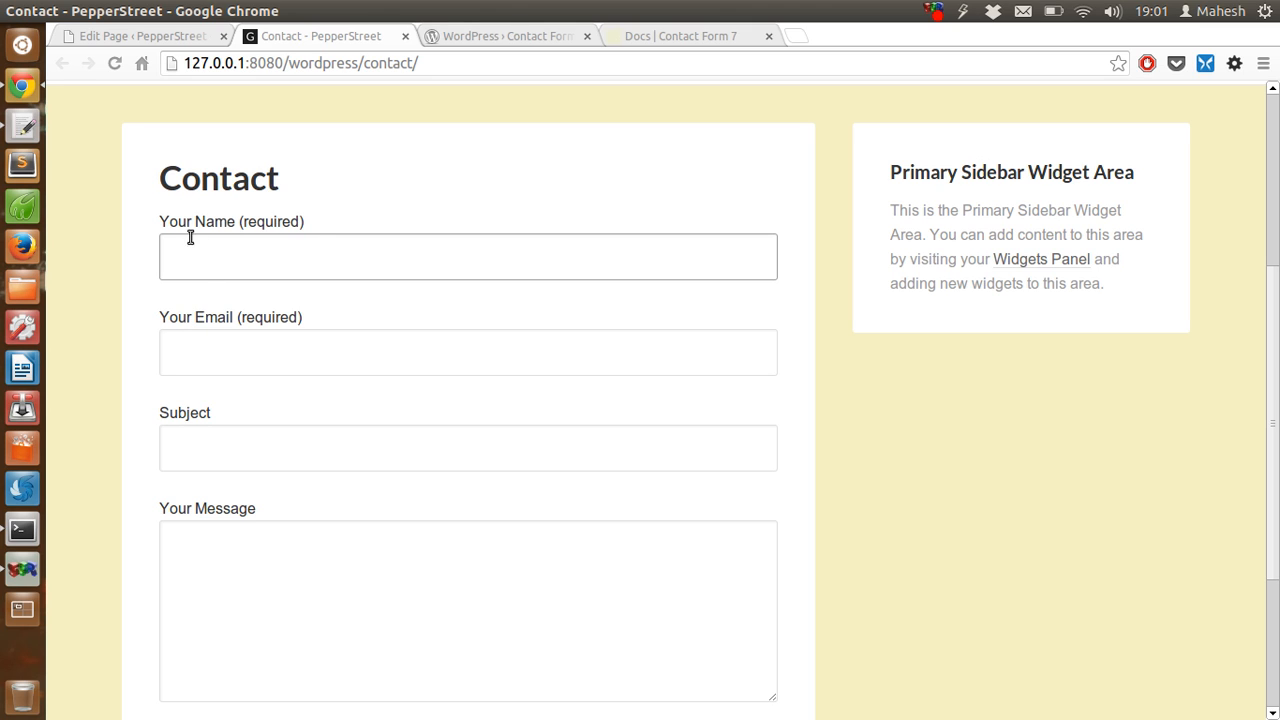
left_click(468, 352)
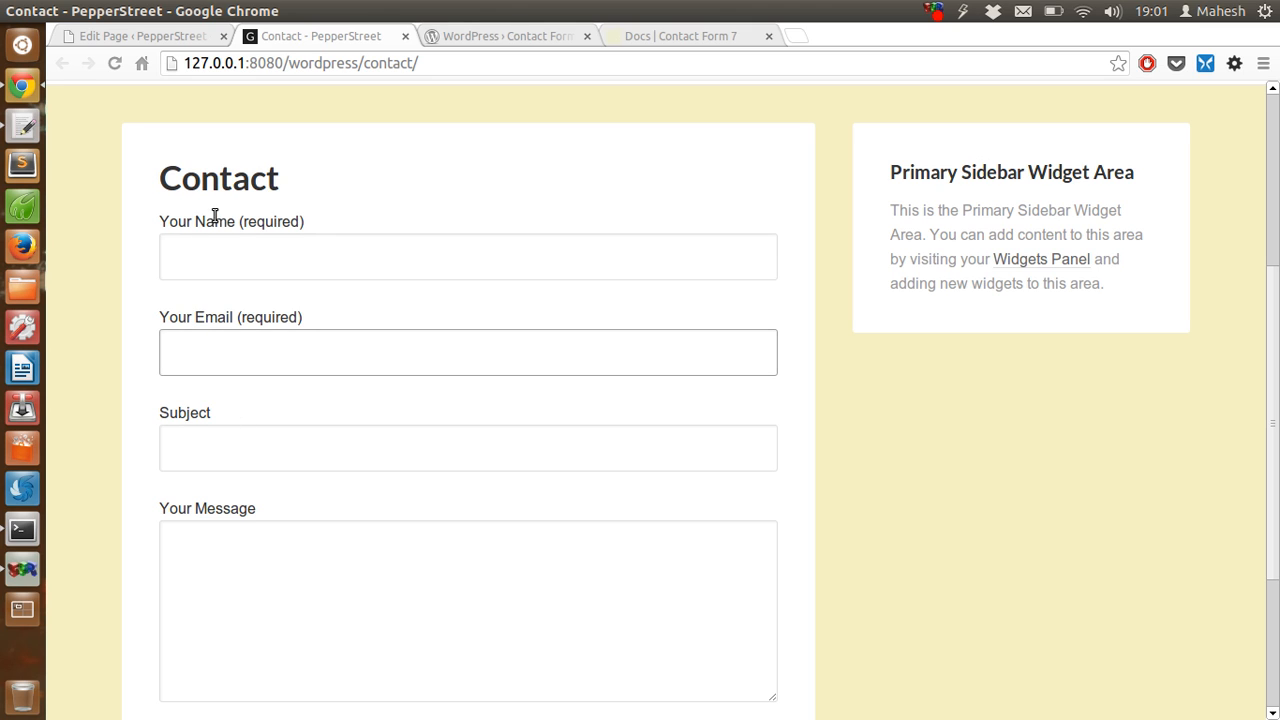
scroll("down", 3)
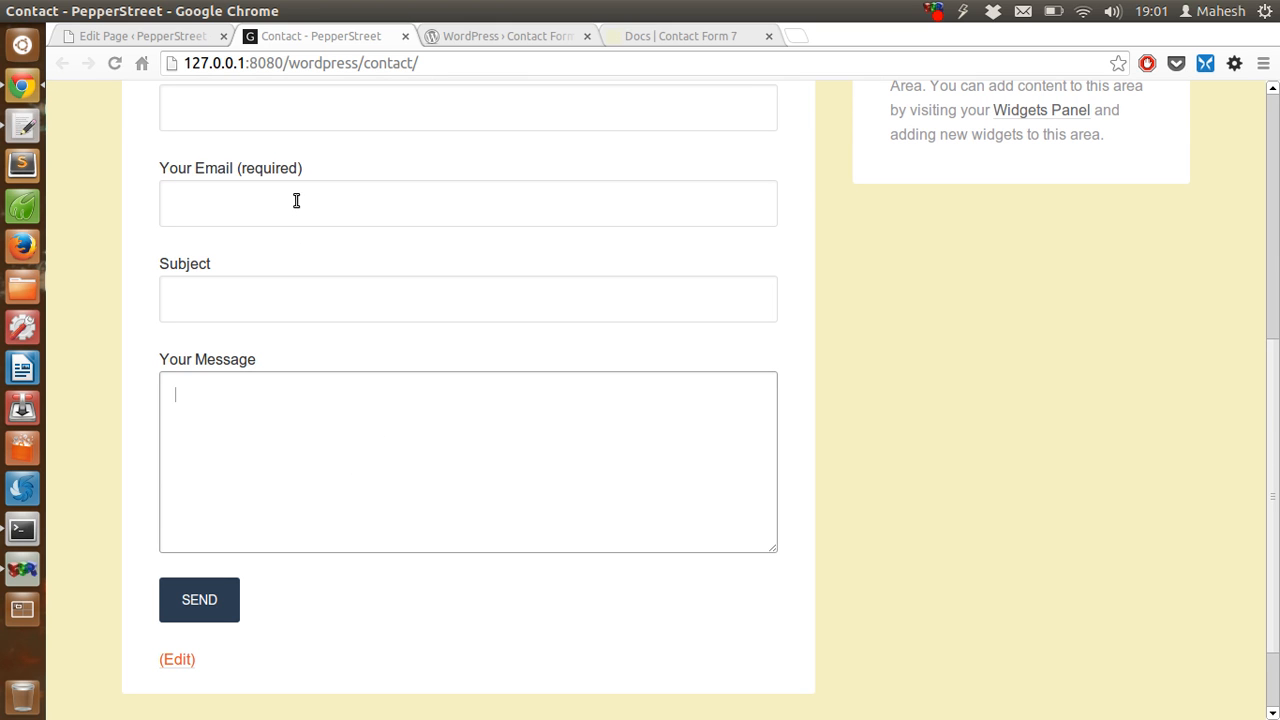
left_click(140, 36)
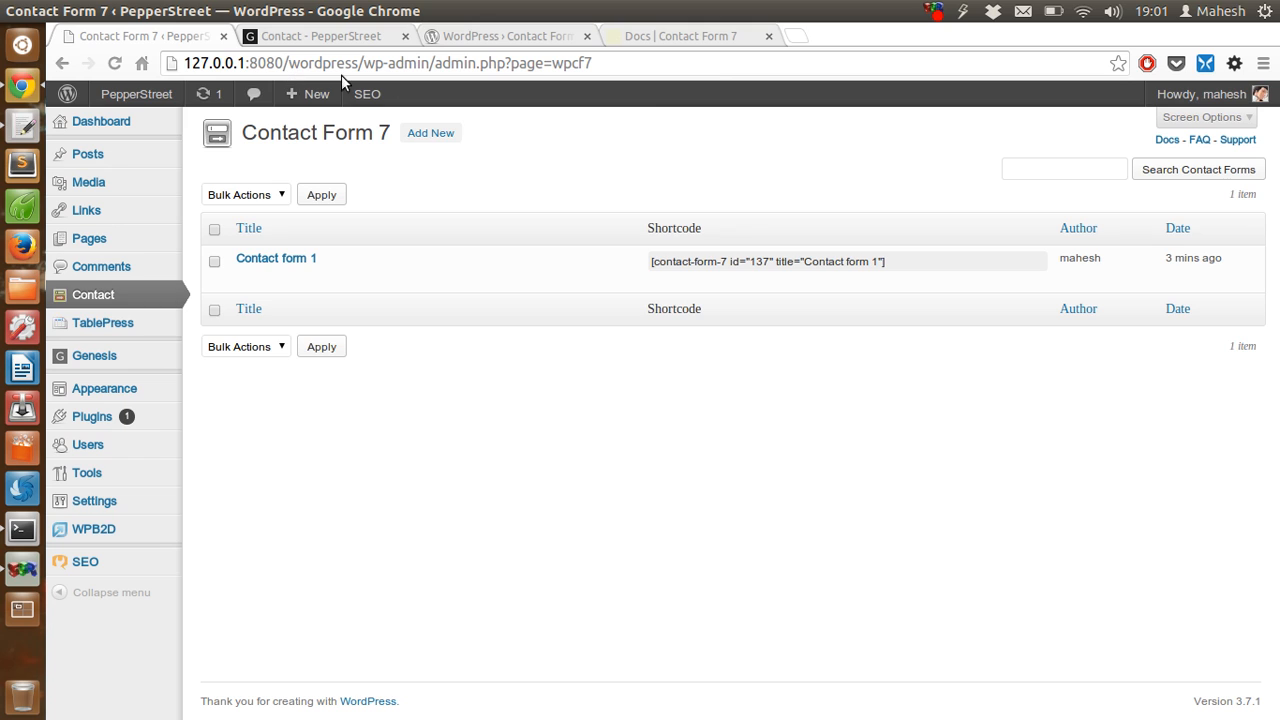
Review Settings > General and the installed plugins list, returning to the live Contact page.
left_click(320, 36)
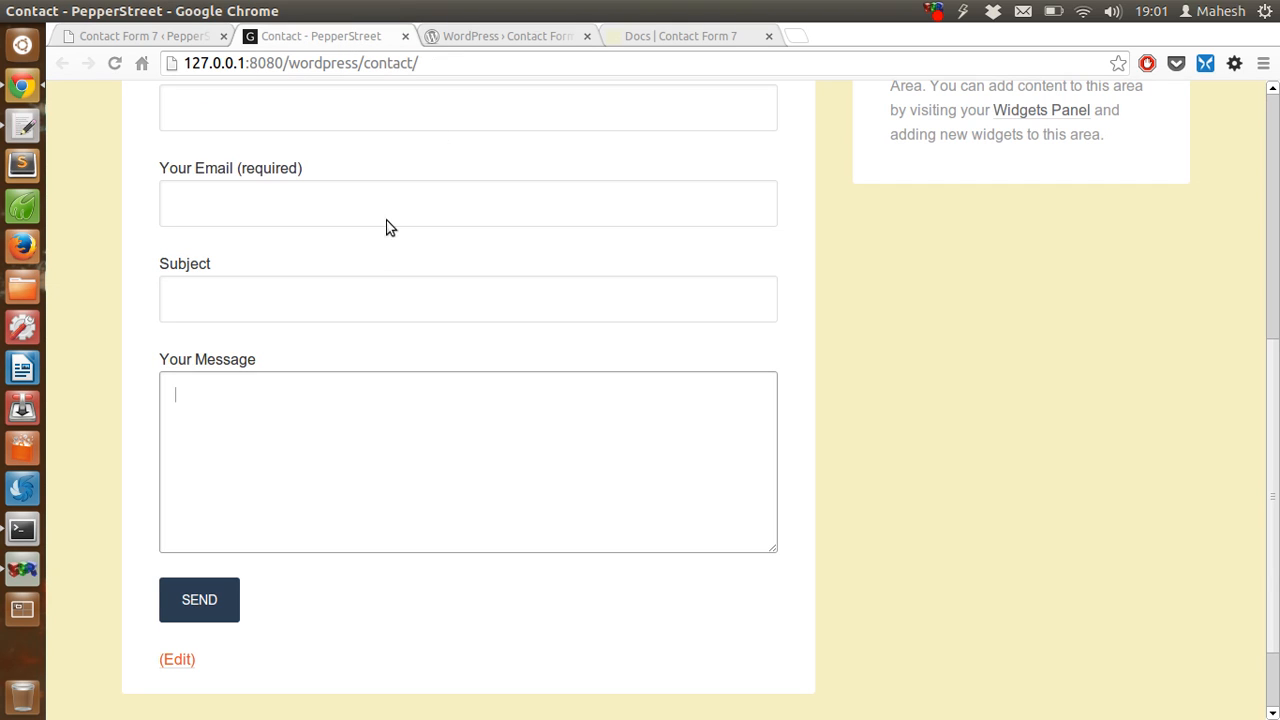
mouse_move(200, 600)
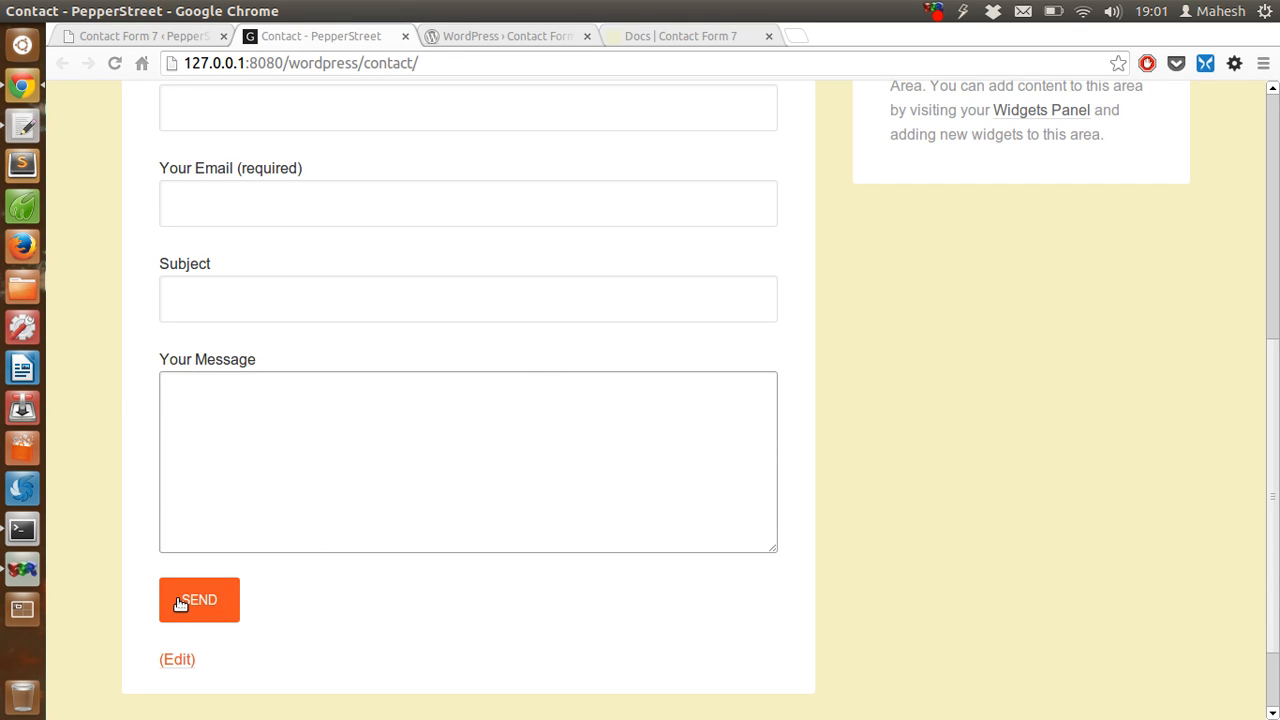
mouse_move(200, 504)
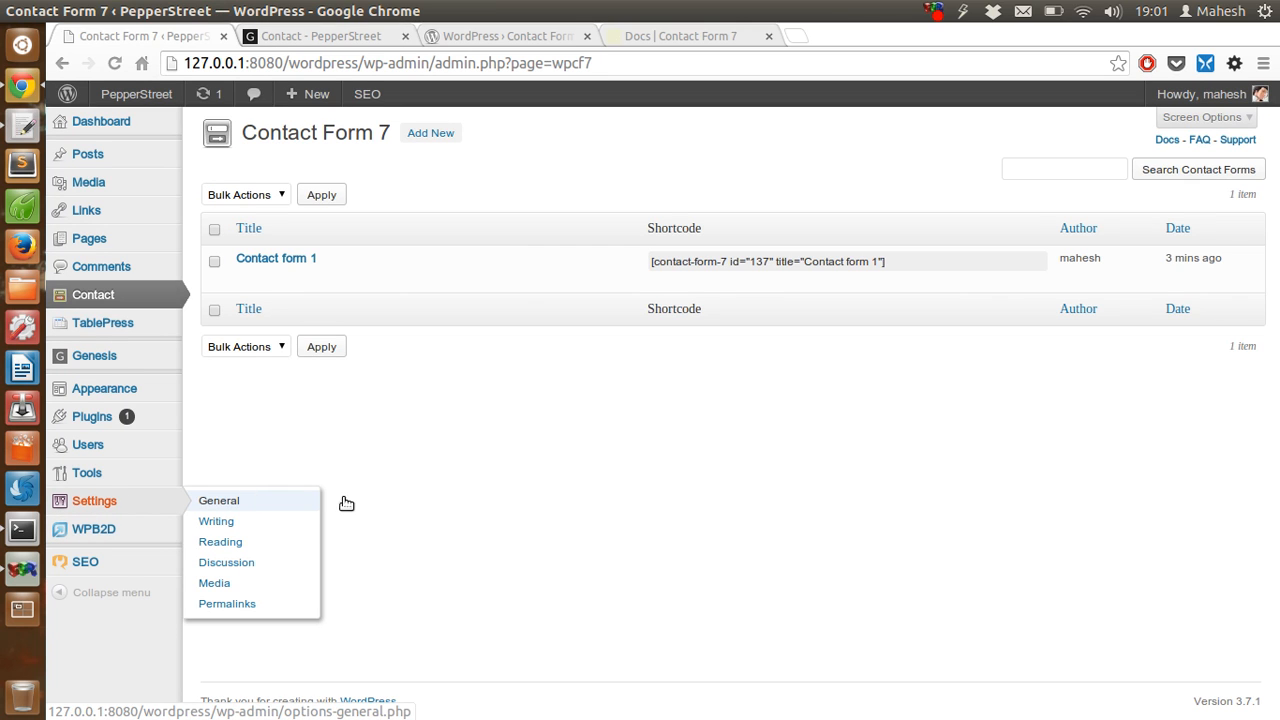
left_click(218, 500)
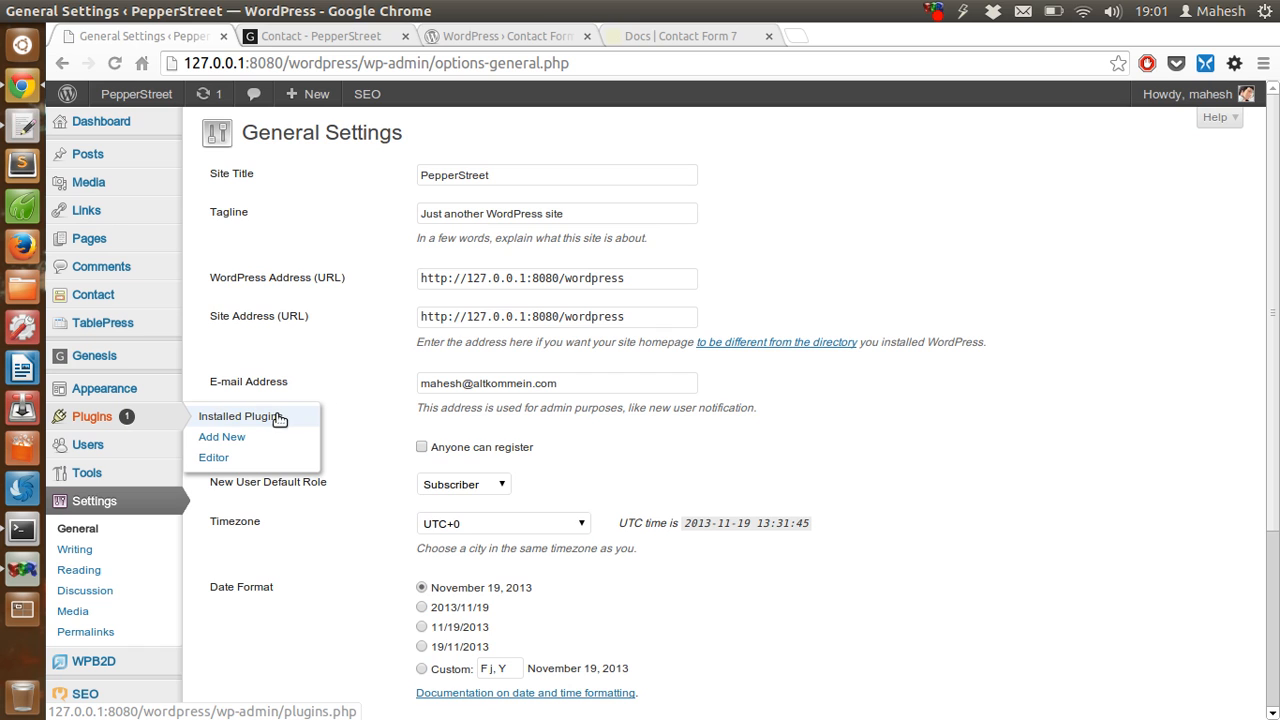
left_click(240, 416)
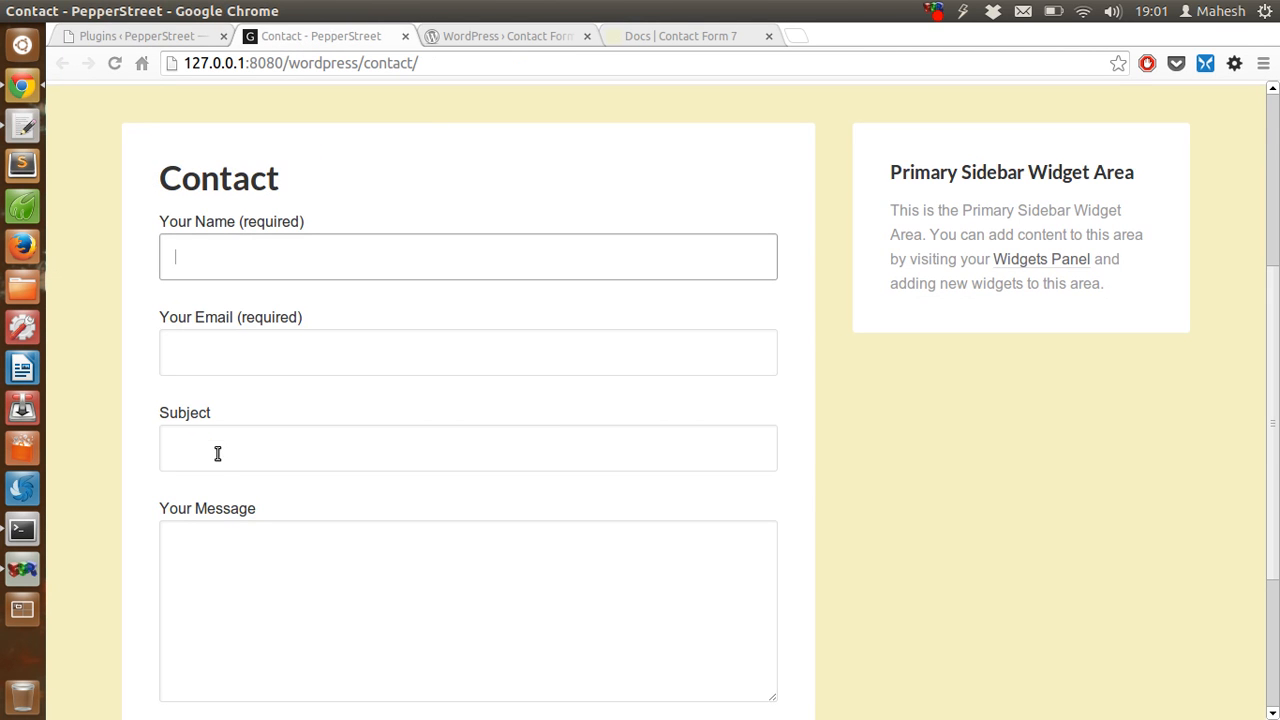
scroll("down", 3)
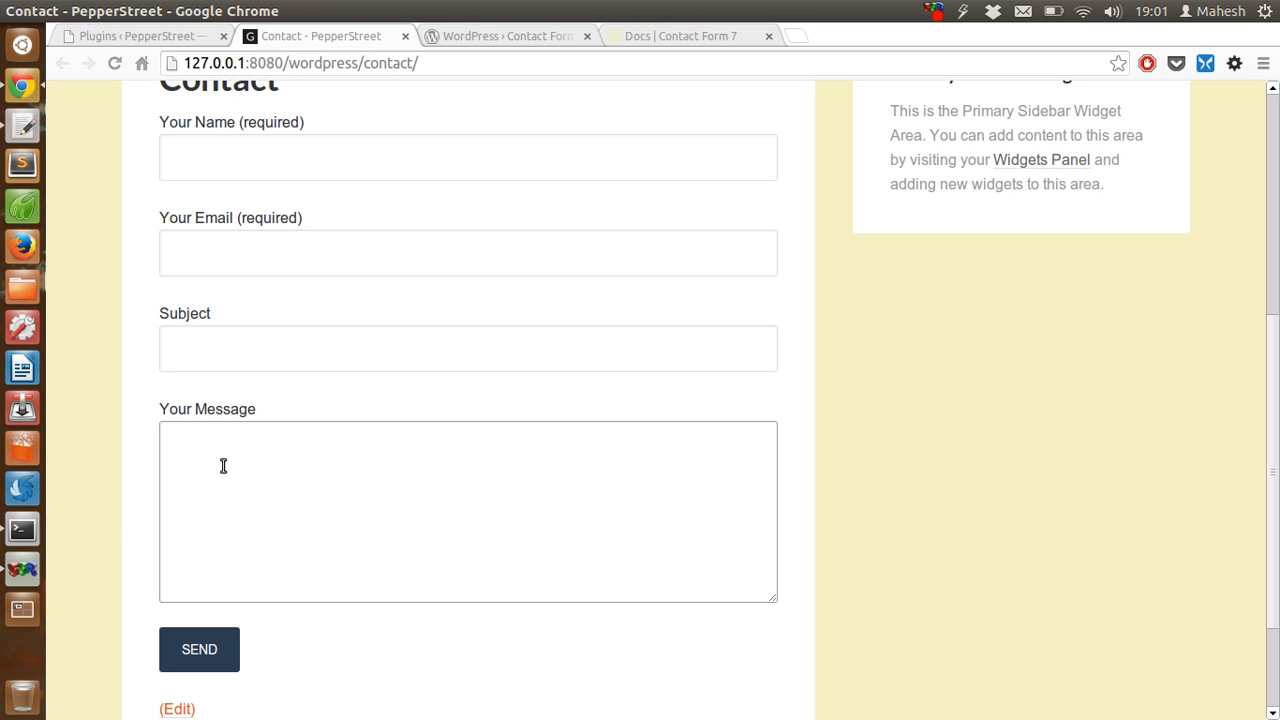
mouse_move(208, 438)
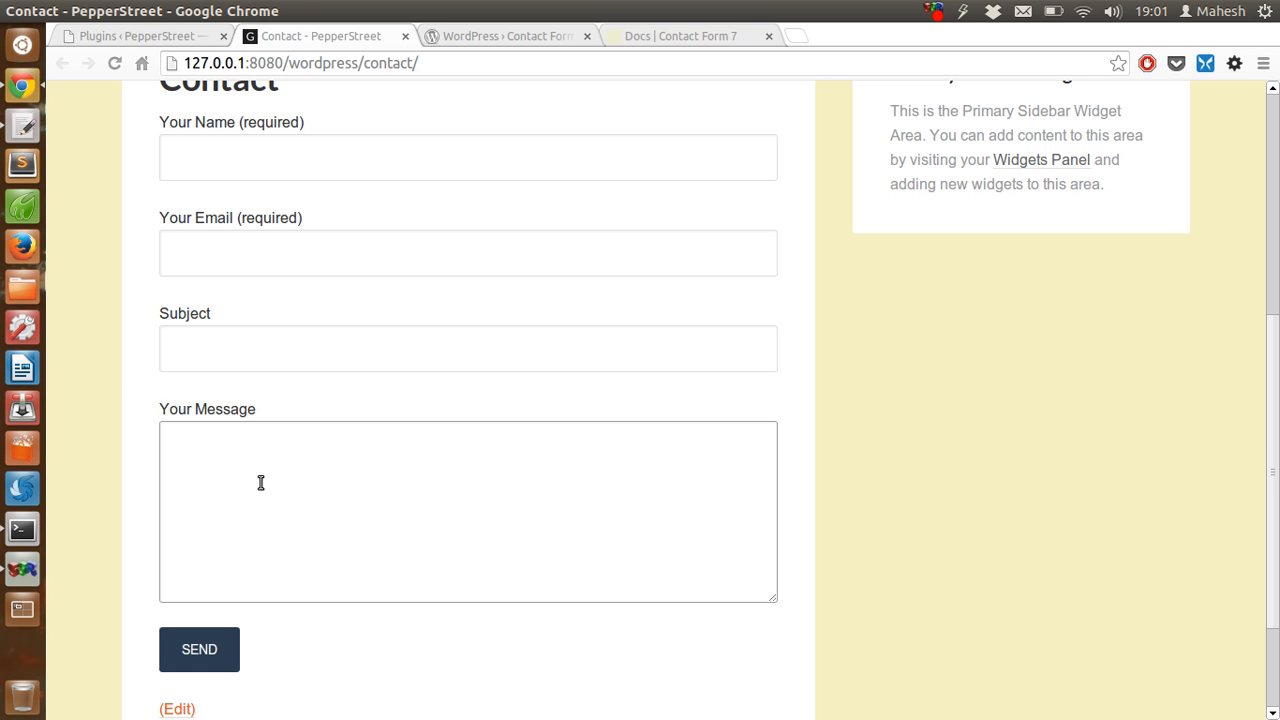
left_click(140, 36)
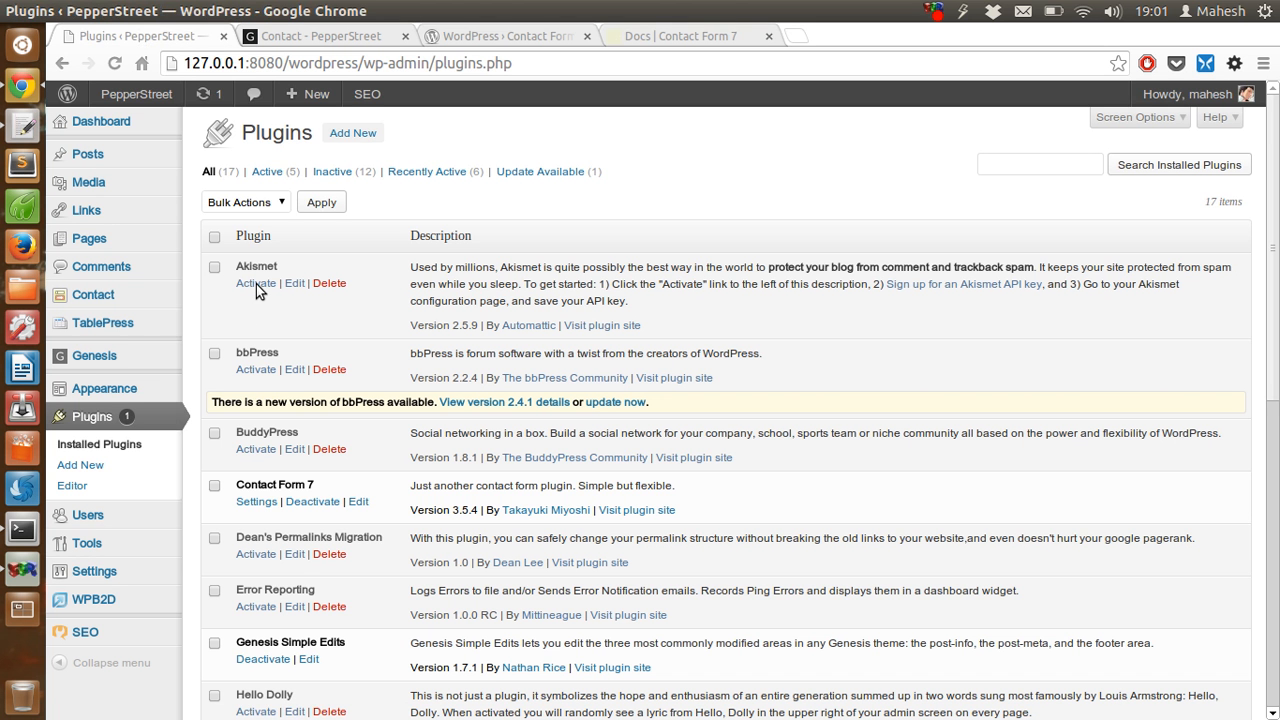
mouse_move(256, 284)
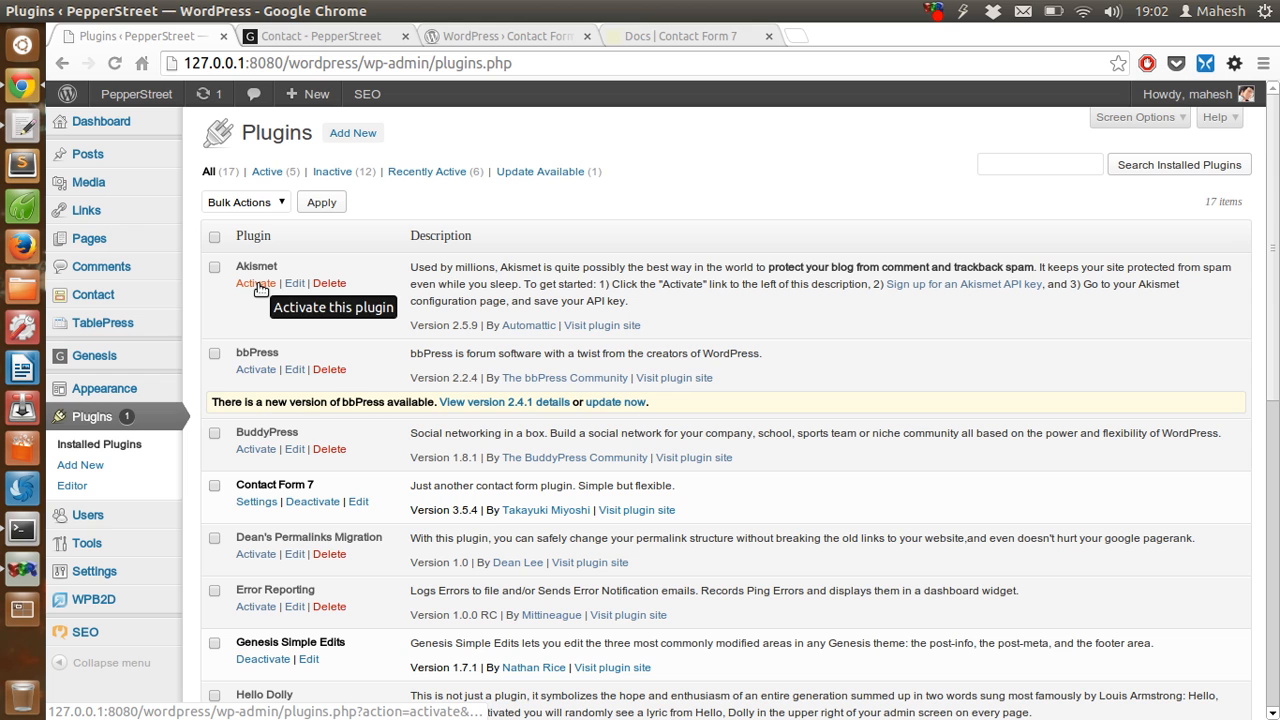
left_click(320, 36)
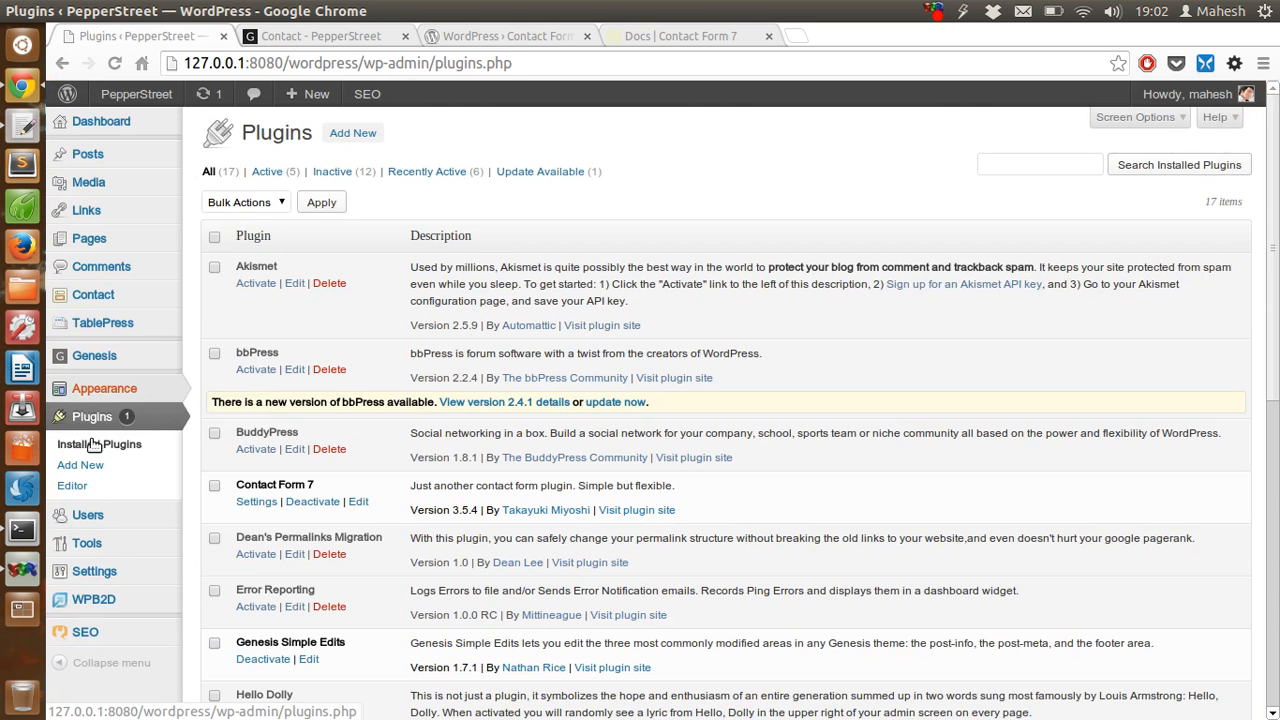
left_click(320, 36)
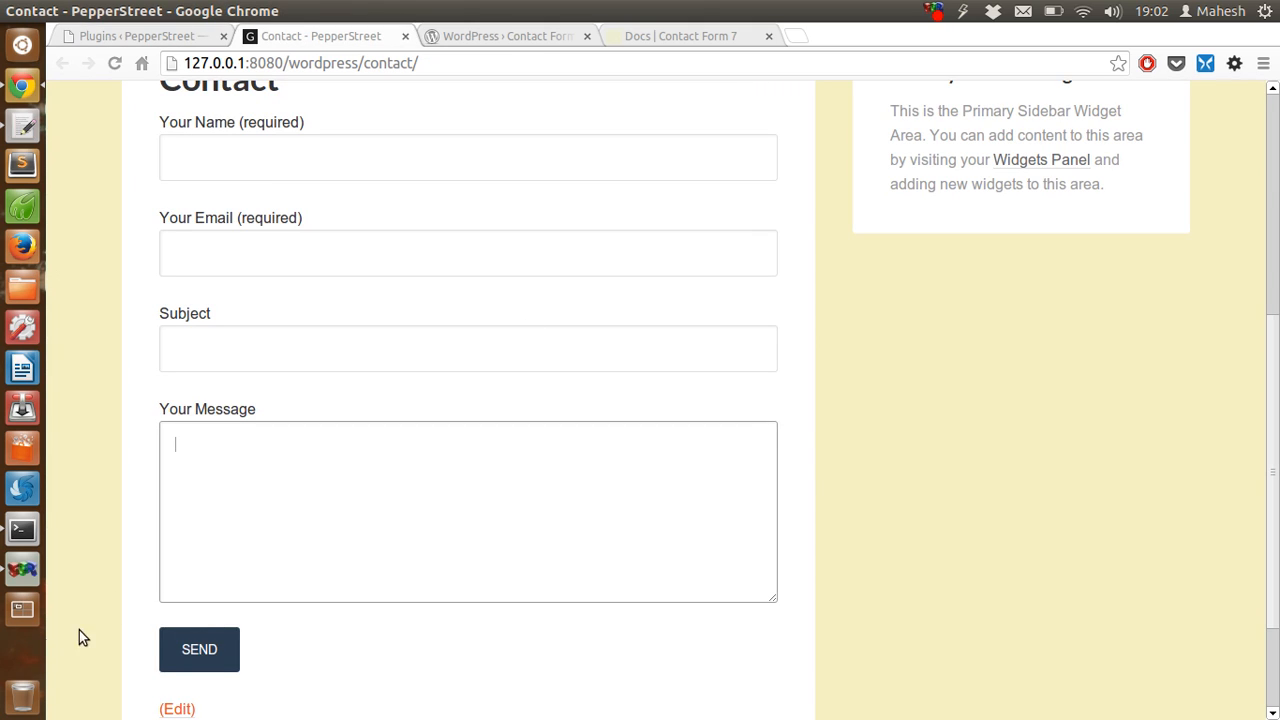
mouse_move(200, 648)
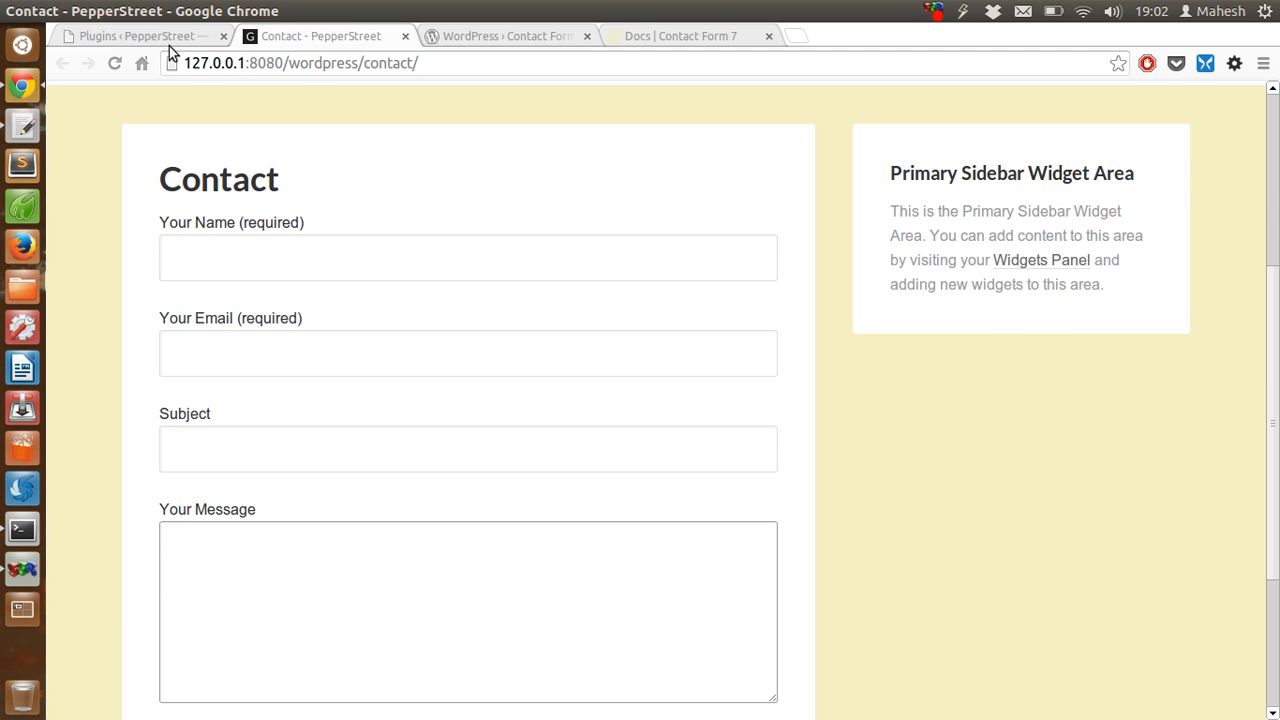
Resave the cleared Contact page and switch to the WordPress.org Contact Form 7 listing.
scroll("down", 3)
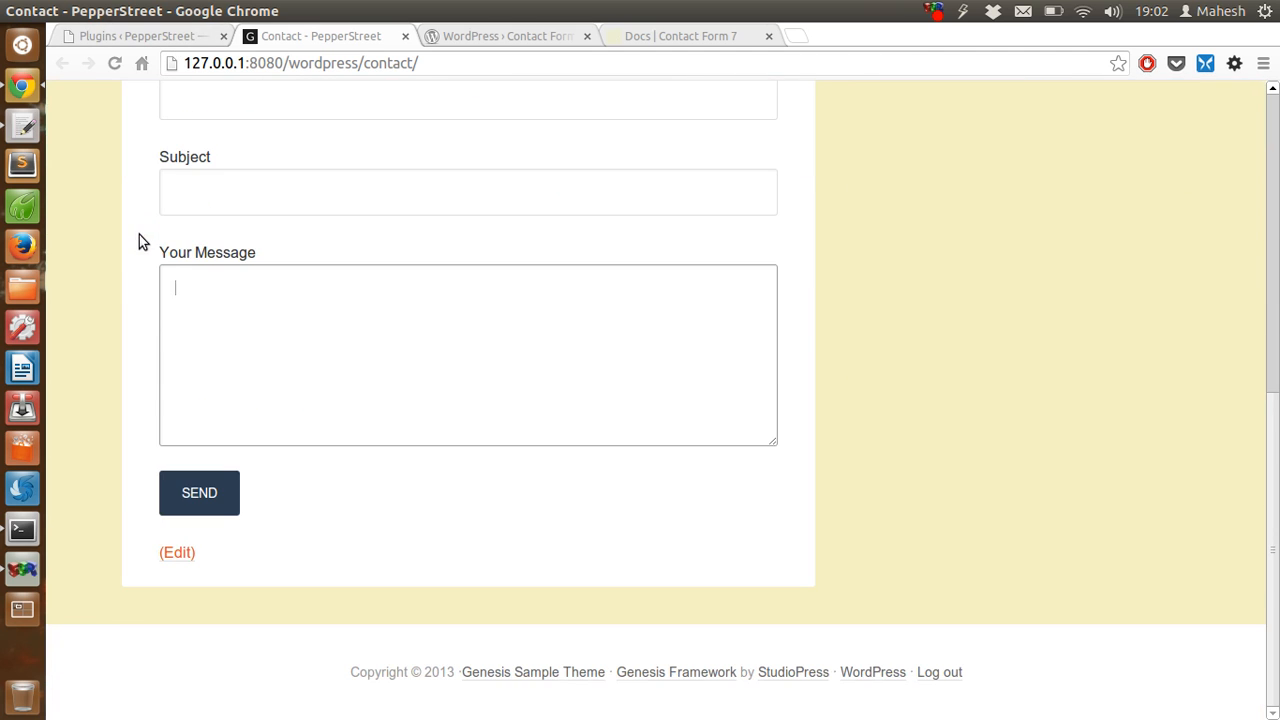
left_click(176, 552)
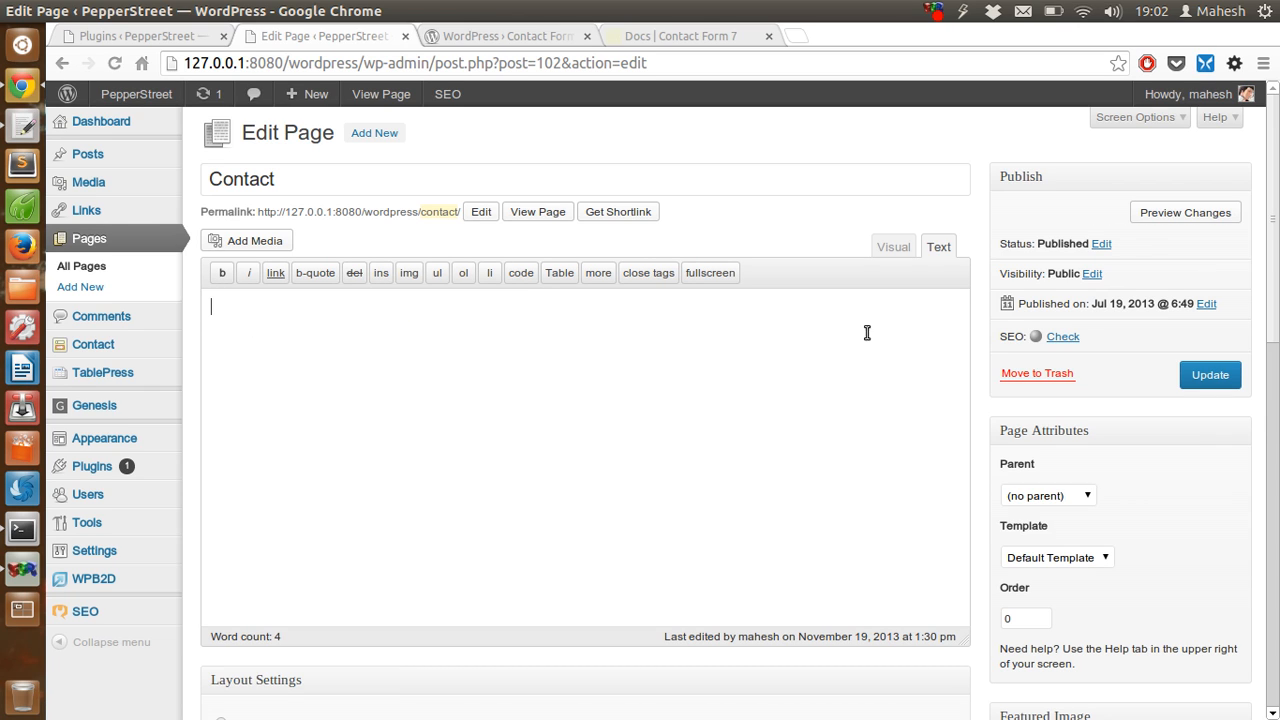
left_click(1210, 374)
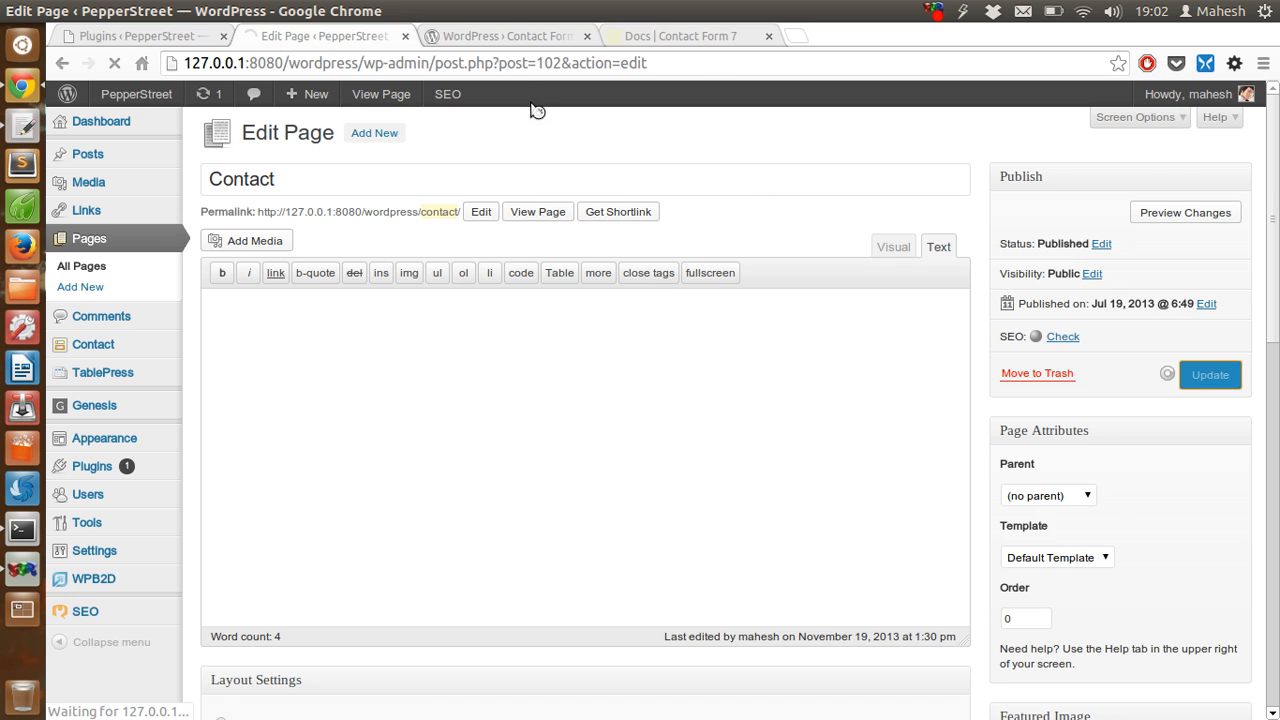
left_click(504, 36)
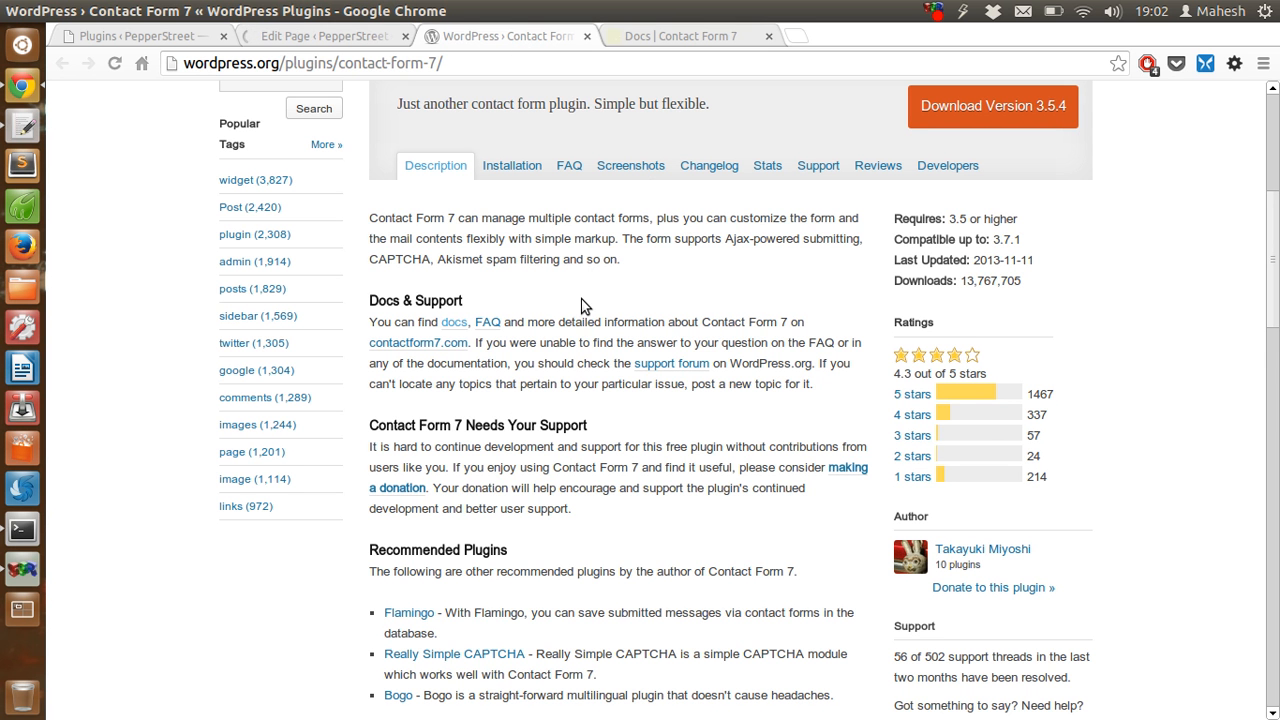
scroll("down", 3)
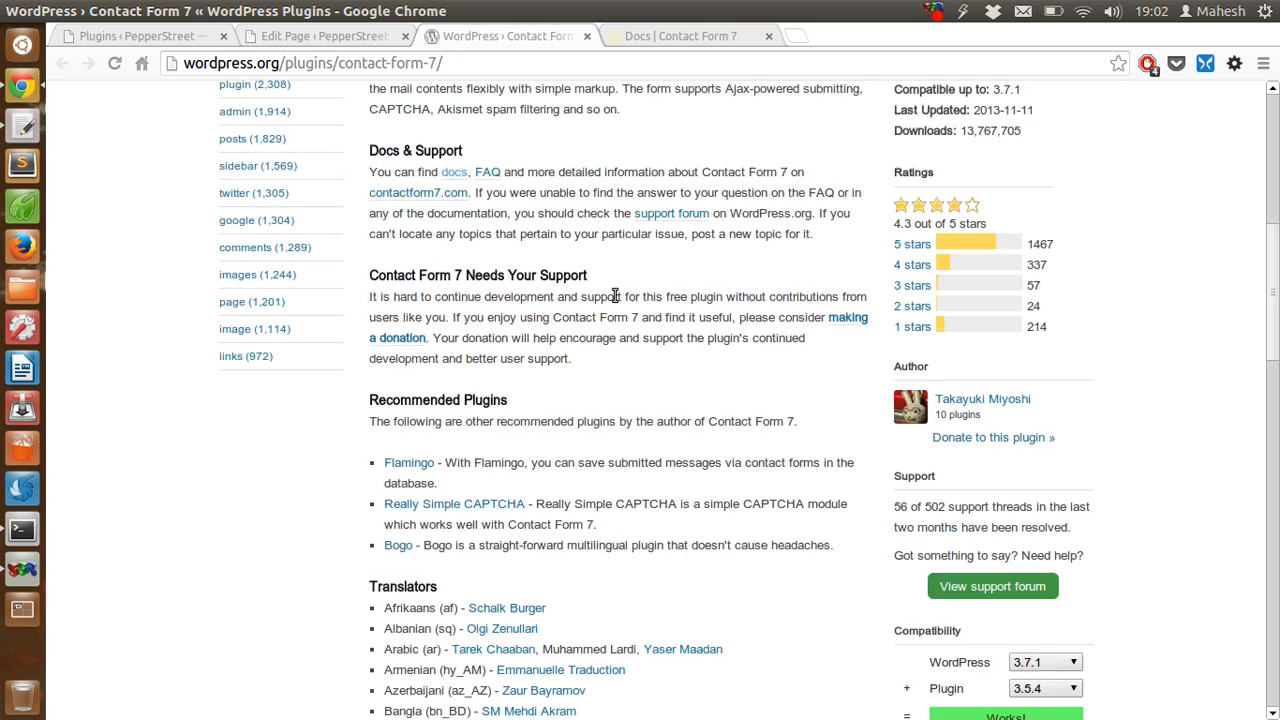
scroll("down", 3)
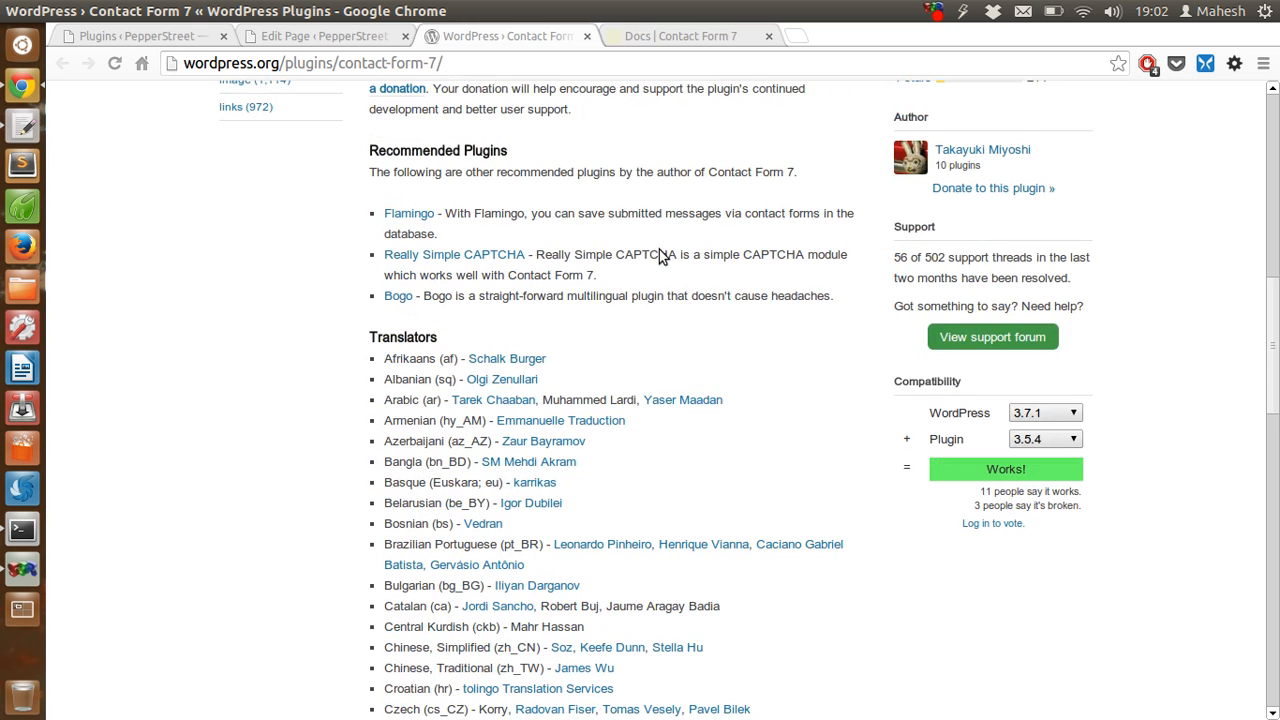
scroll("down", 3)
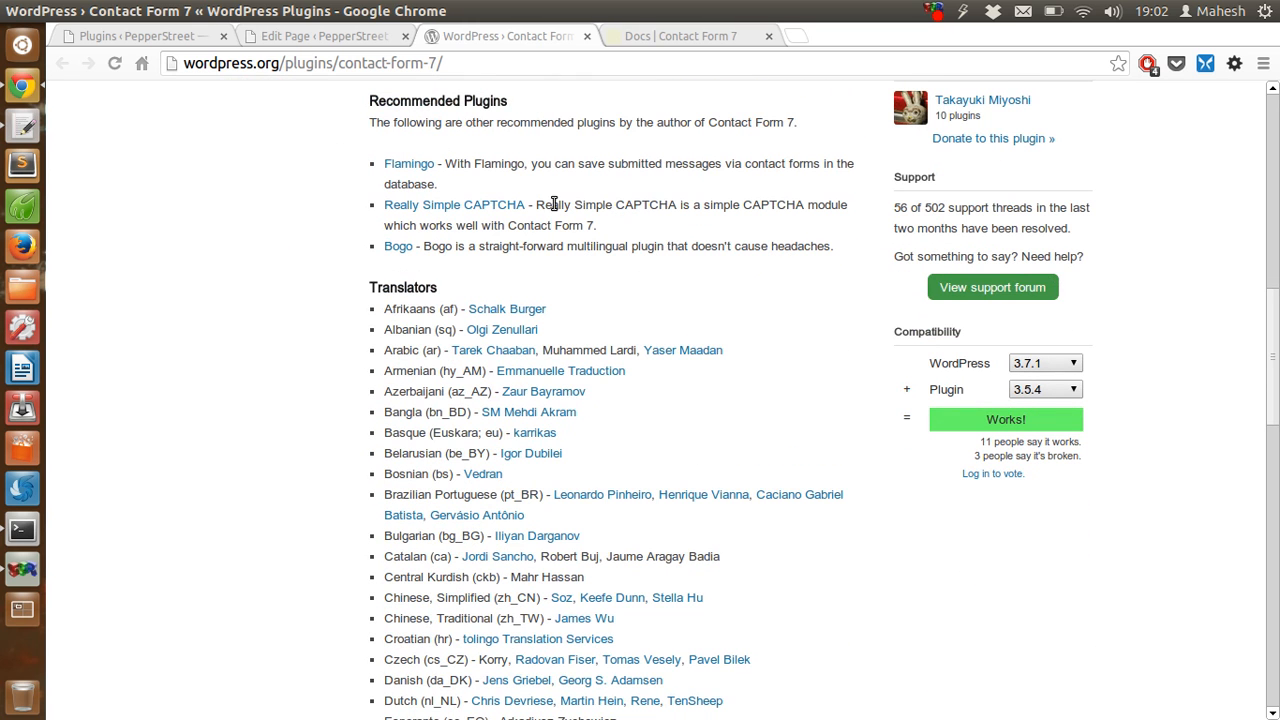
mouse_move(456, 184)
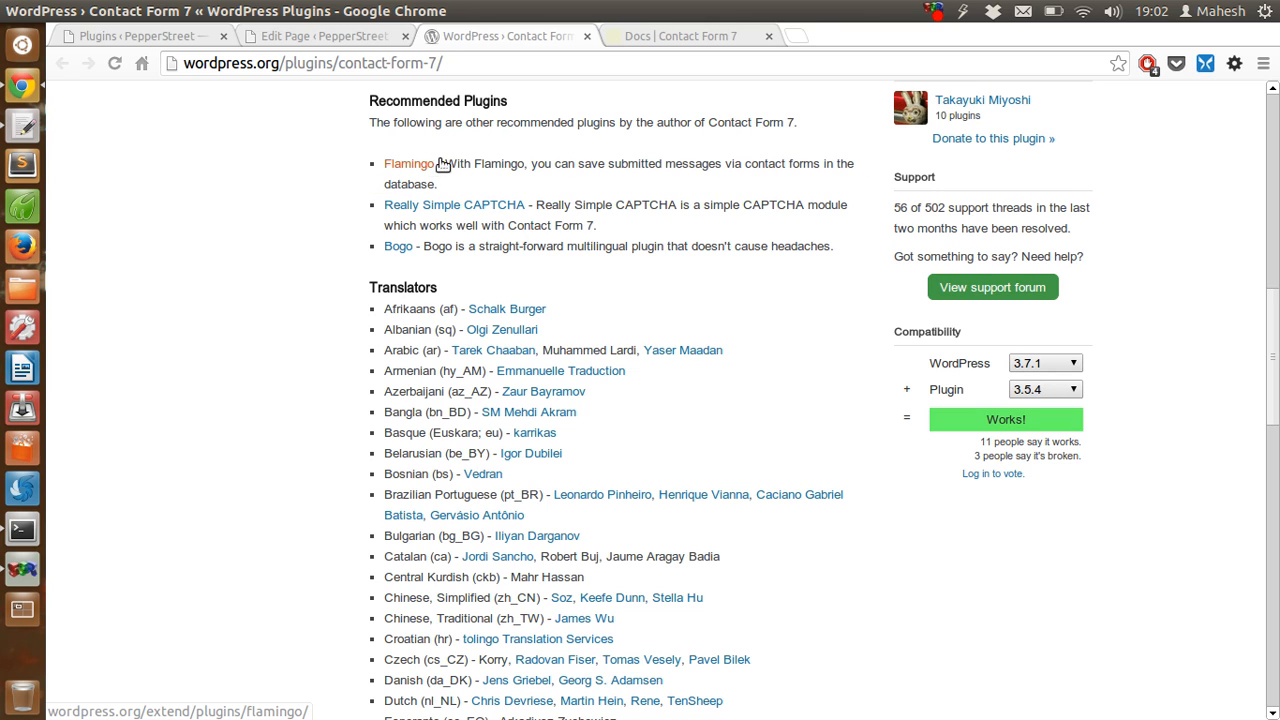
mouse_move(476, 176)
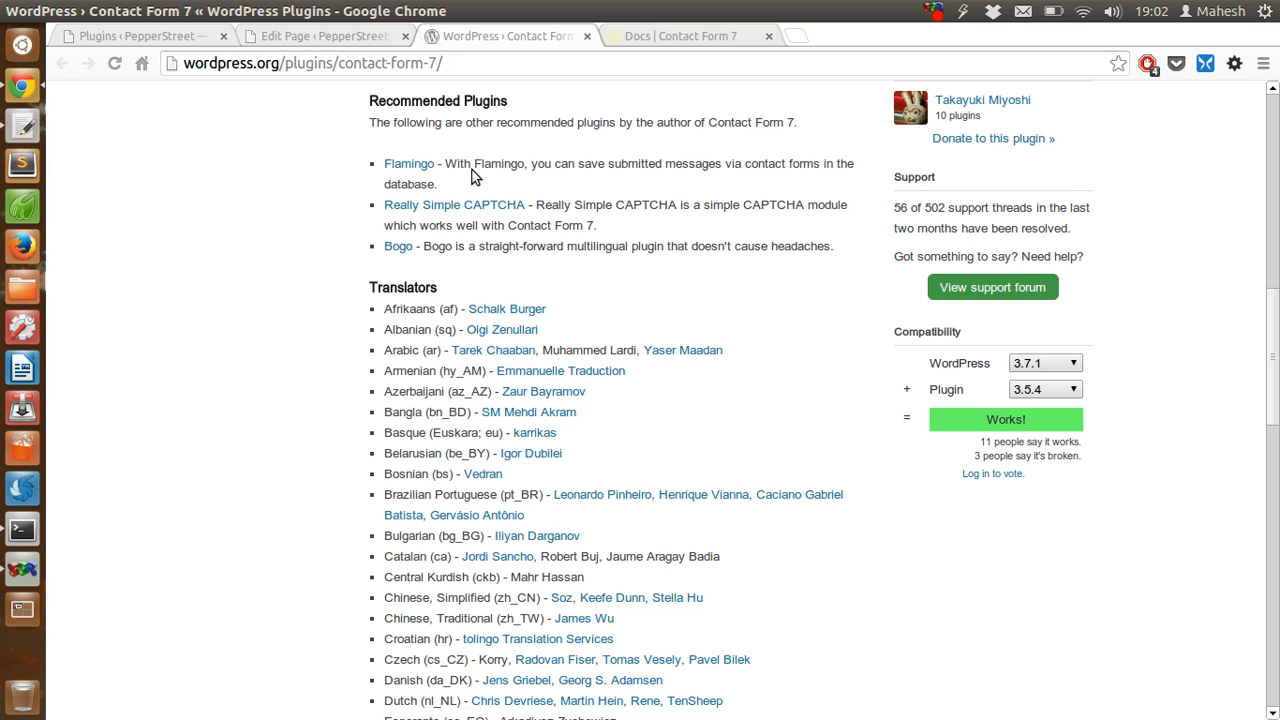
mouse_move(700, 256)
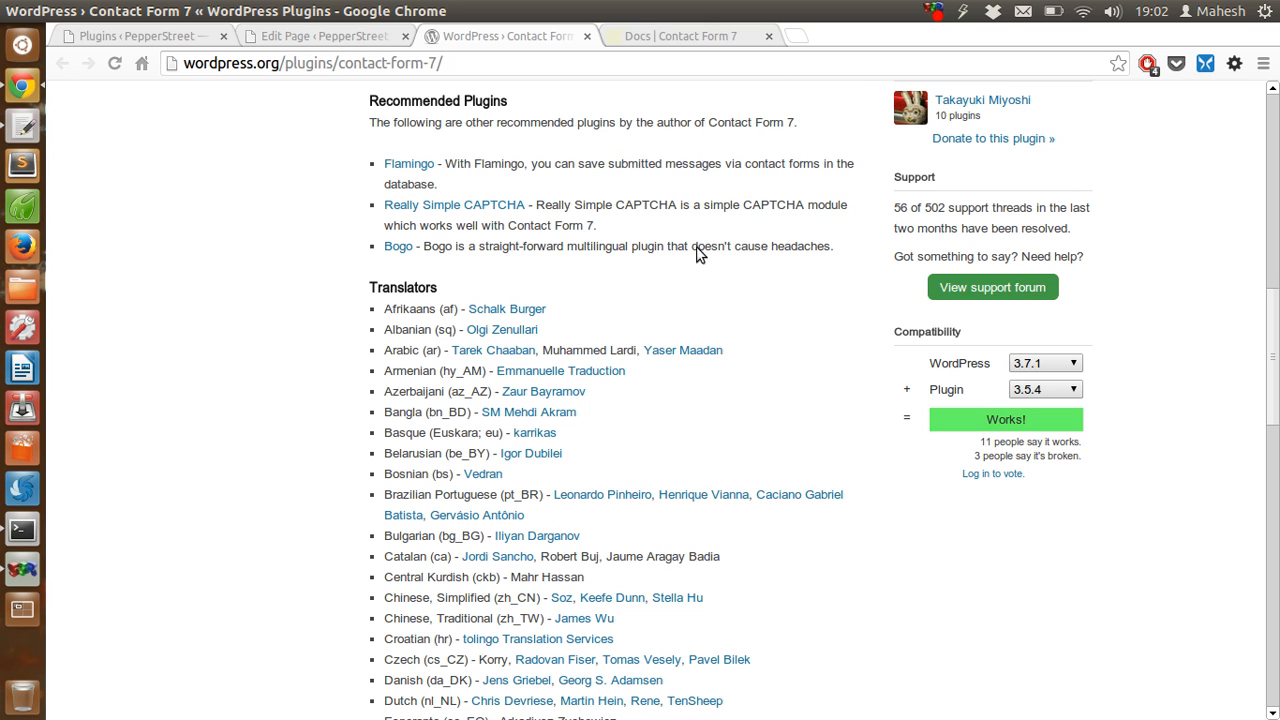
mouse_move(408, 164)
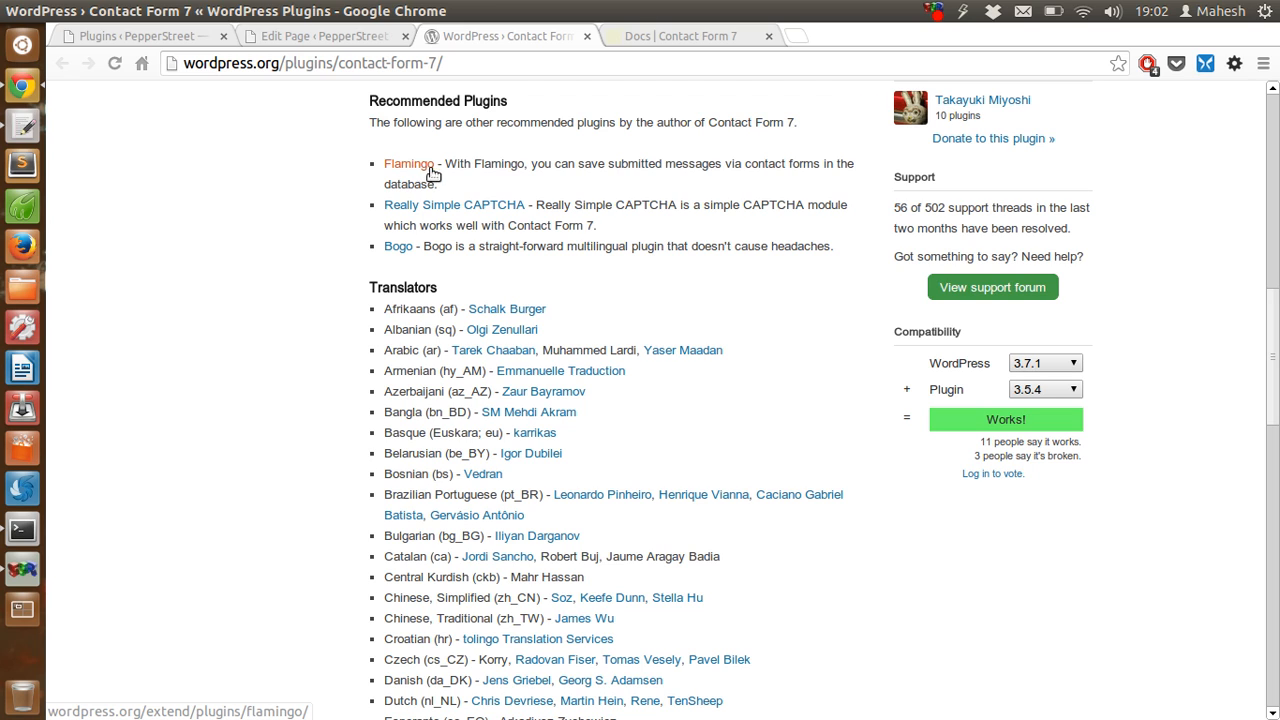
mouse_move(448, 200)
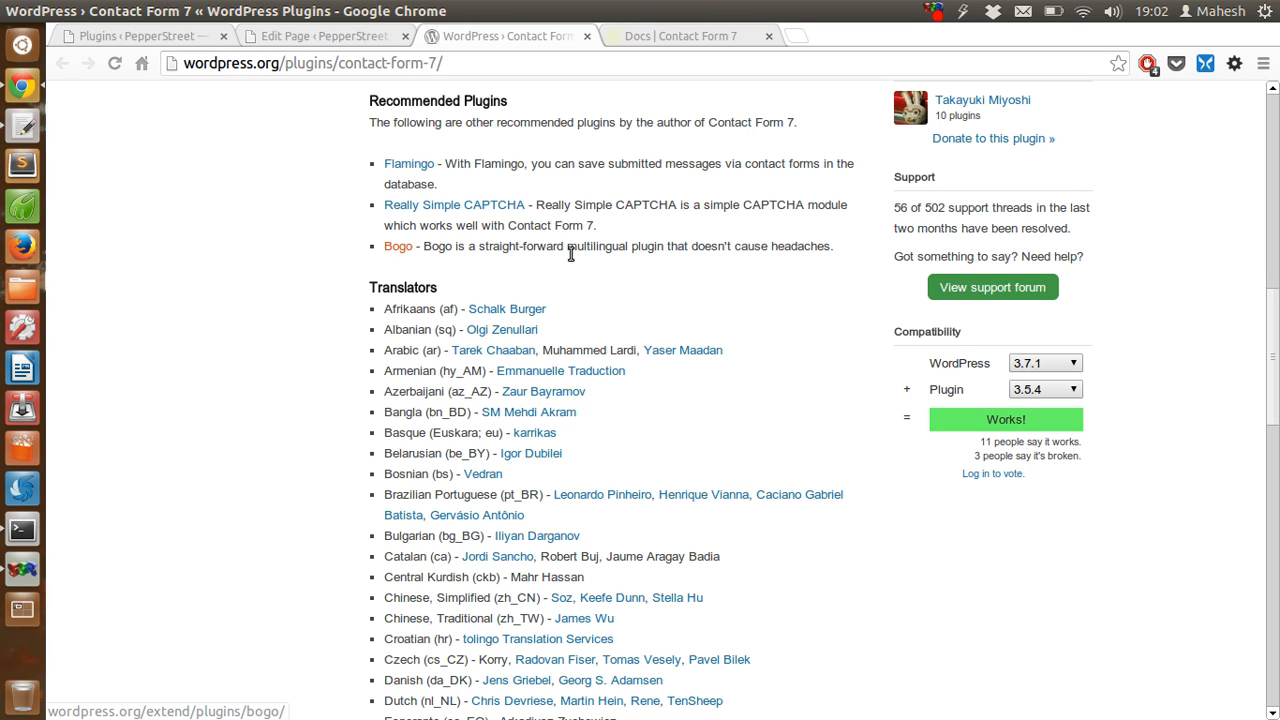
mouse_move(744, 284)
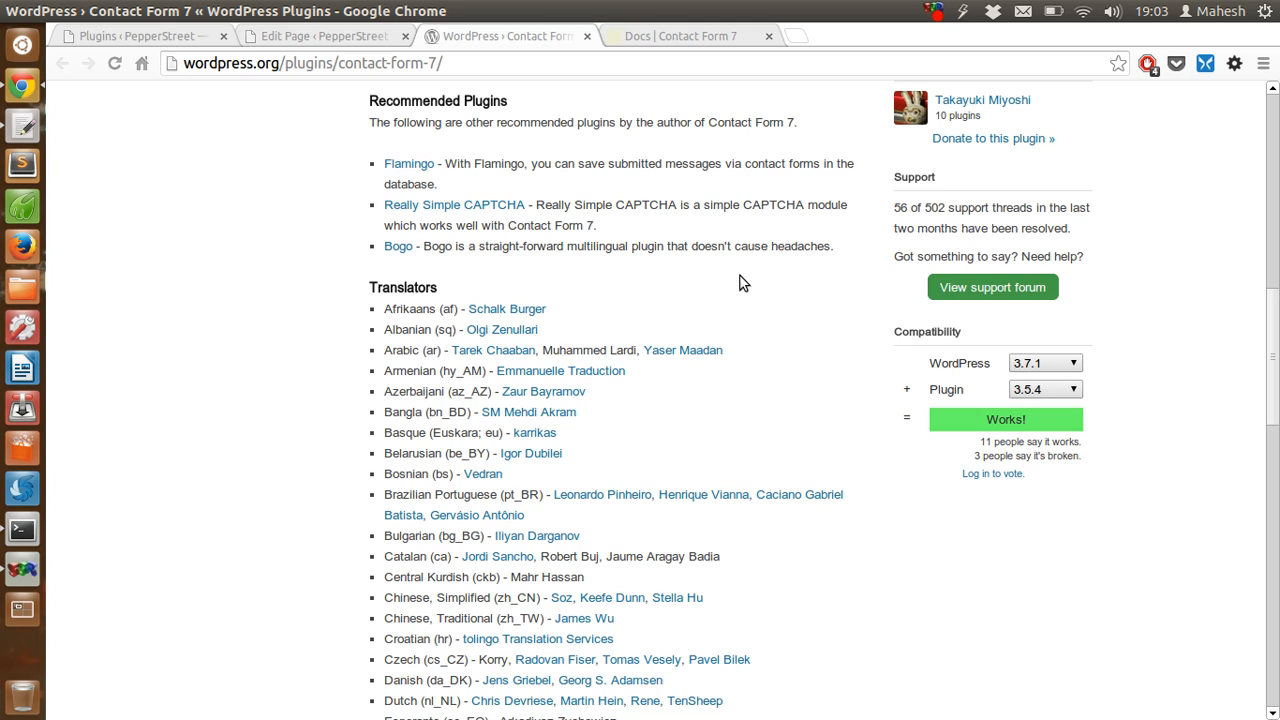
scroll("up", 3)
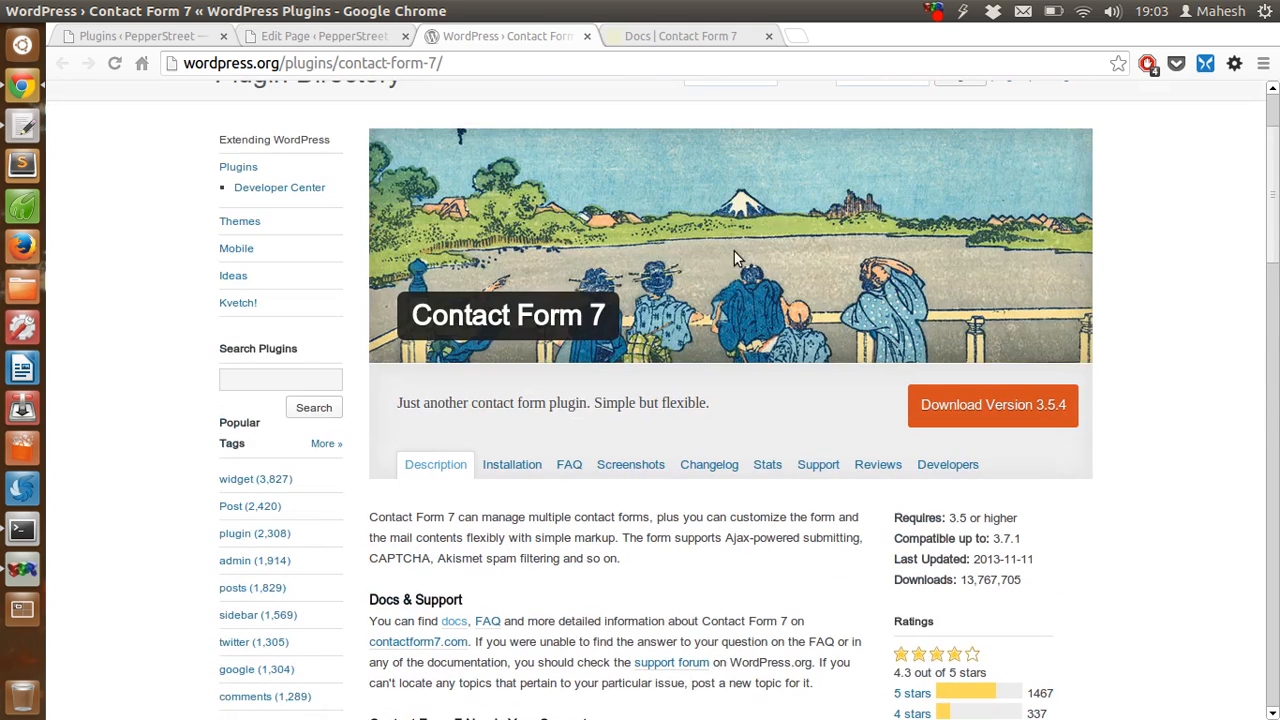
Return to the WordPress admin tab and show the Contact Form 7 forms list.
left_click(136, 36)
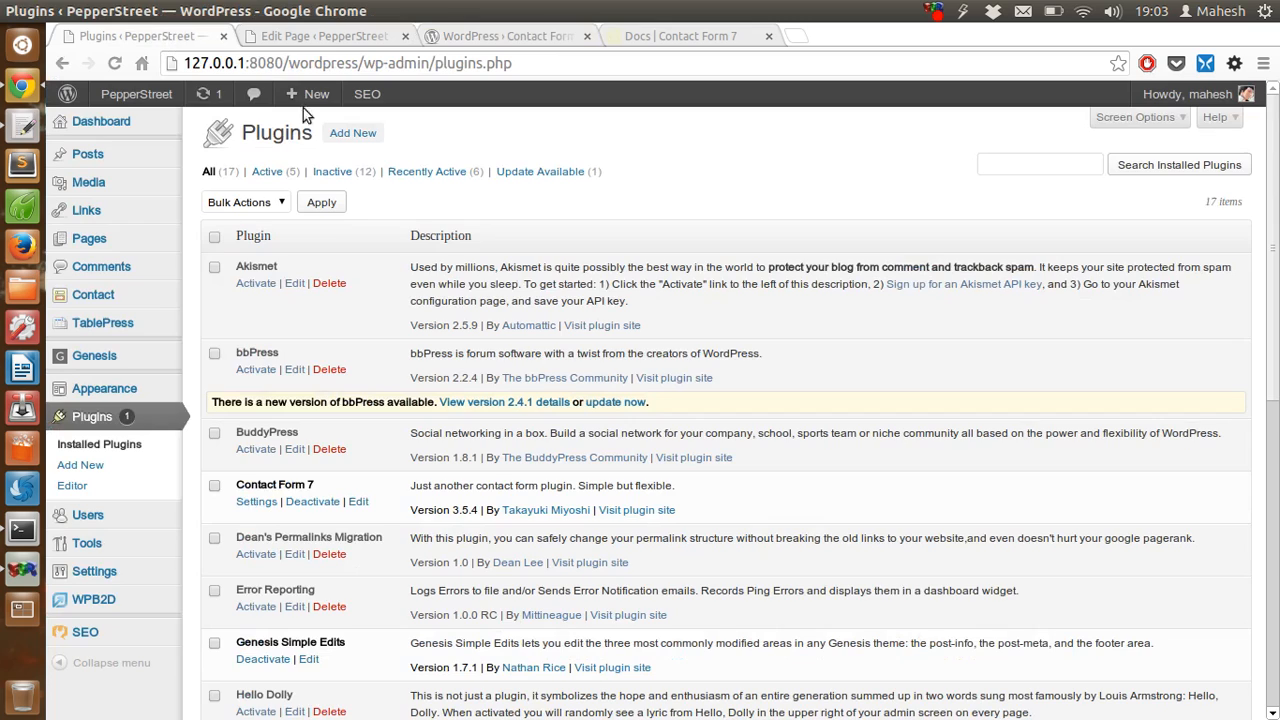
mouse_move(92, 294)
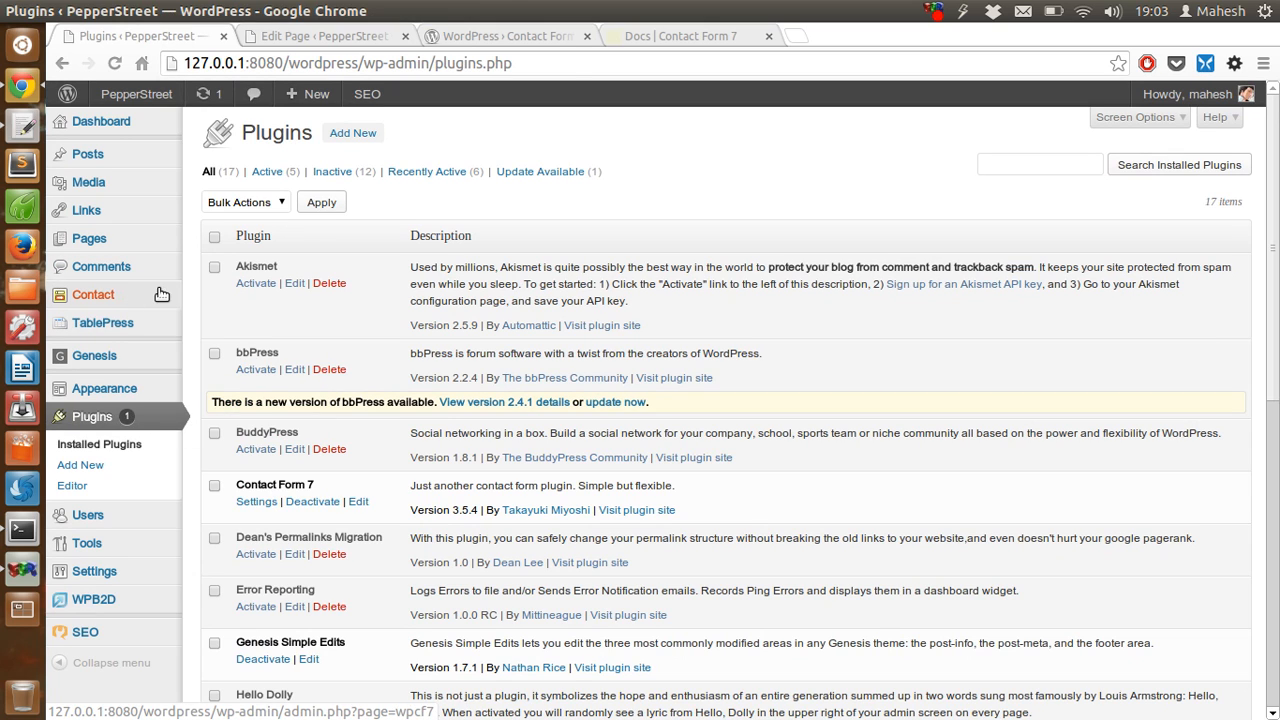
left_click(256, 500)
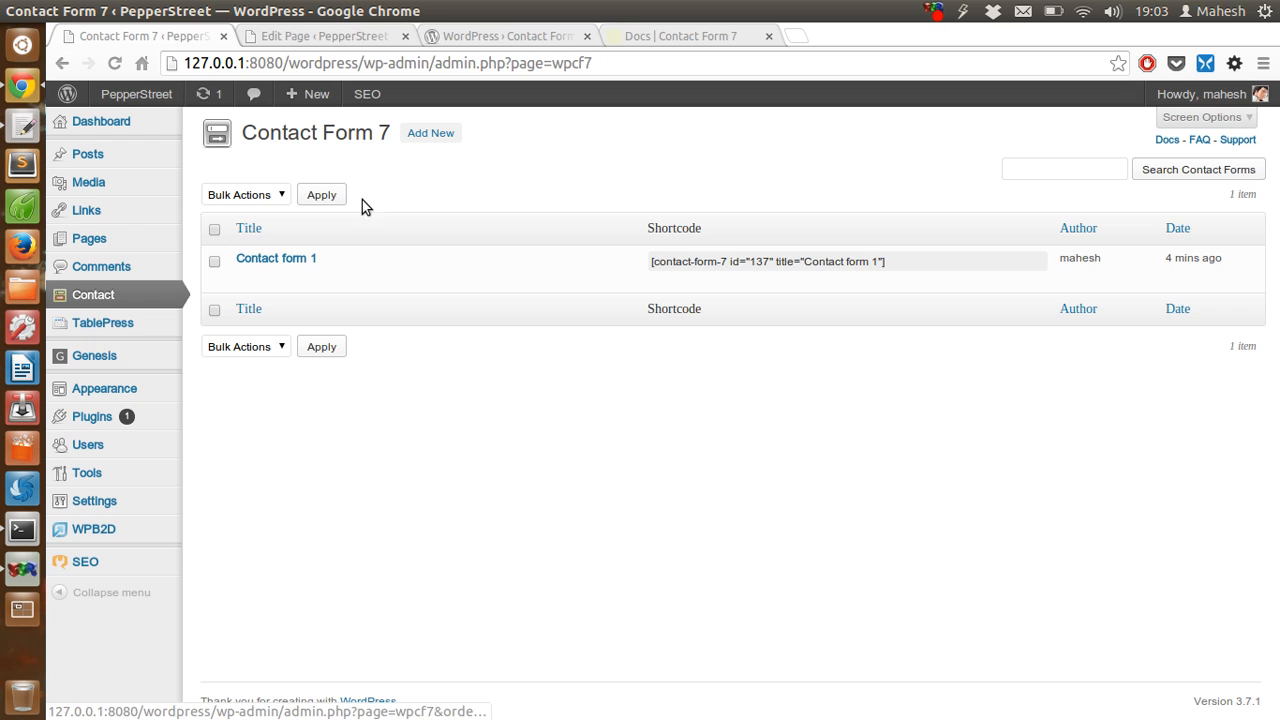
Create a new Contact Form 7 form using the default language (English).
left_click(432, 132)
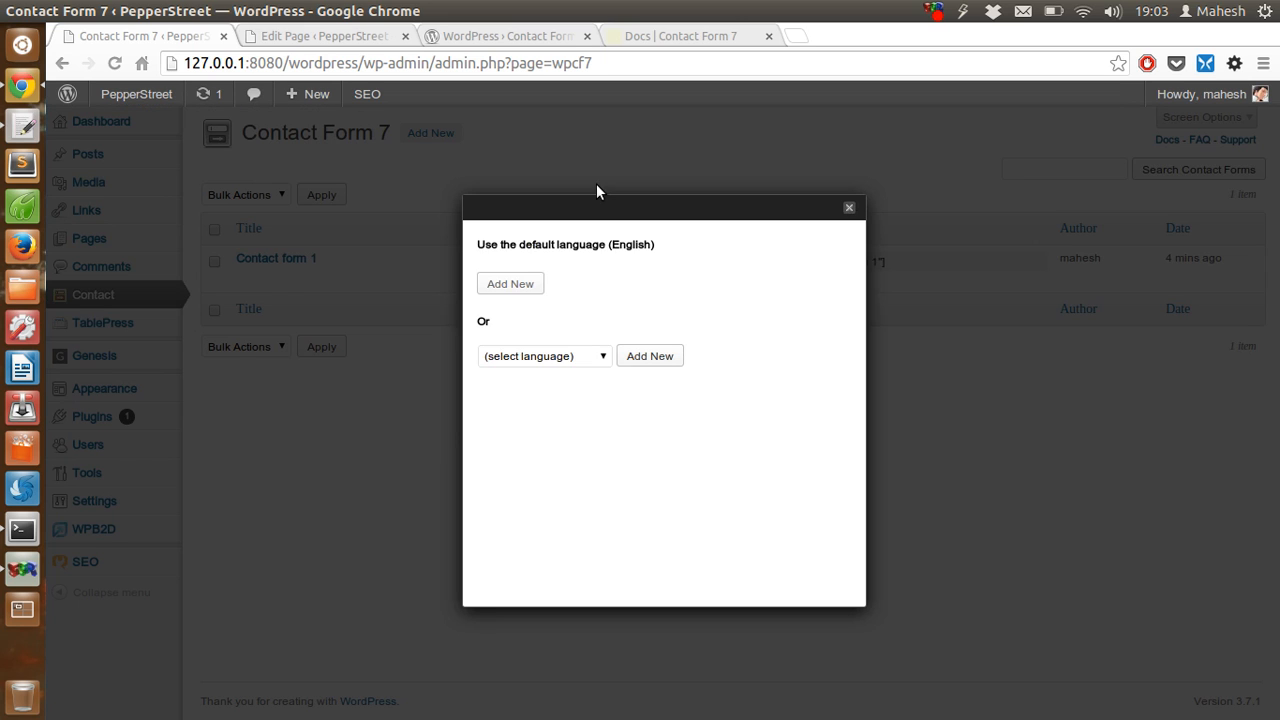
mouse_move(540, 364)
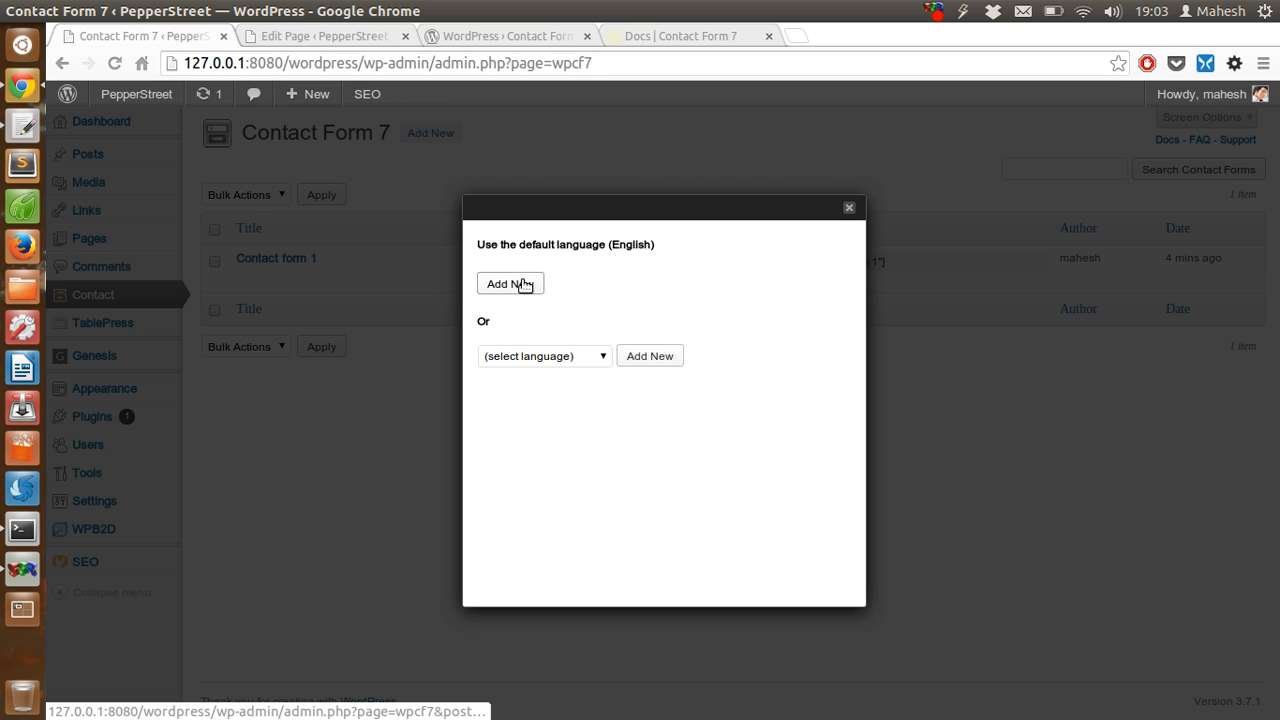
mouse_move(576, 372)
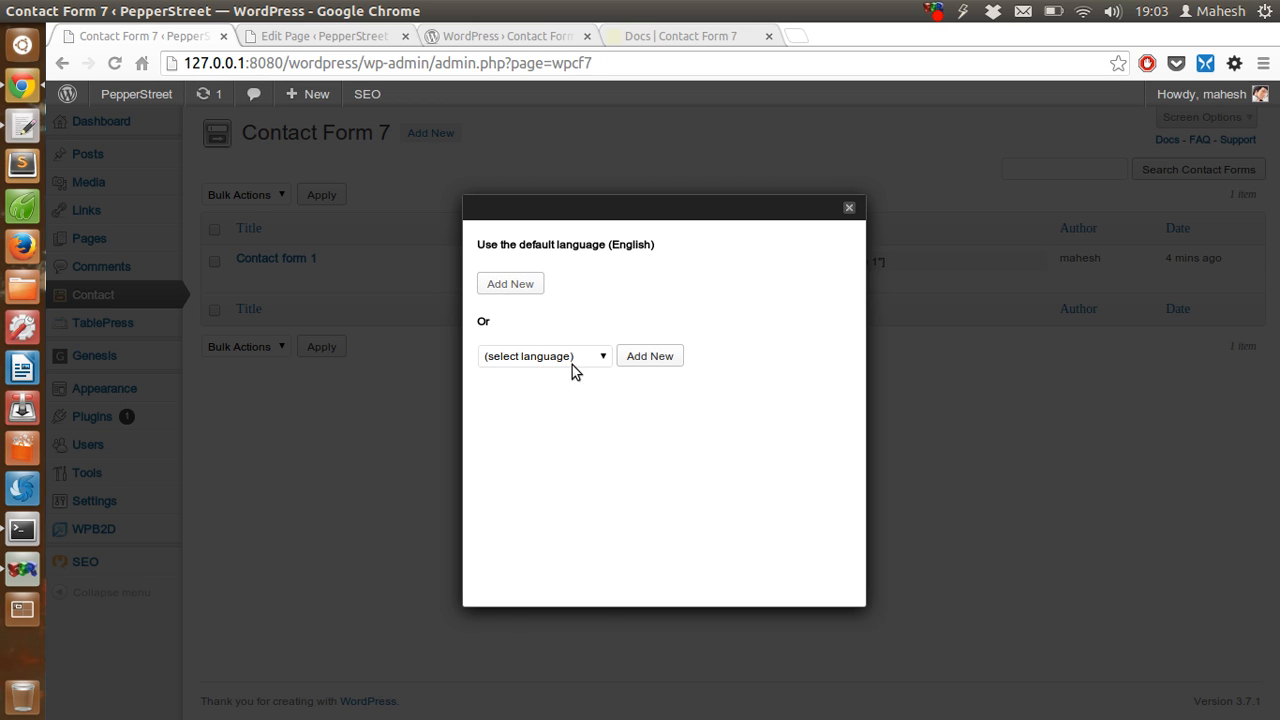
left_click(544, 356)
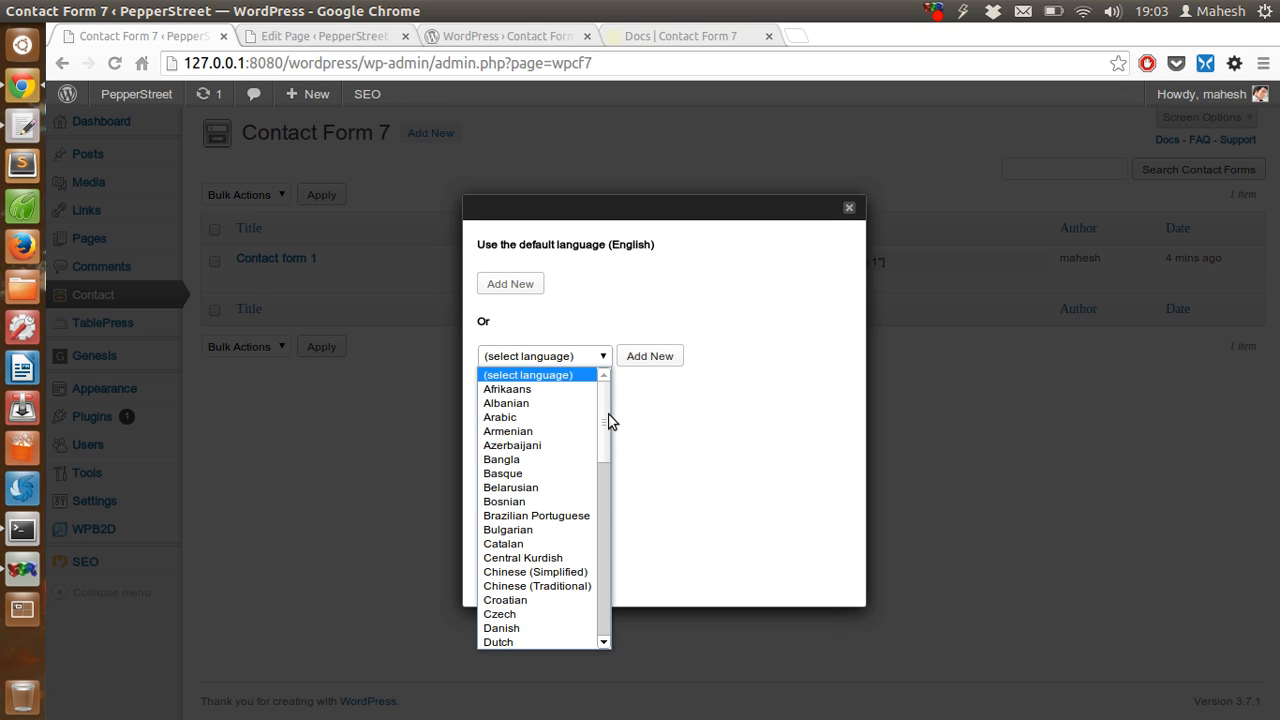
scroll("down", 3)
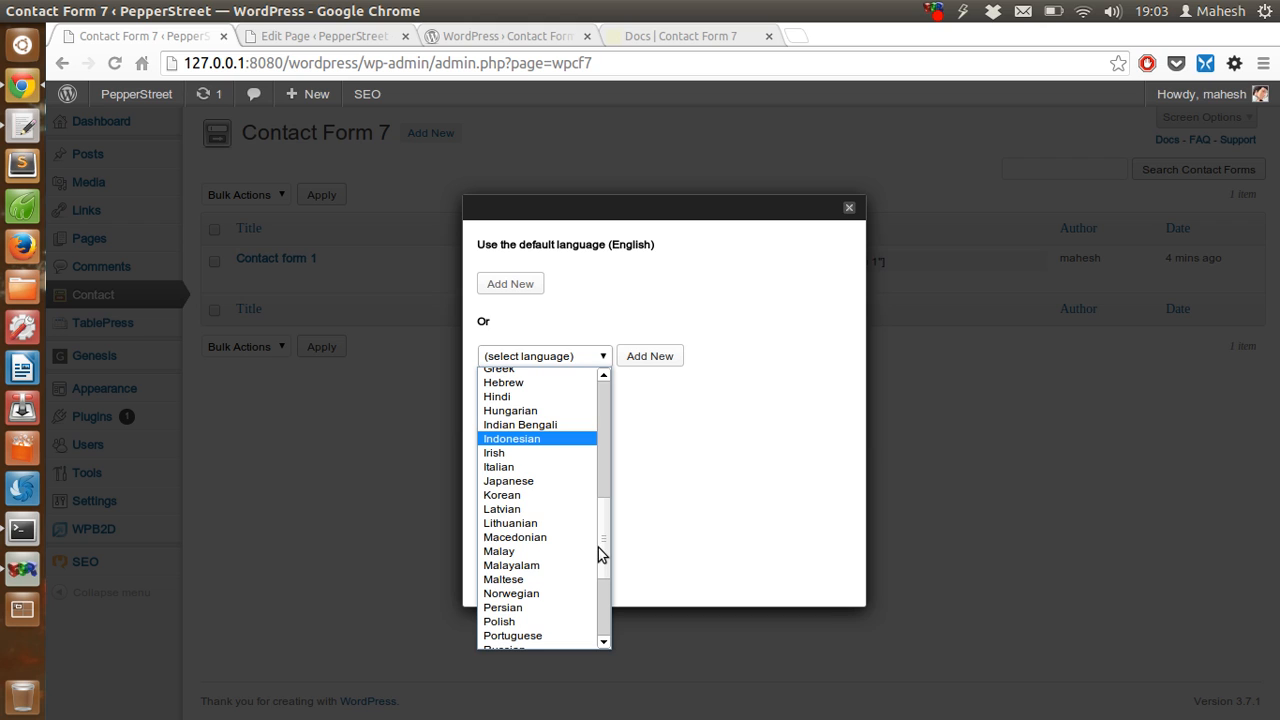
left_click(688, 448)
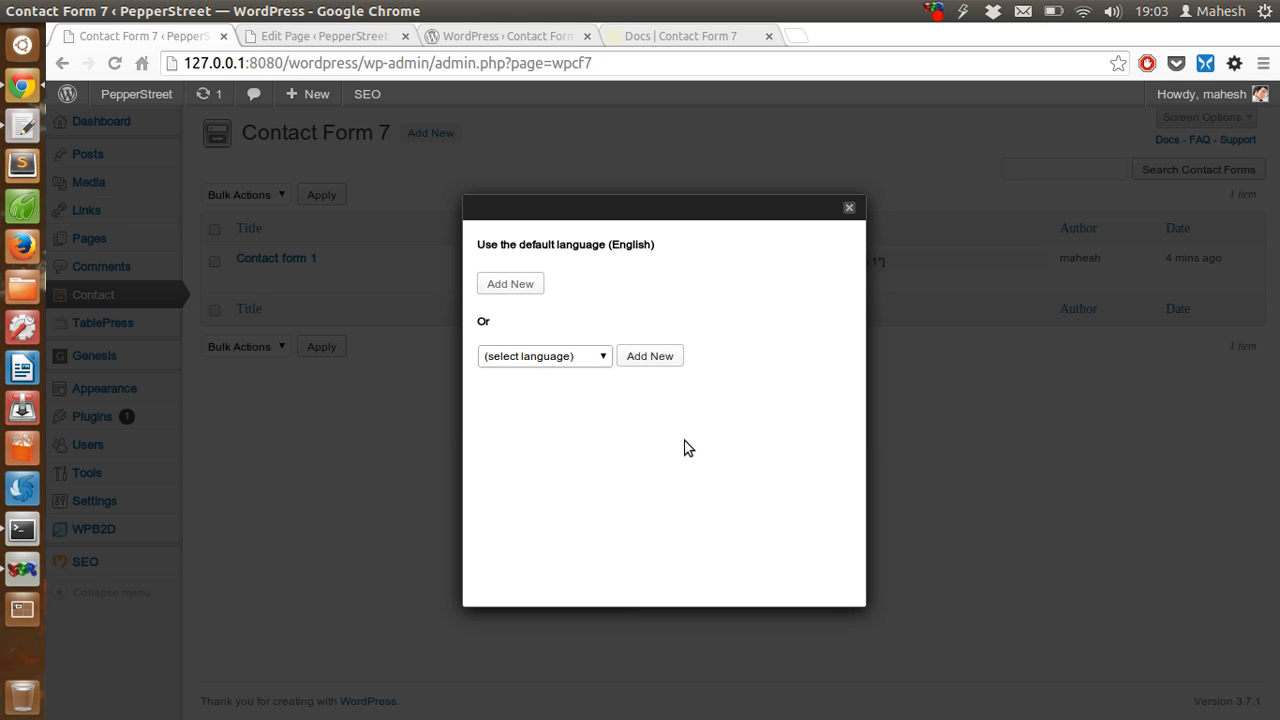
left_click(510, 284)
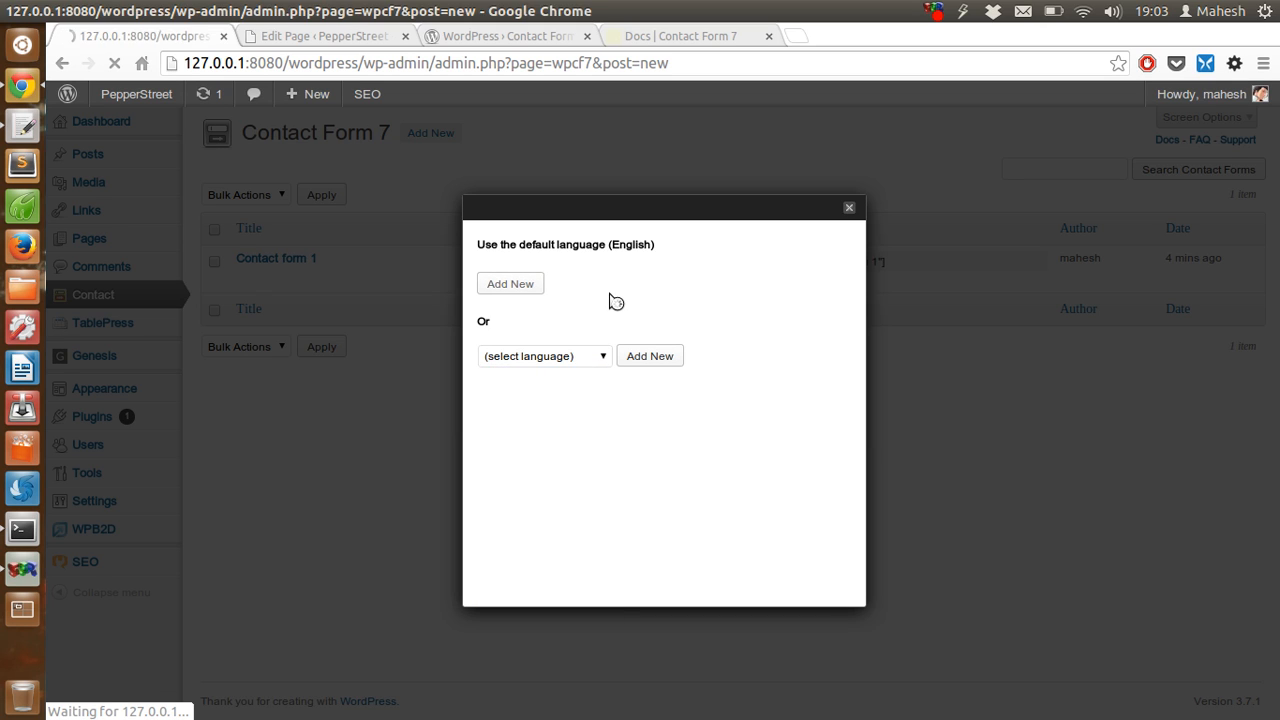
left_click(510, 284)
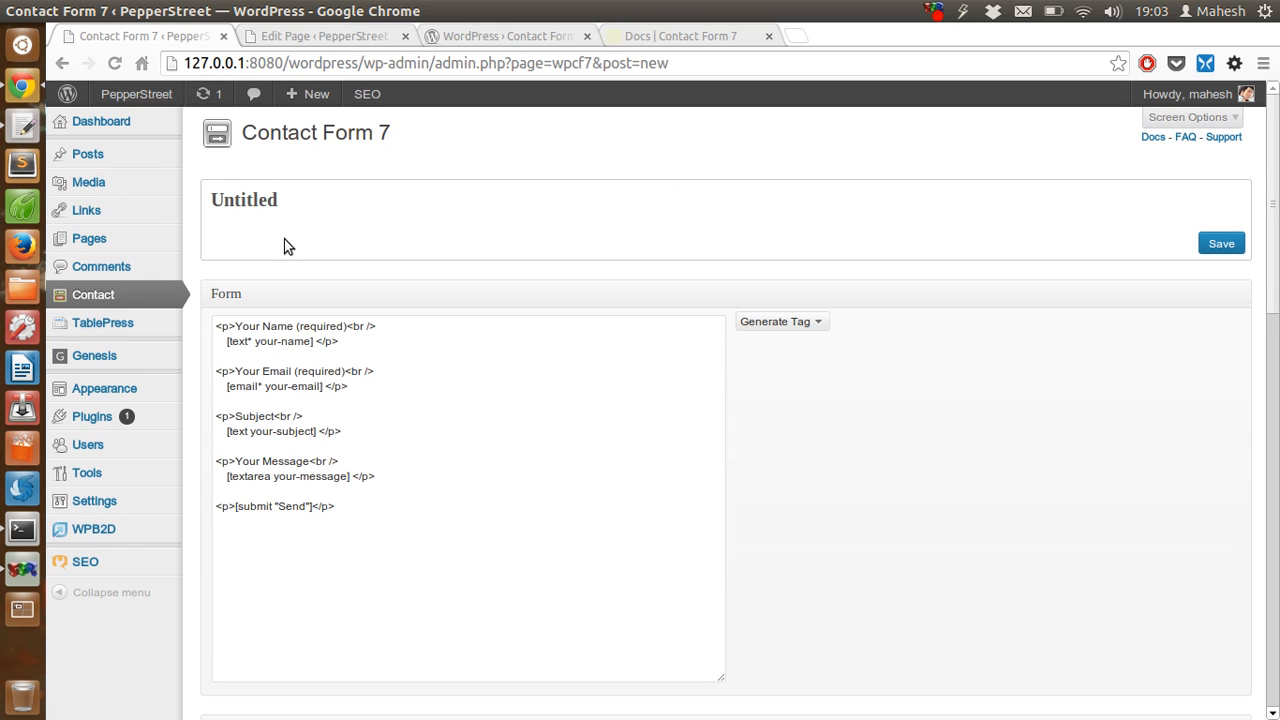
Generate a required URL field tag, producing the code [url* url-180].
scroll("down", 3)
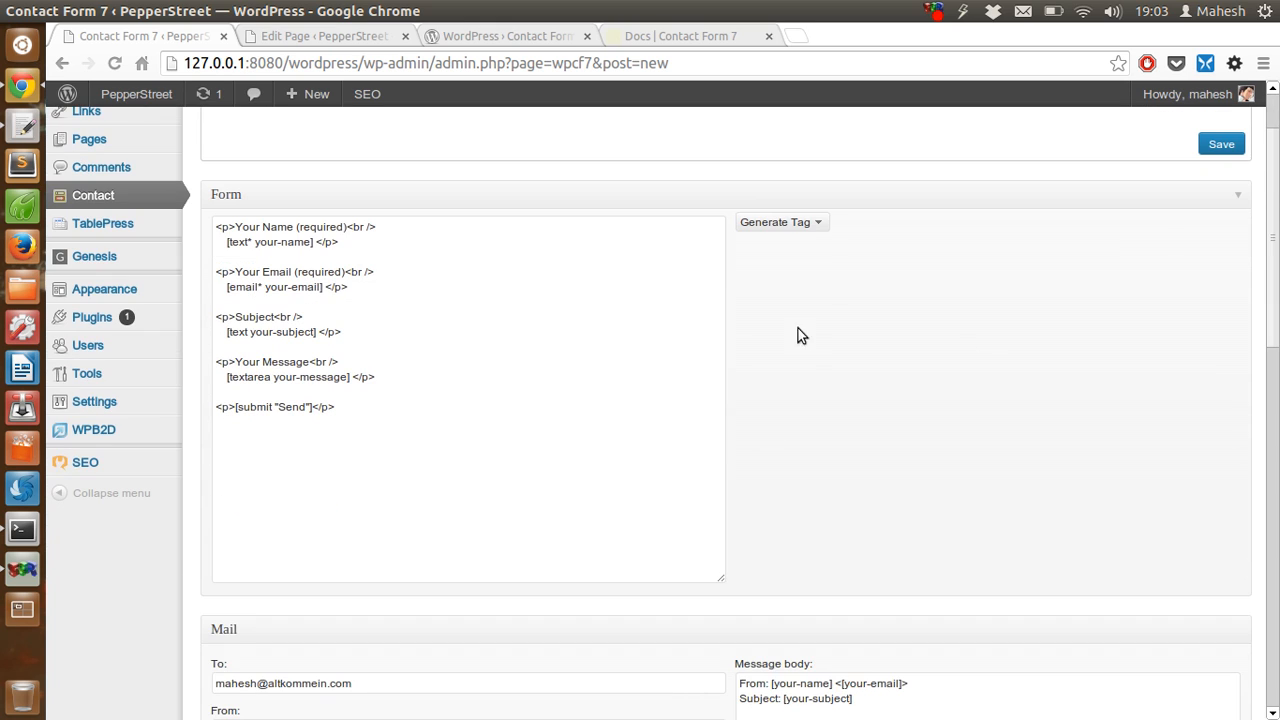
left_click(780, 220)
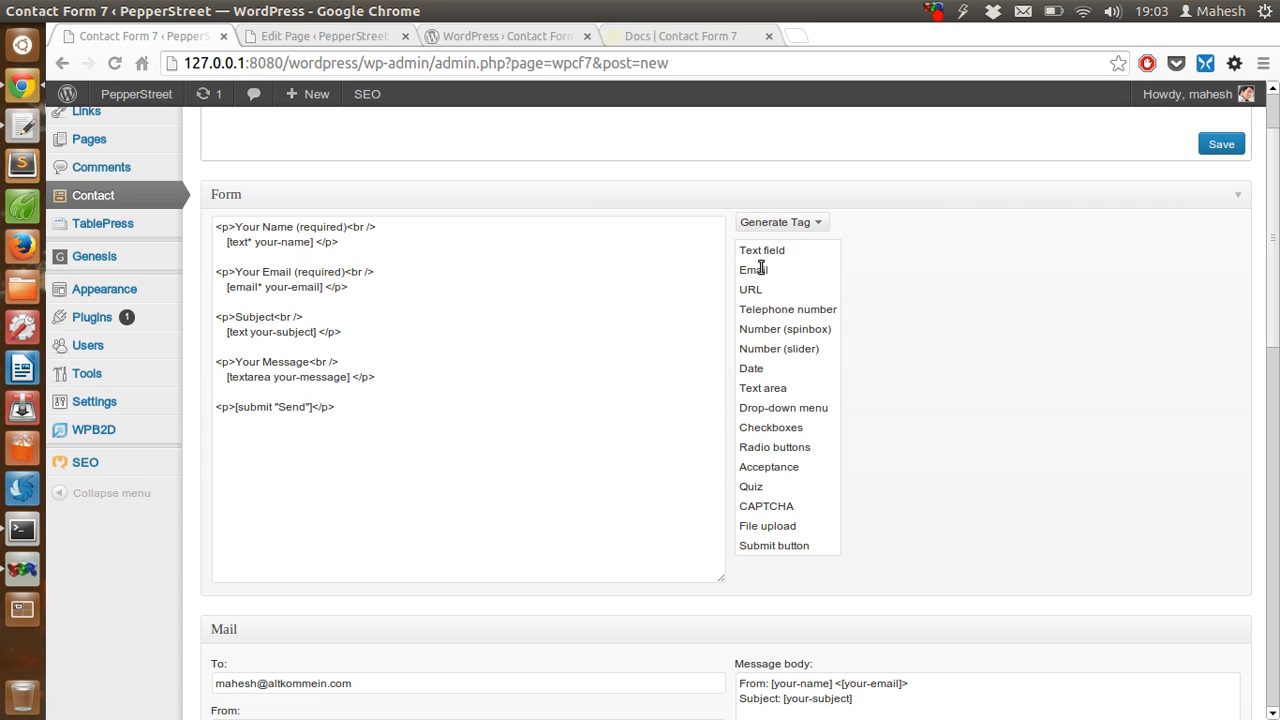
left_click(750, 288)
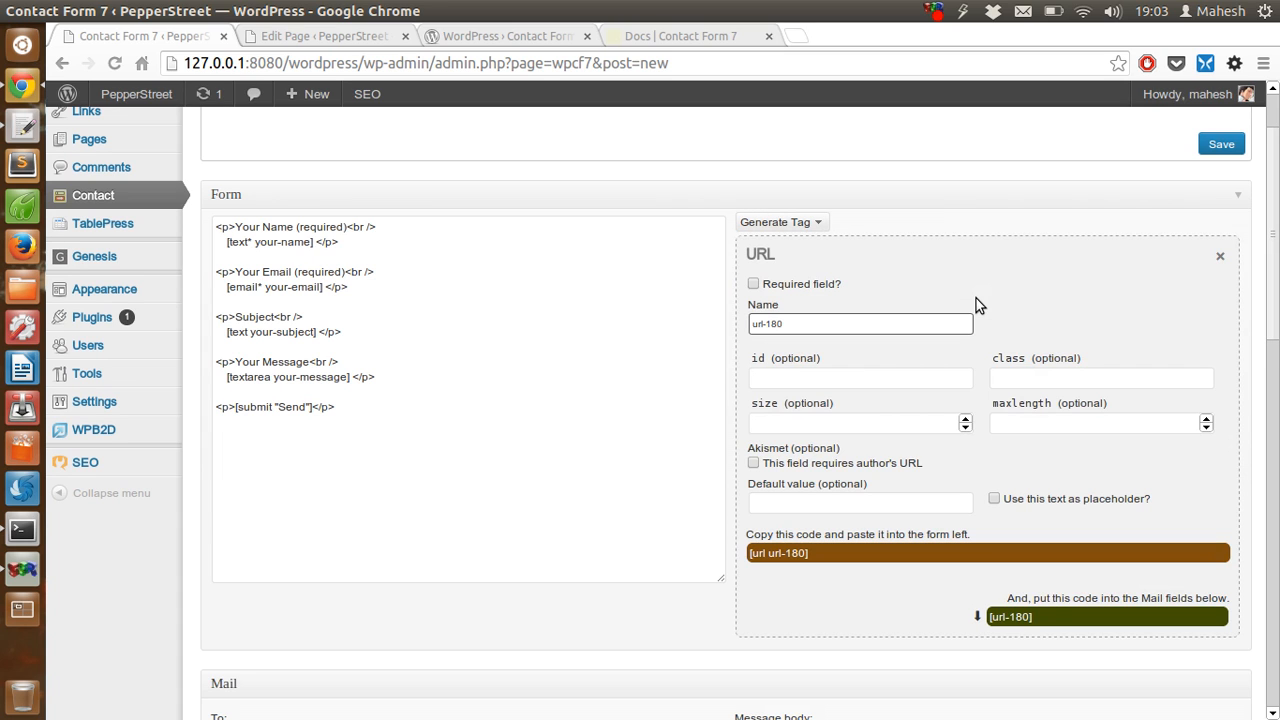
left_click(752, 284)
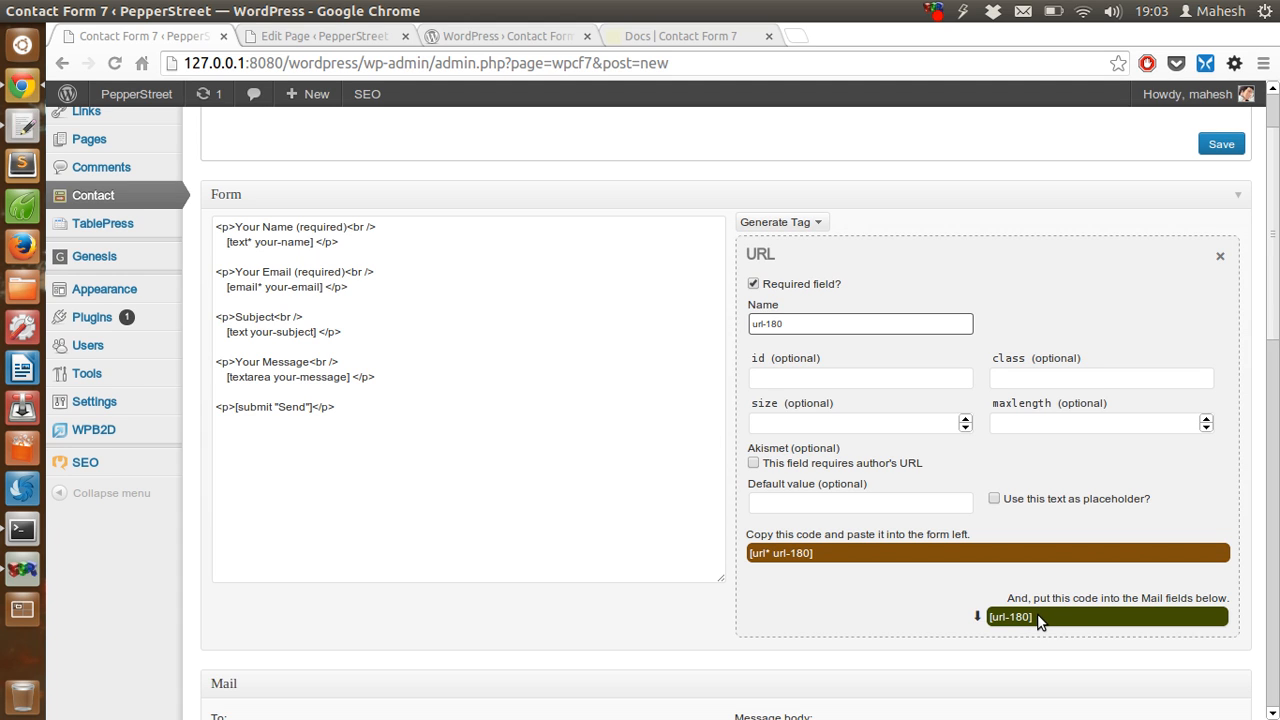
scroll("down", 3)
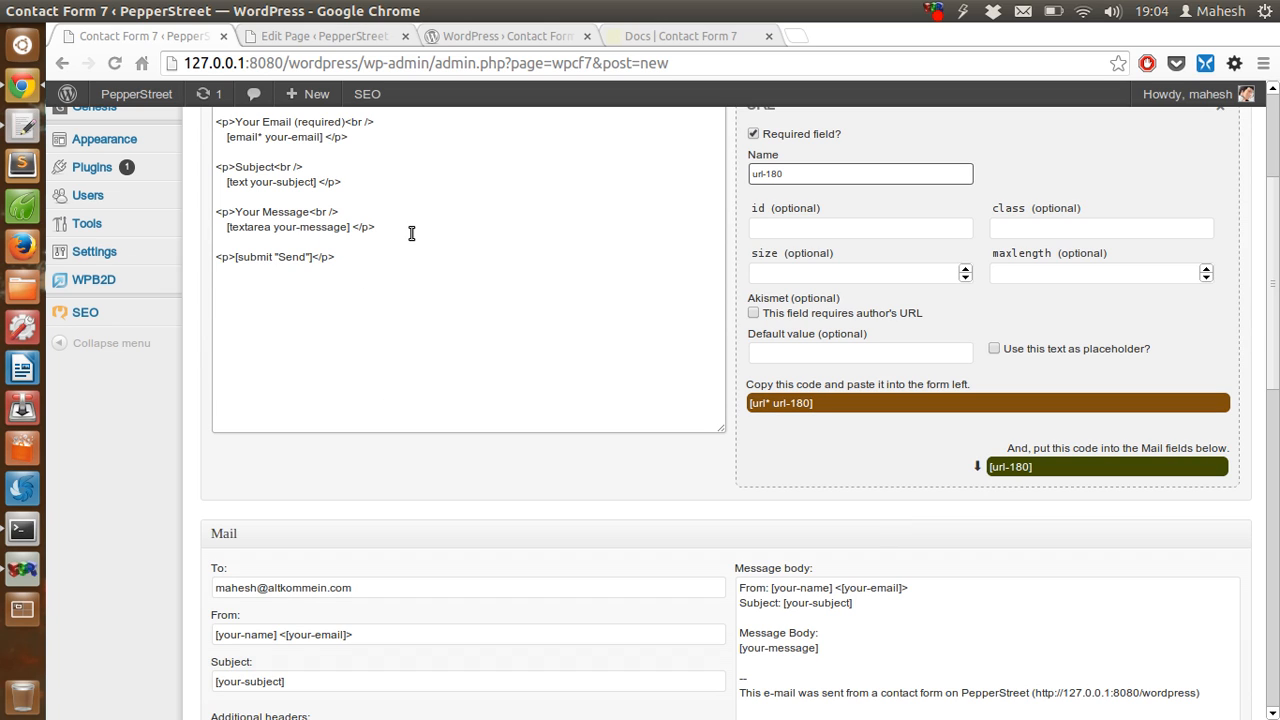
Add [url* url-180] in a new <p> line beneath the message field in the template.
type("<p")
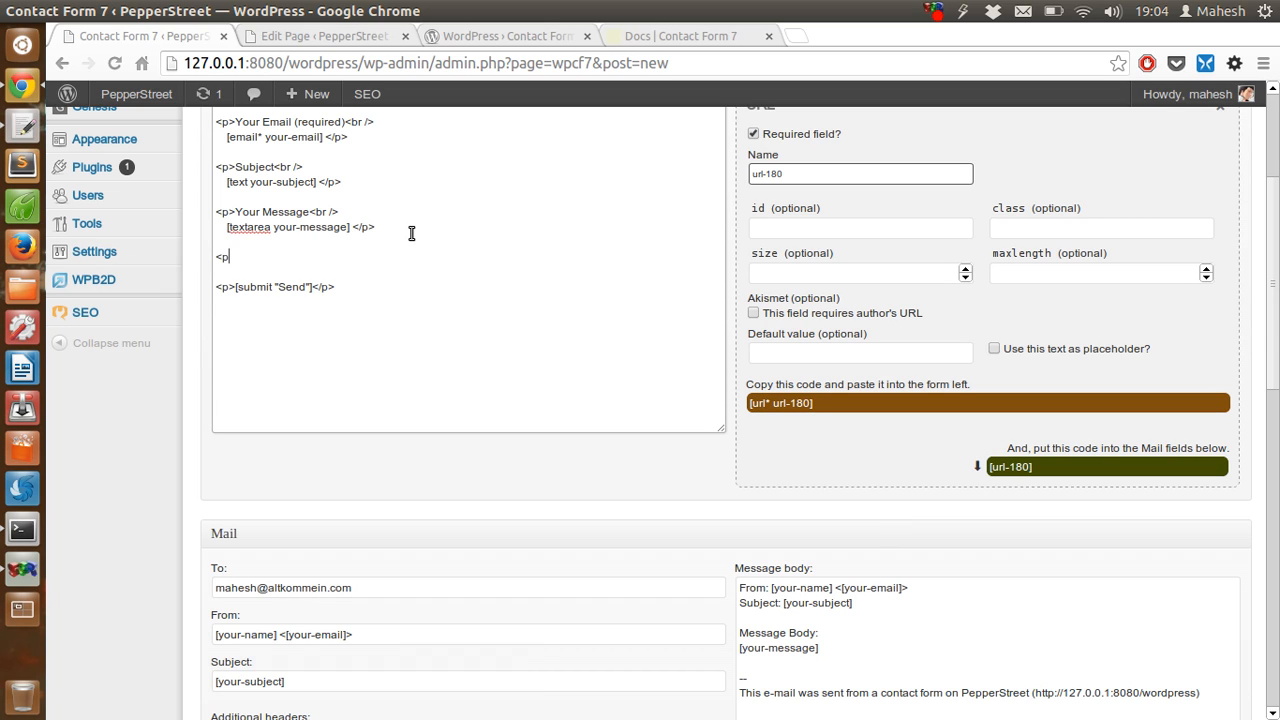
type("[url* url-180]</p>")
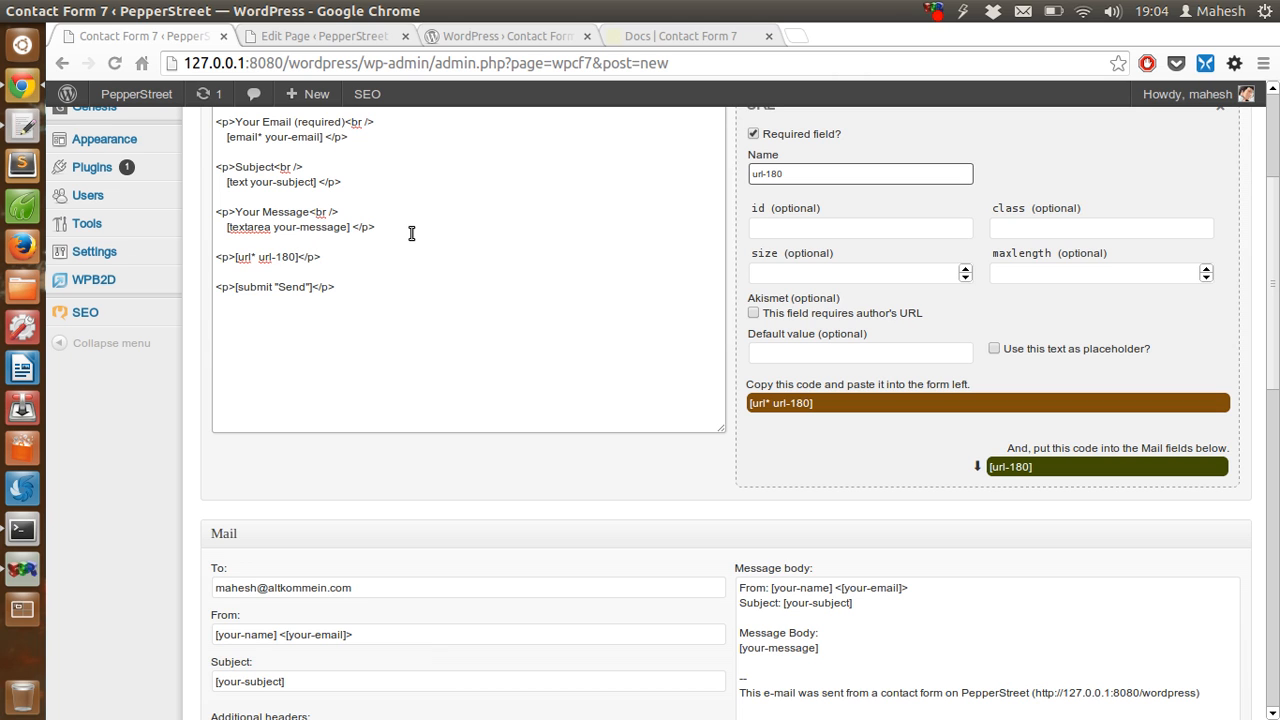
scroll("up", 3)
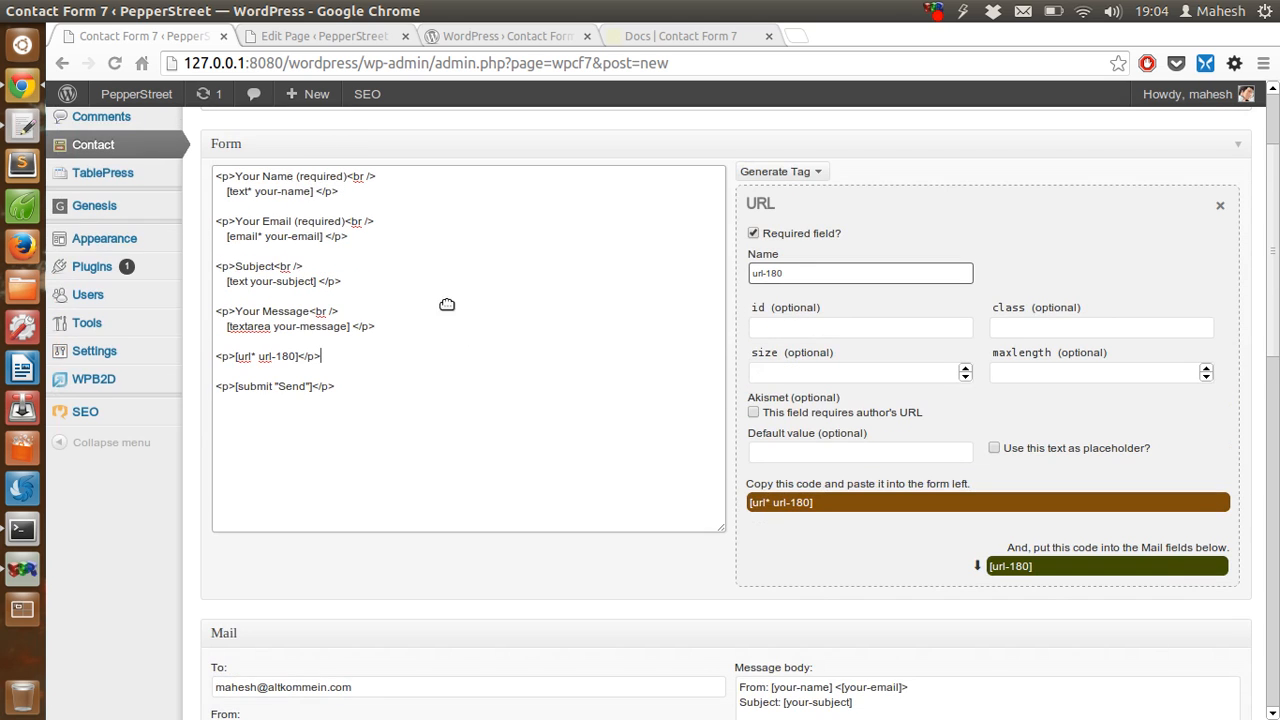
left_click(780, 172)
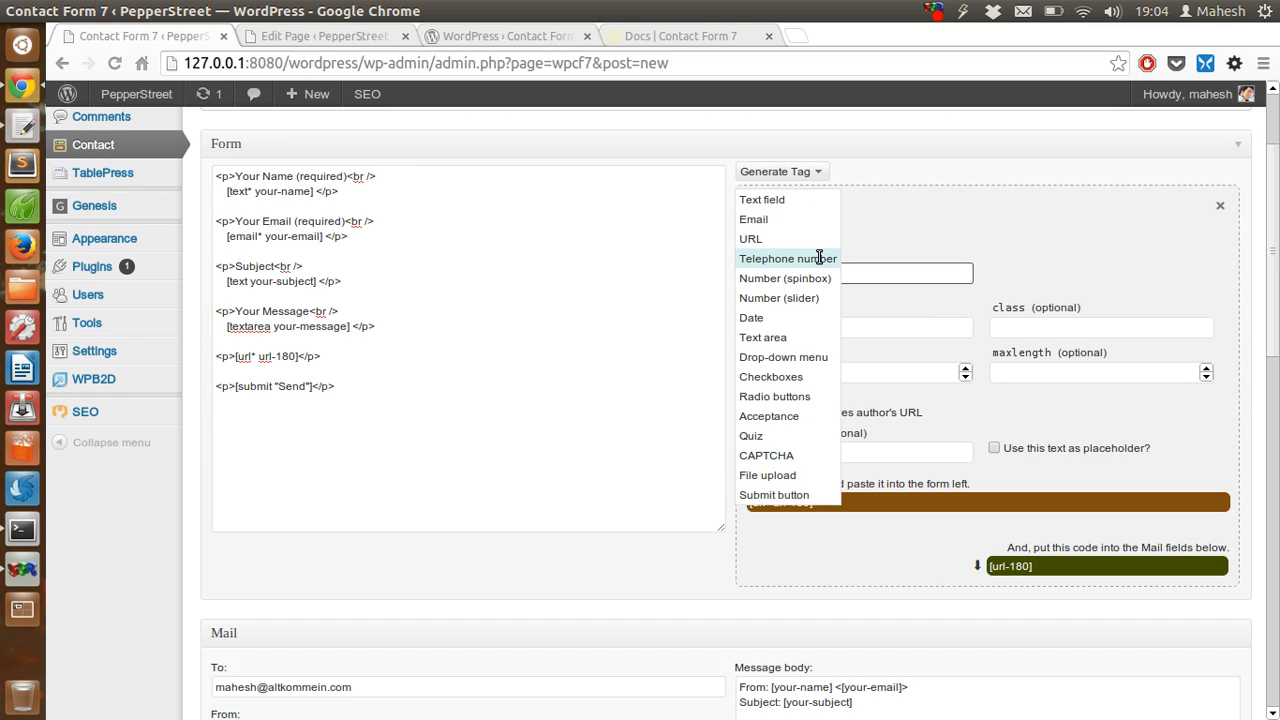
mouse_move(816, 318)
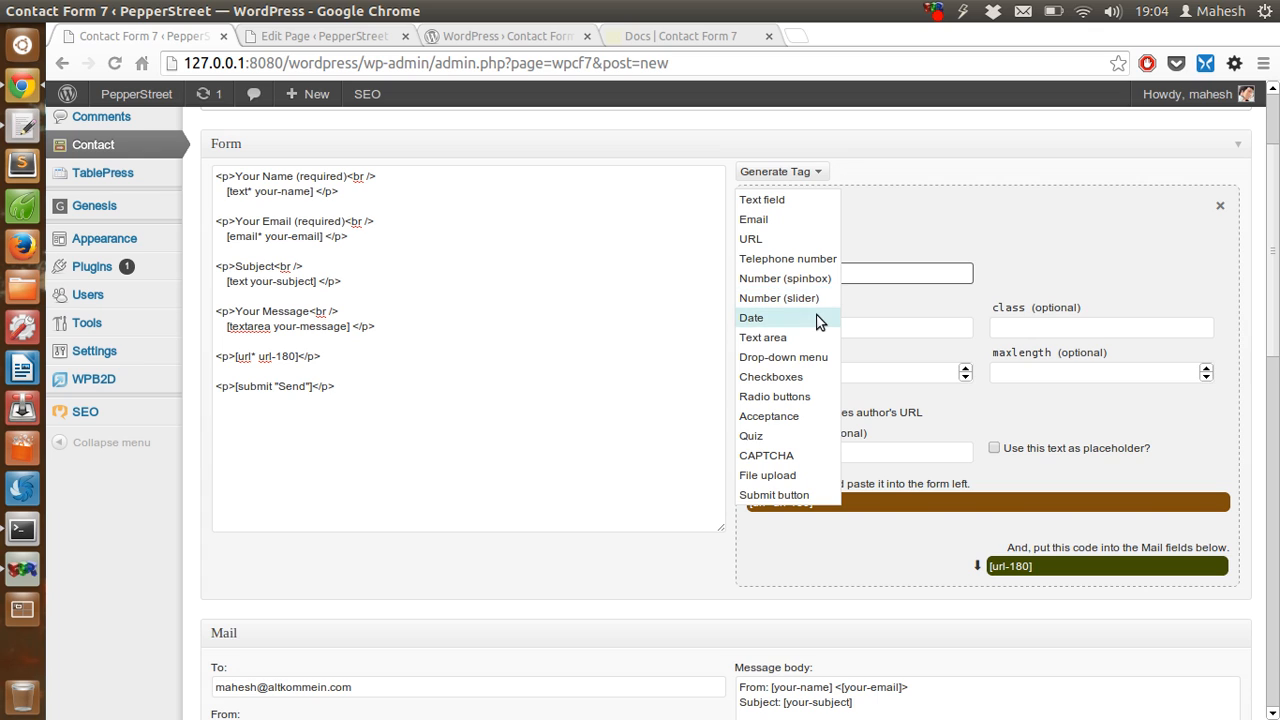
mouse_move(784, 356)
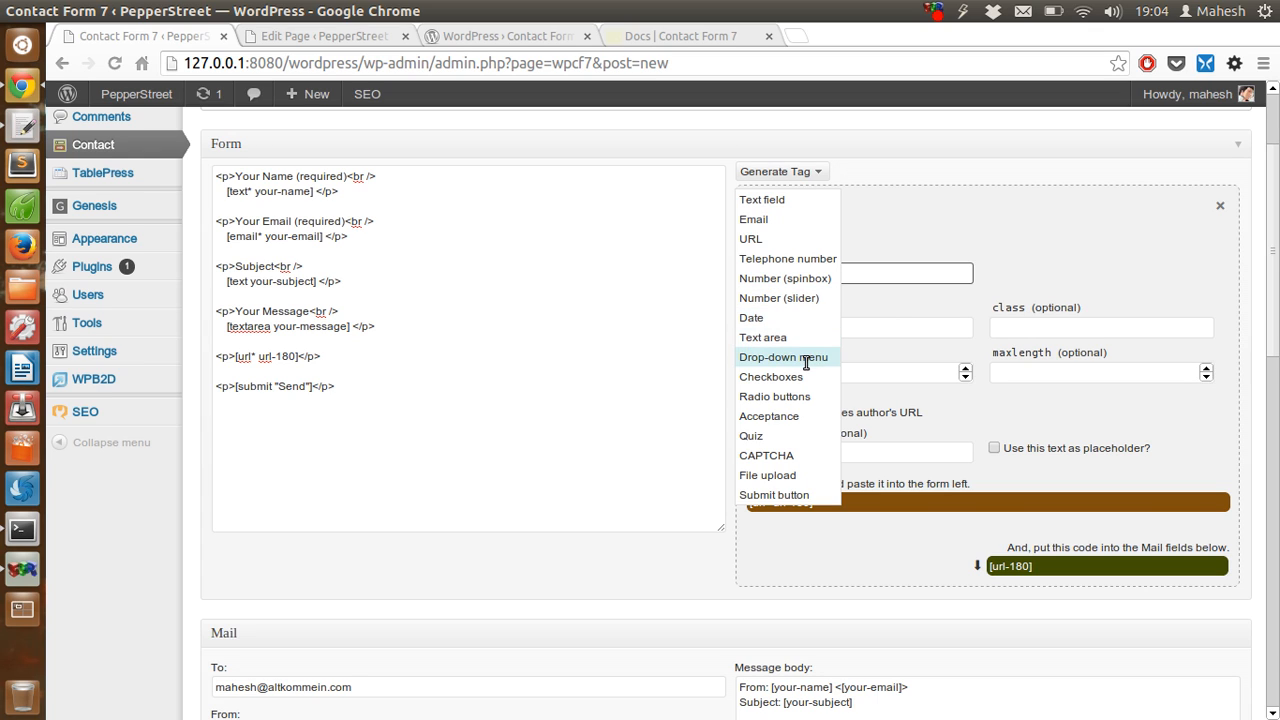
mouse_move(768, 476)
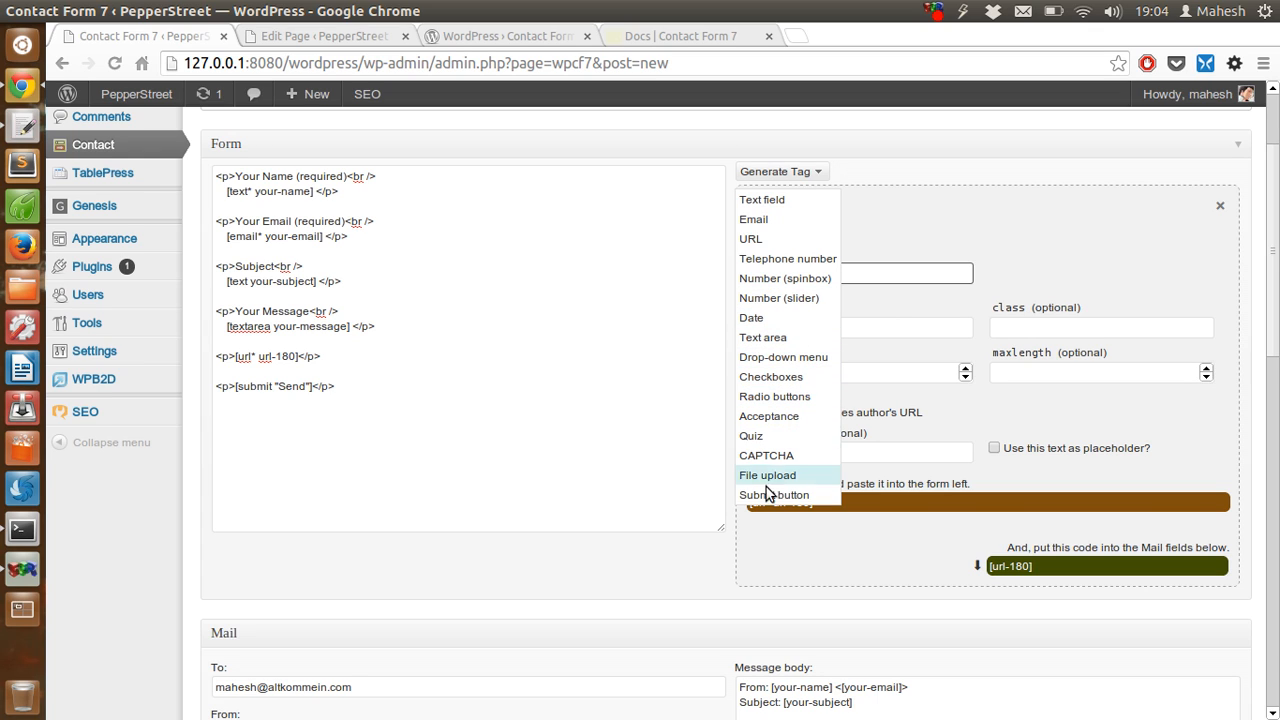
mouse_move(772, 496)
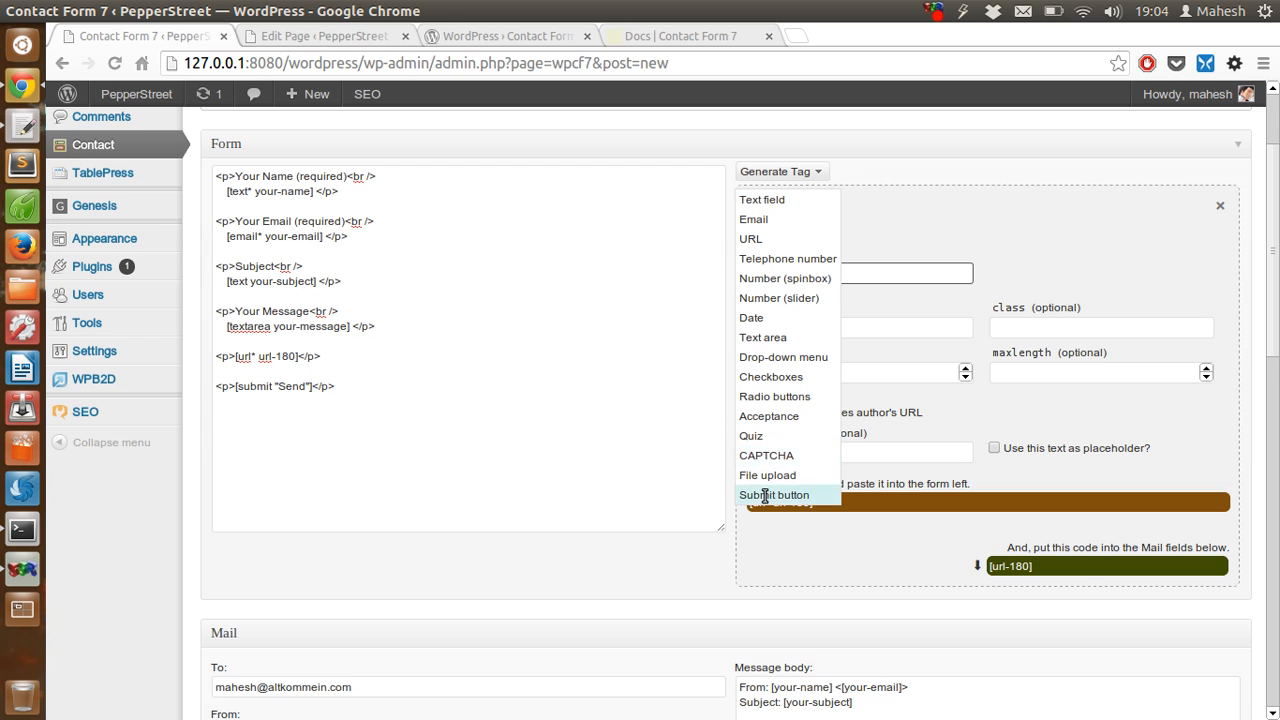
left_click(750, 238)
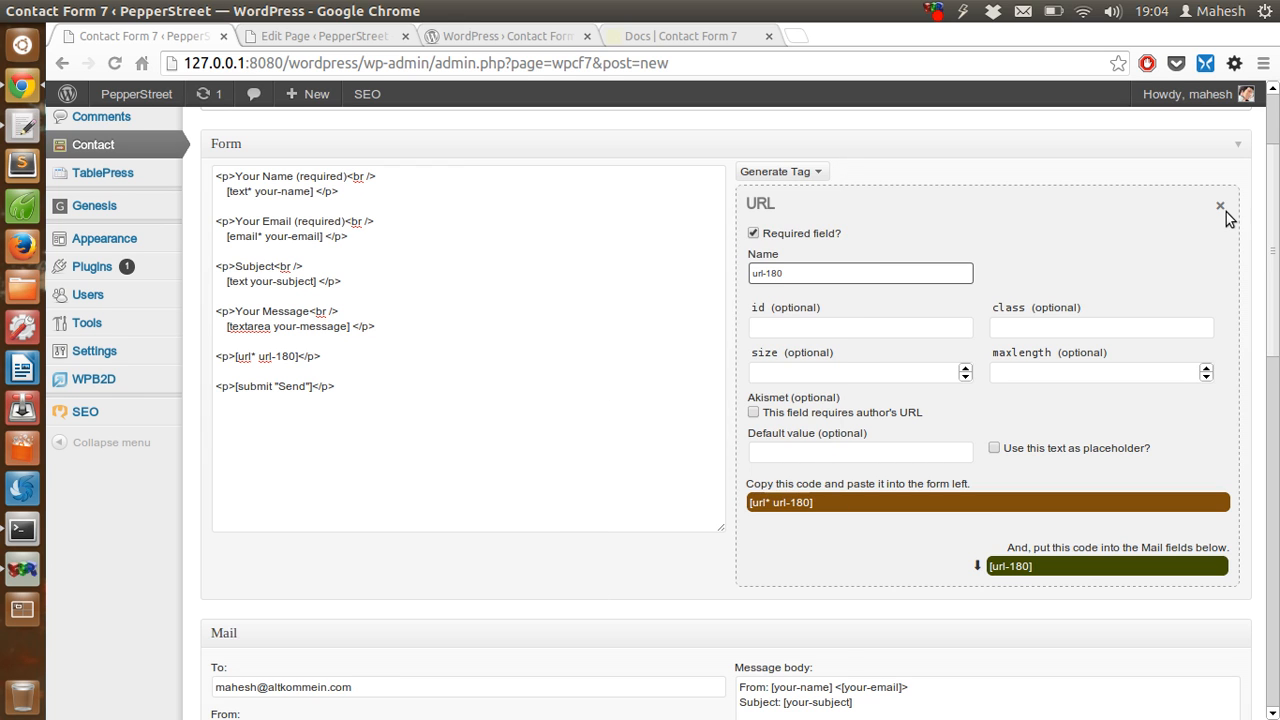
Review the new form's Mail and Messages sections, then return to the Contact page editor.
scroll("down", 3)
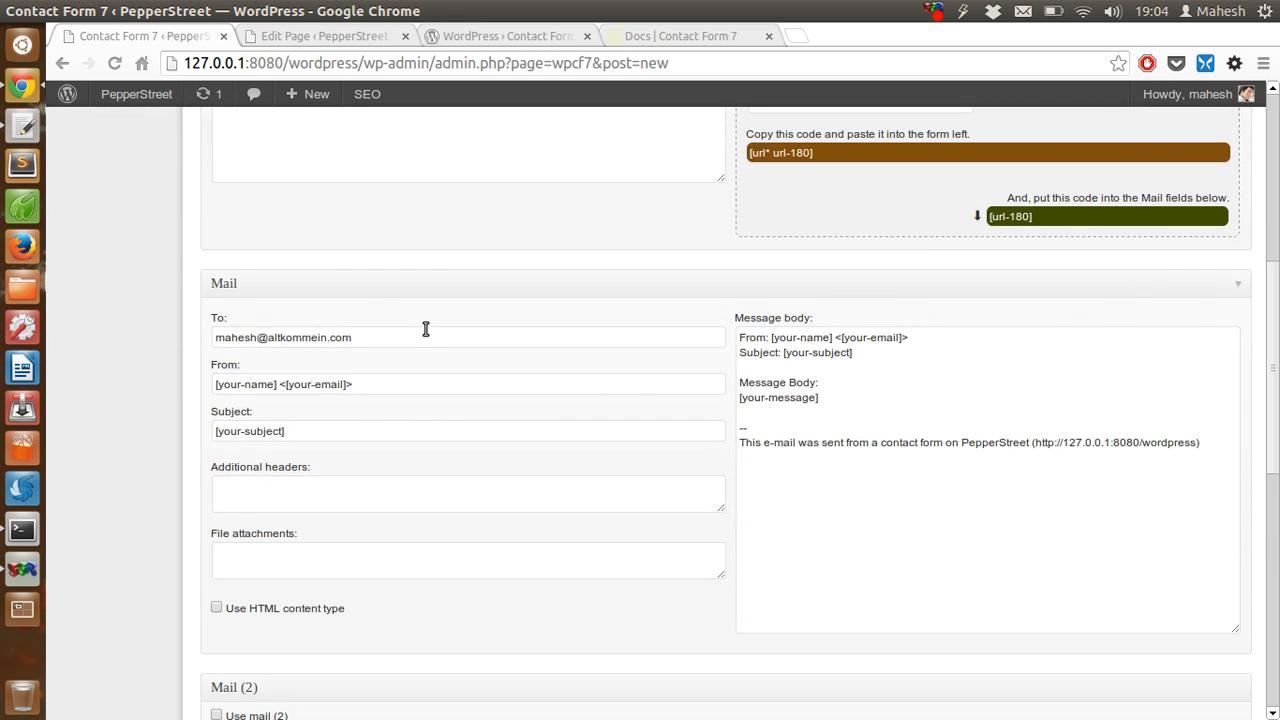
mouse_move(508, 278)
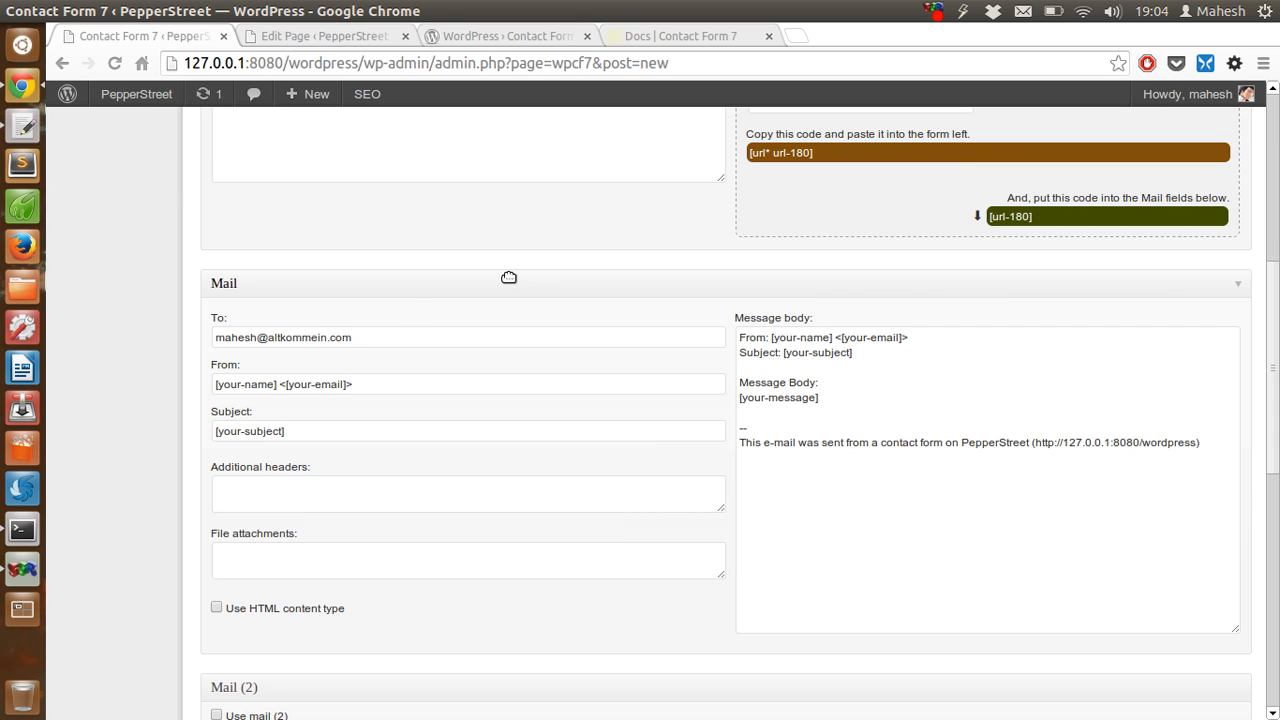
scroll("up", 3)
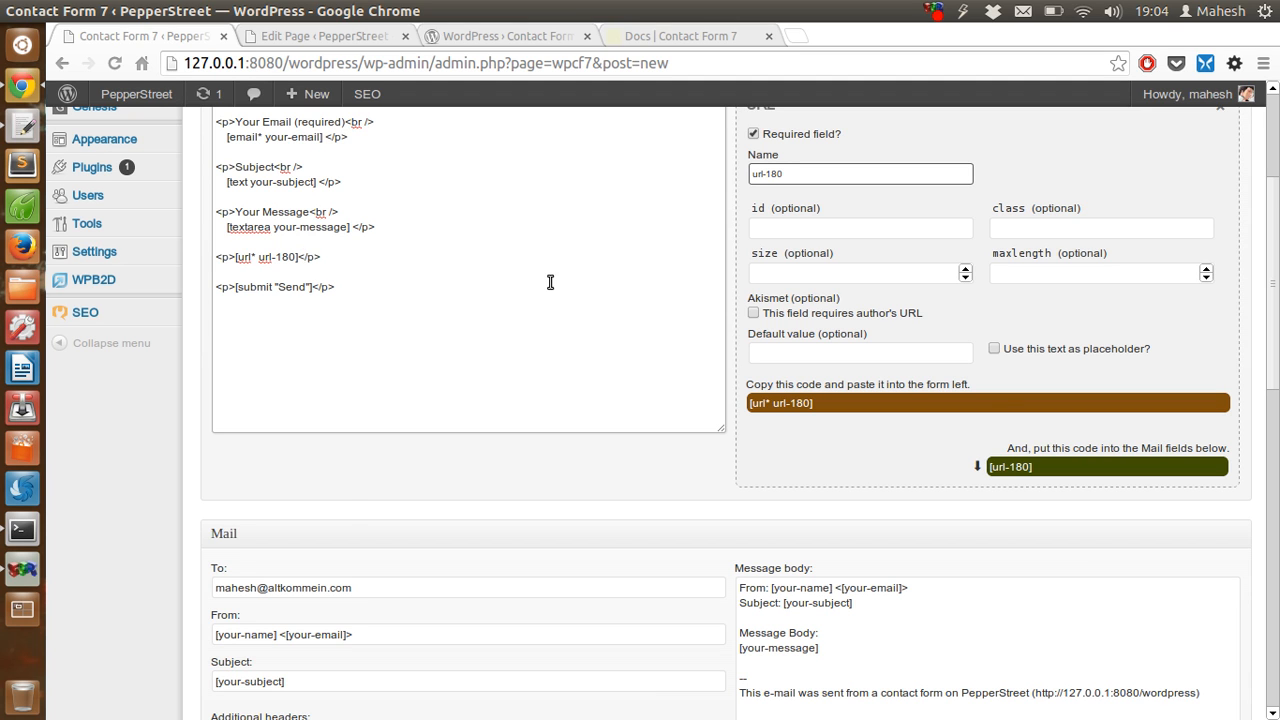
scroll("down", 3)
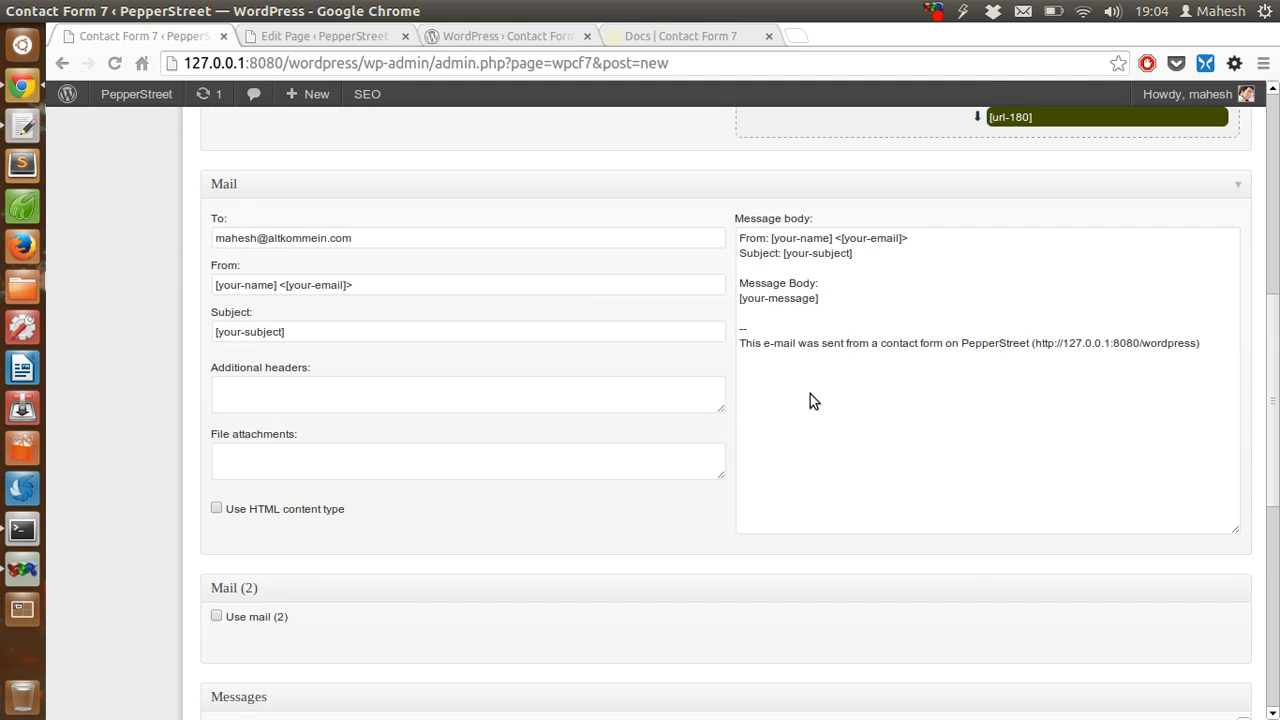
scroll("down", 3)
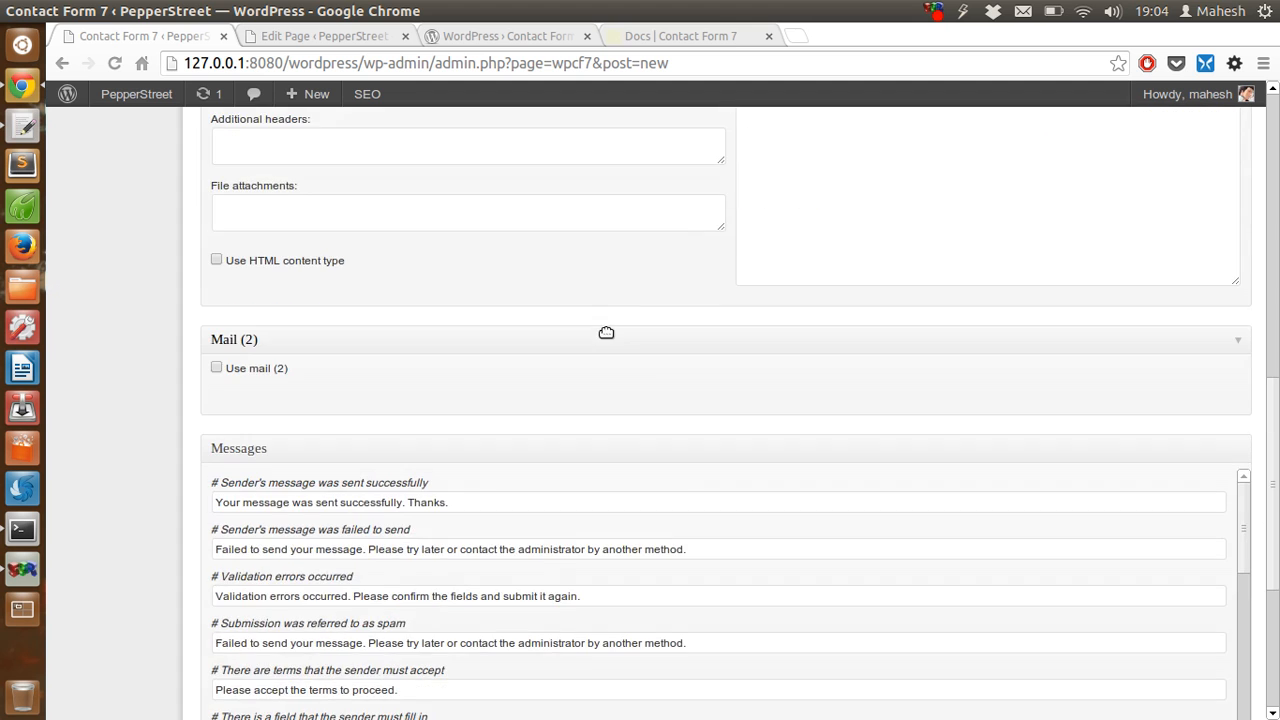
scroll("down", 3)
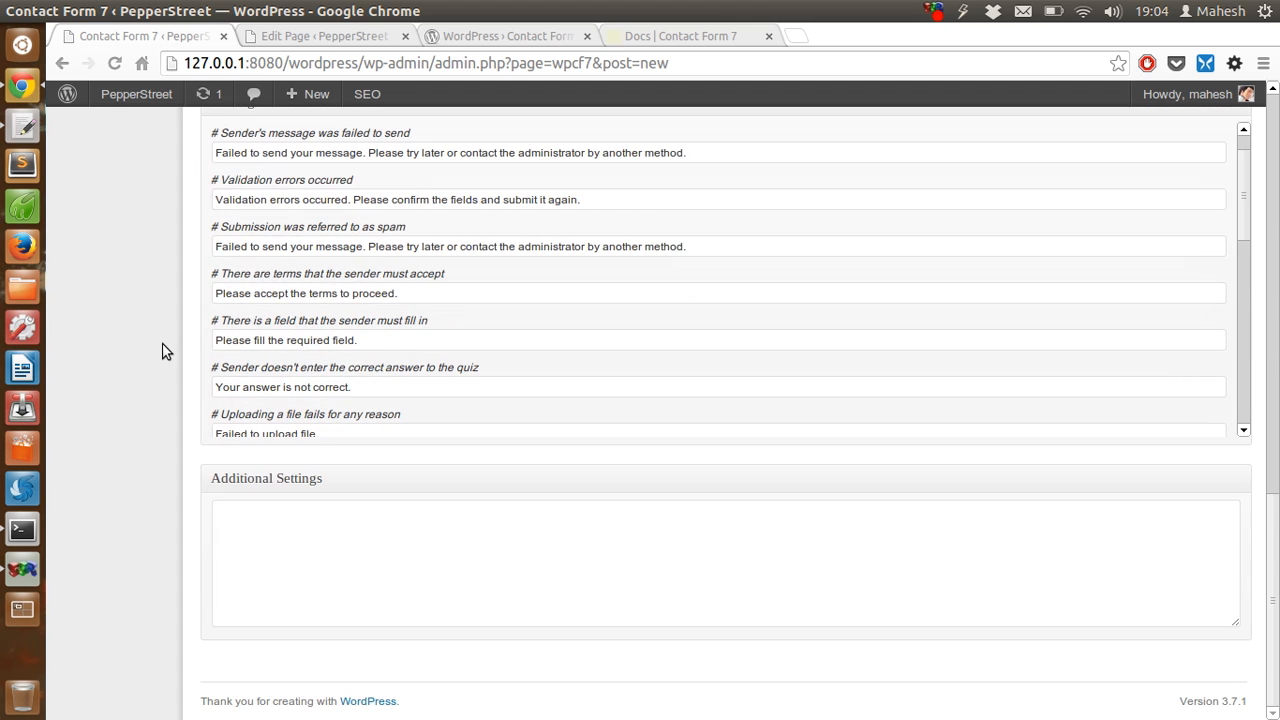
scroll("up", 3)
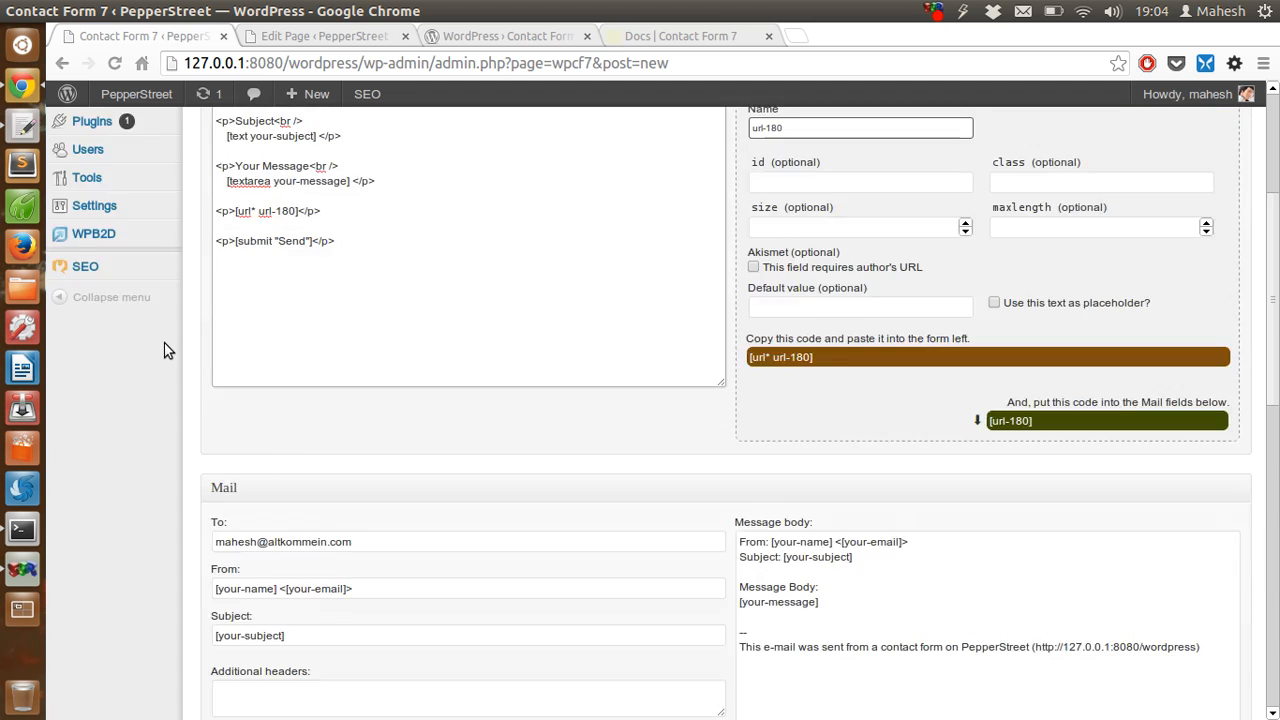
scroll("up", 3)
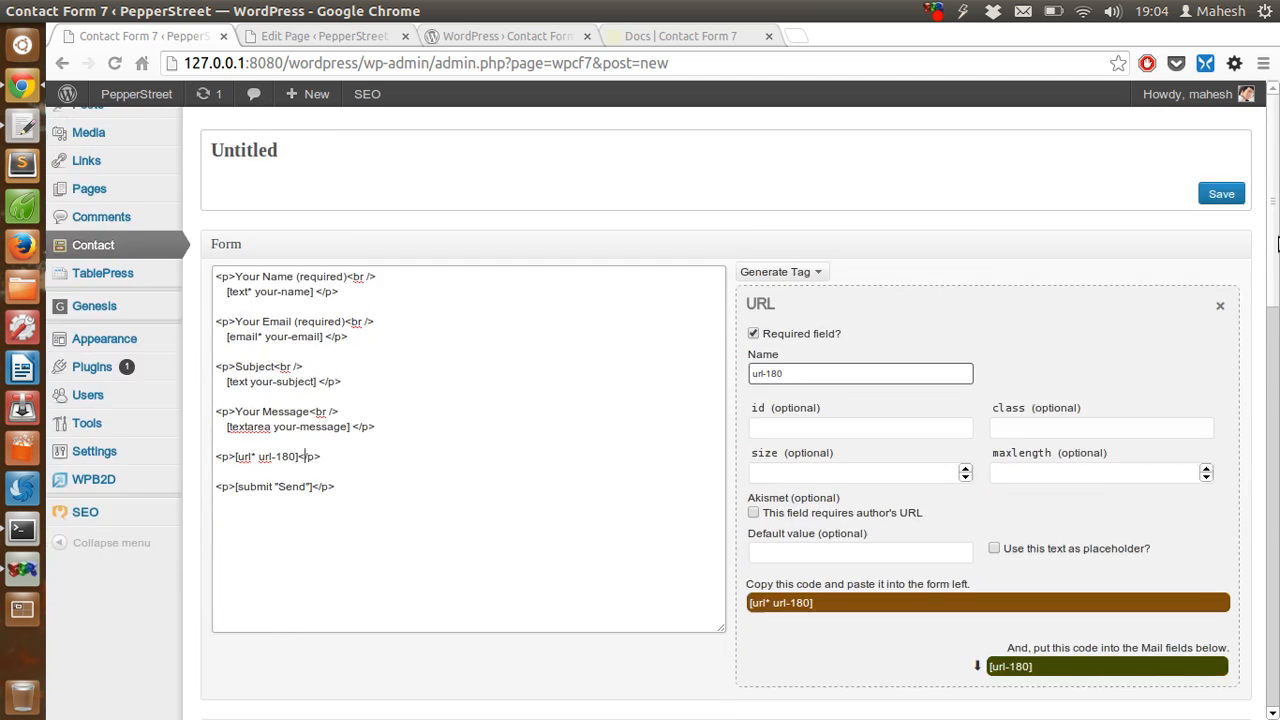
scroll("down", 3)
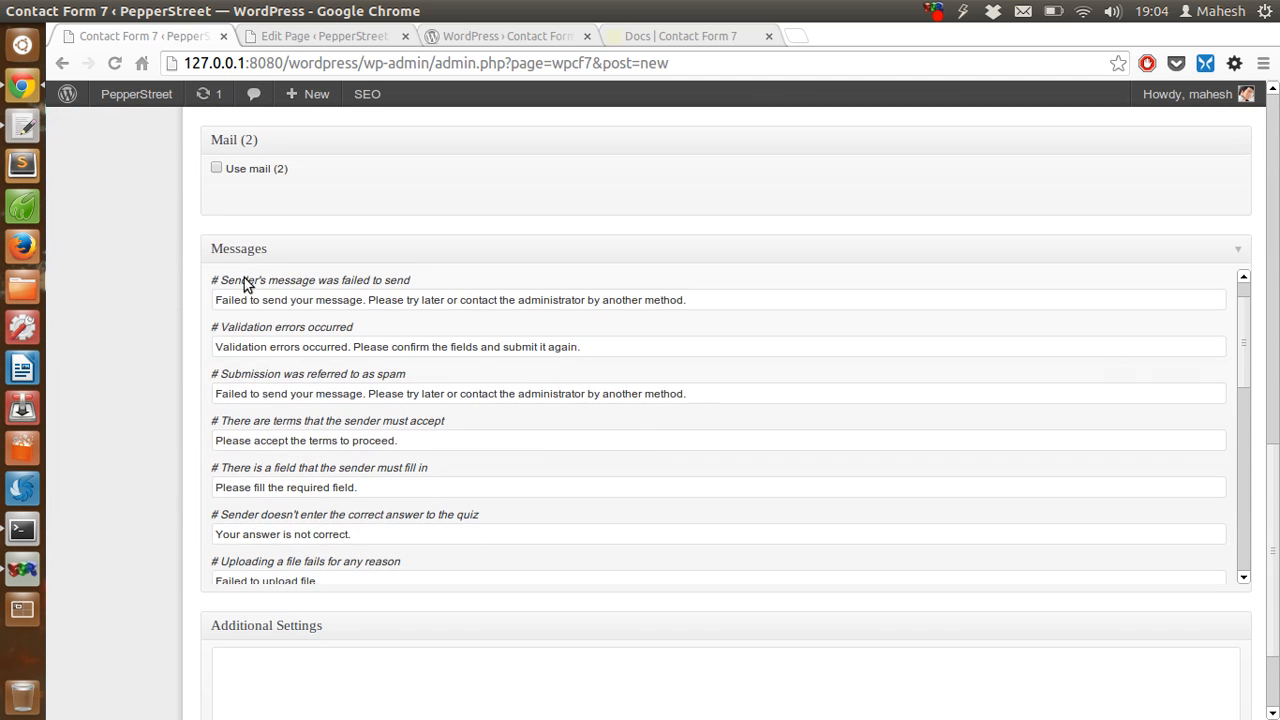
scroll("down", 3)
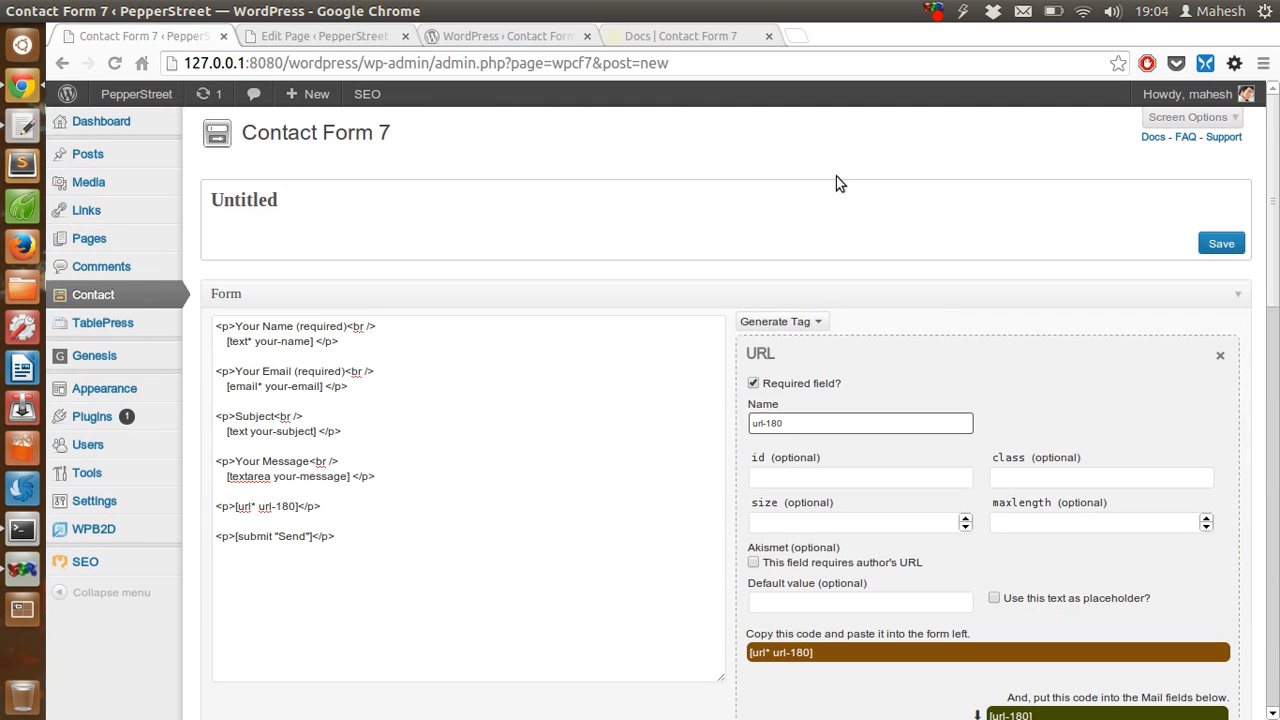
mouse_move(640, 186)
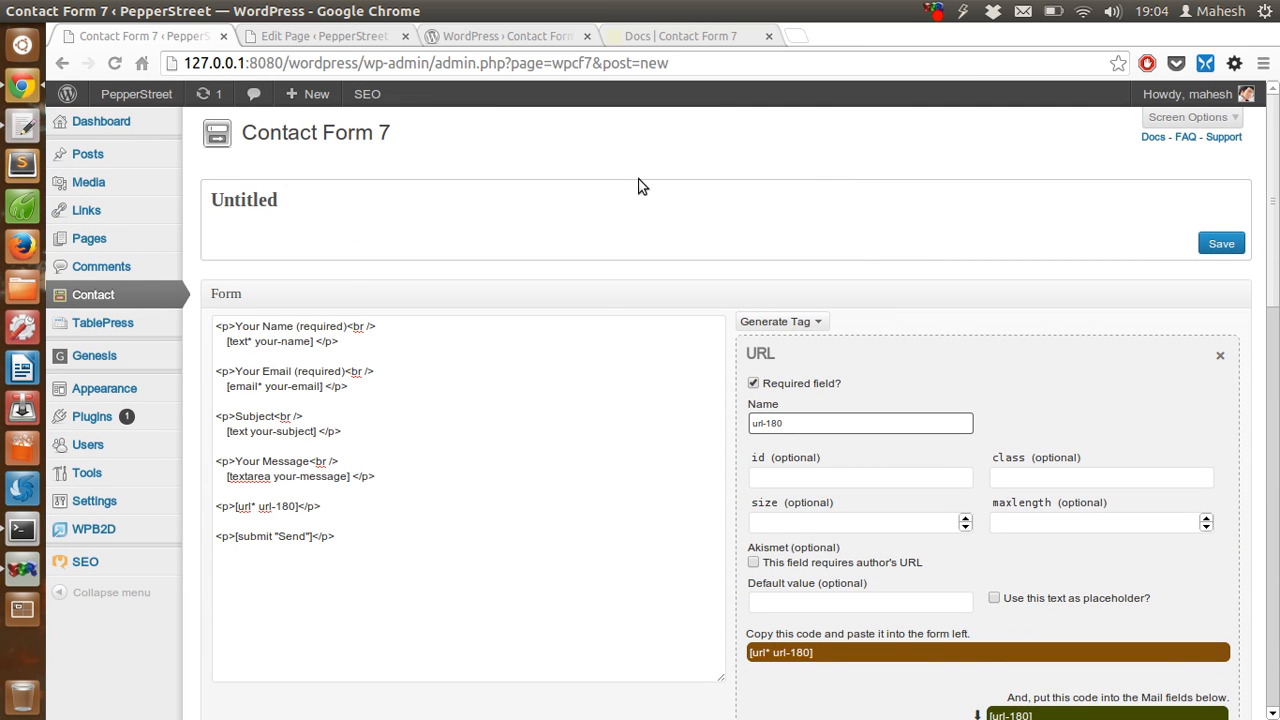
left_click(320, 36)
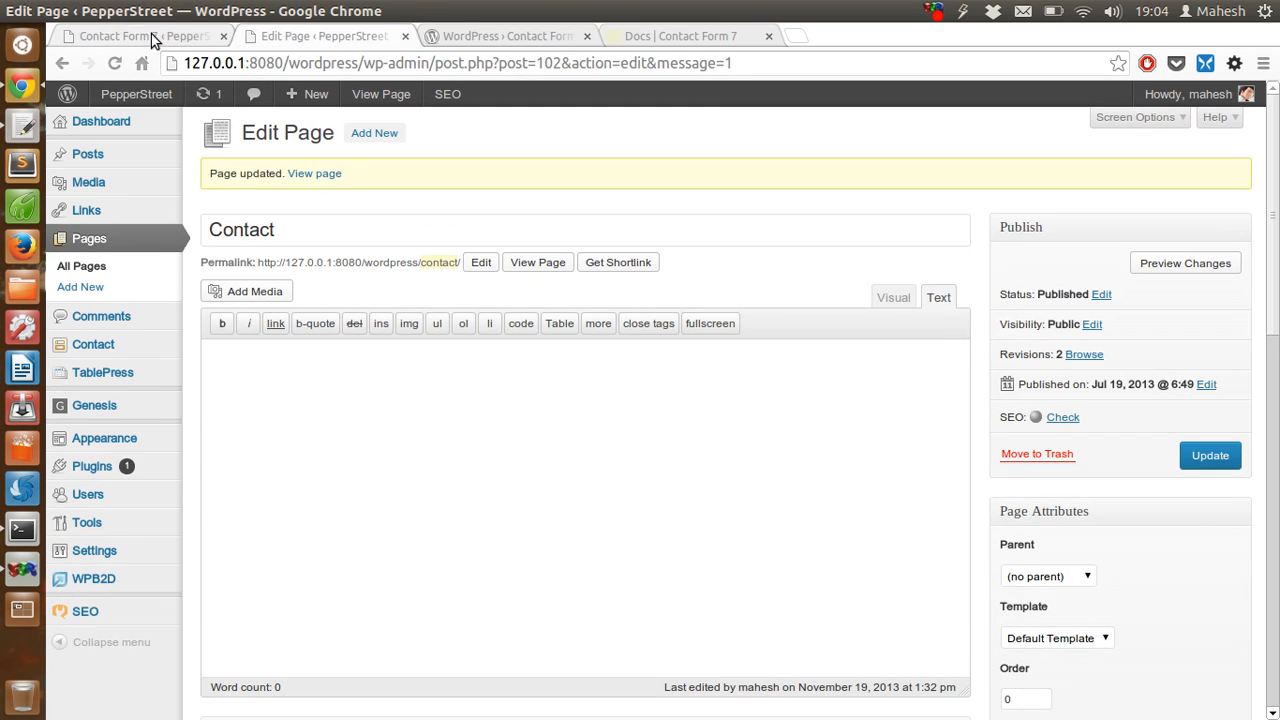
Return to the Contact Form 7 forms list showing Contact form 1.
left_click(132, 36)
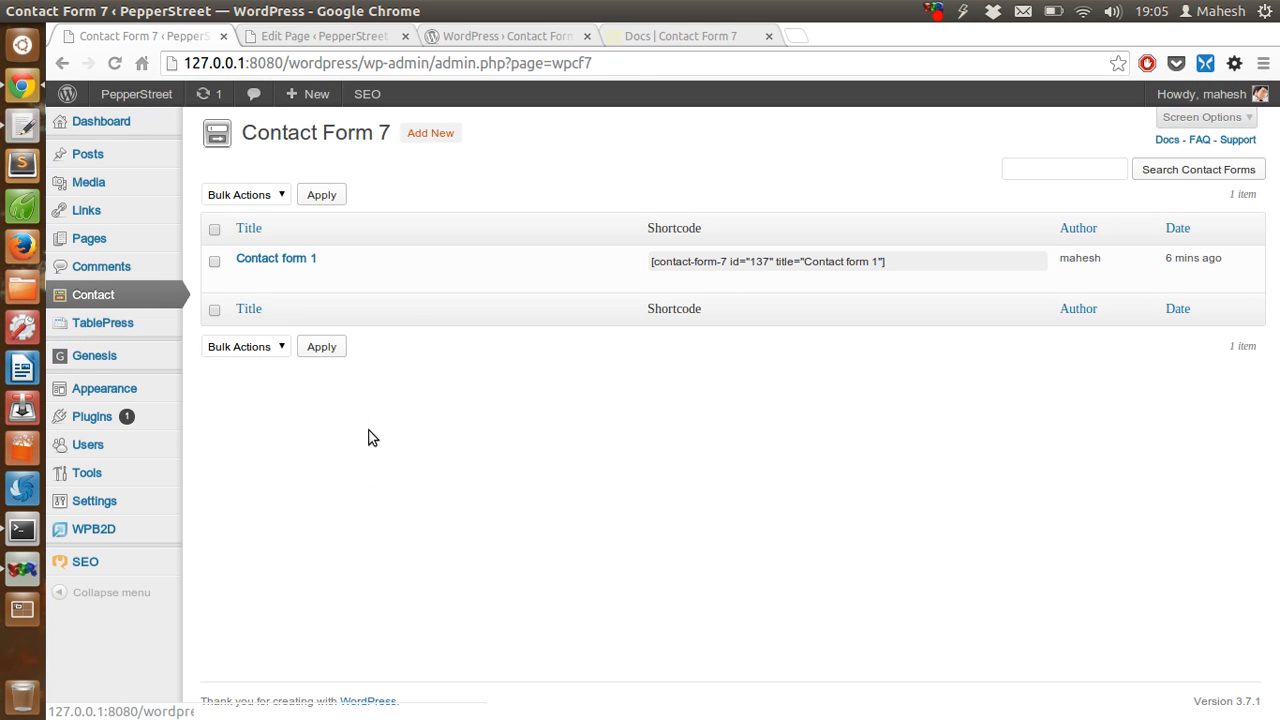
mouse_move(570, 56)
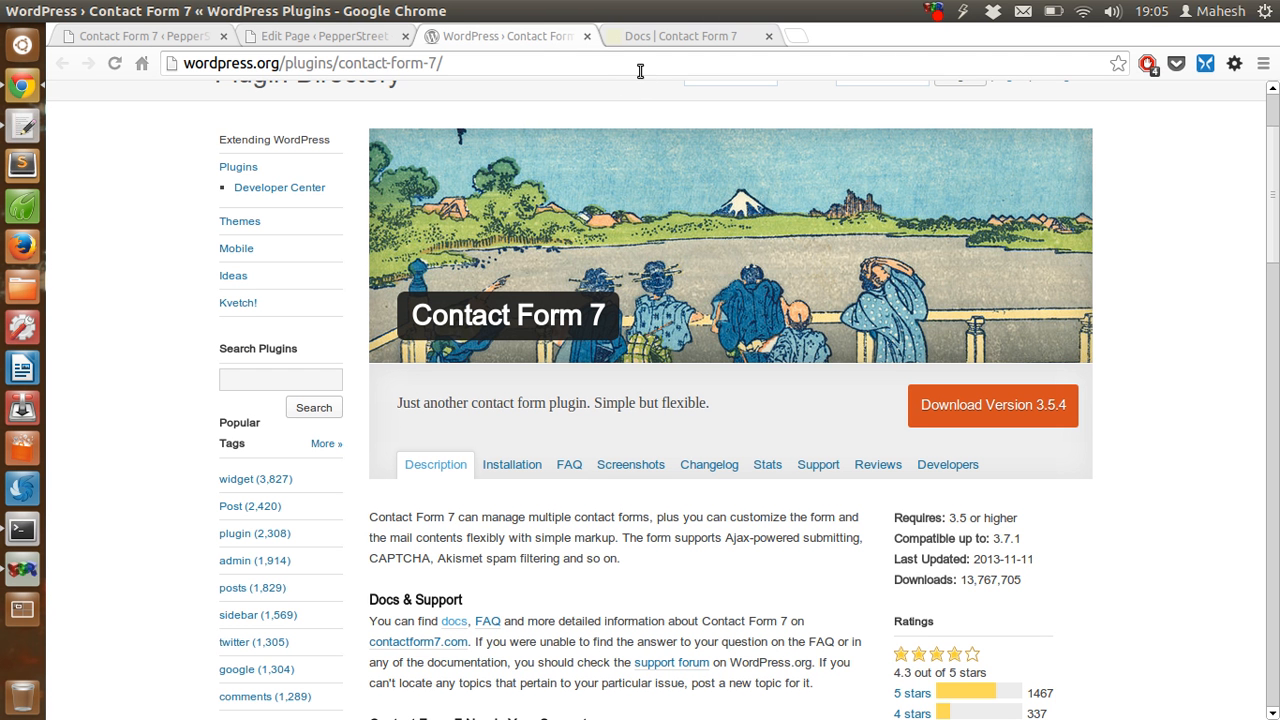
mouse_move(480, 318)
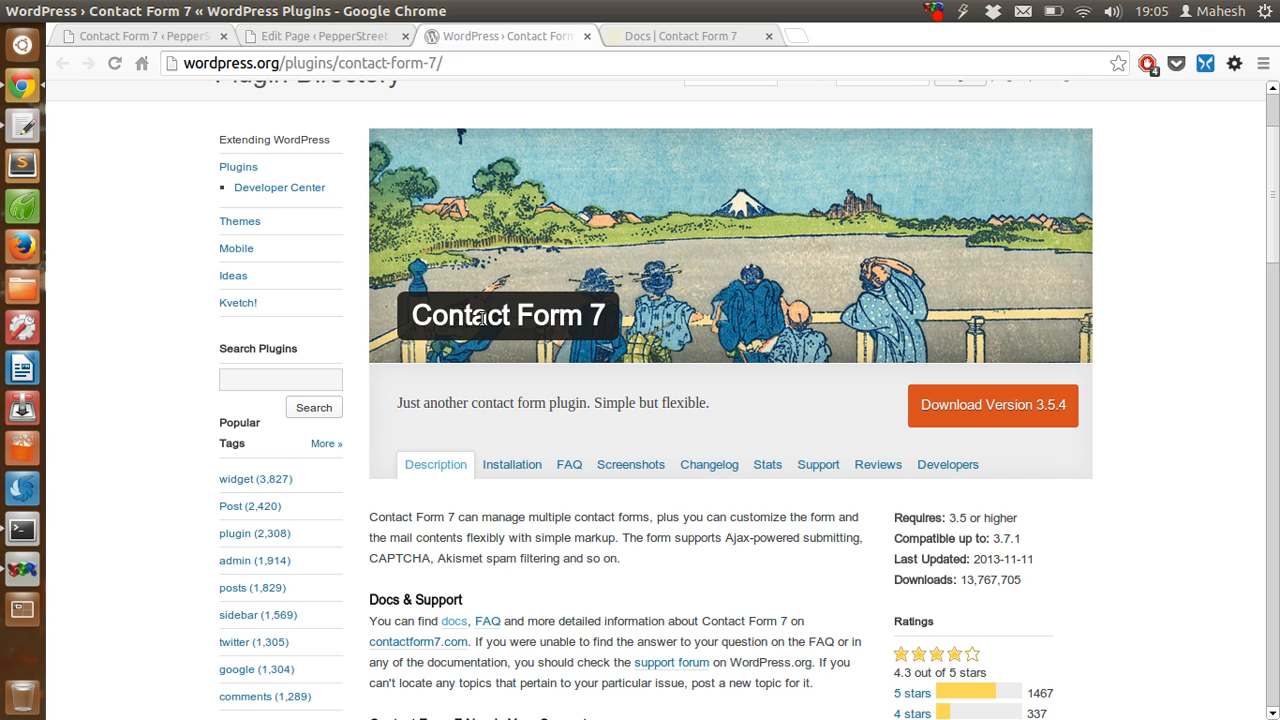
scroll("down", 3)
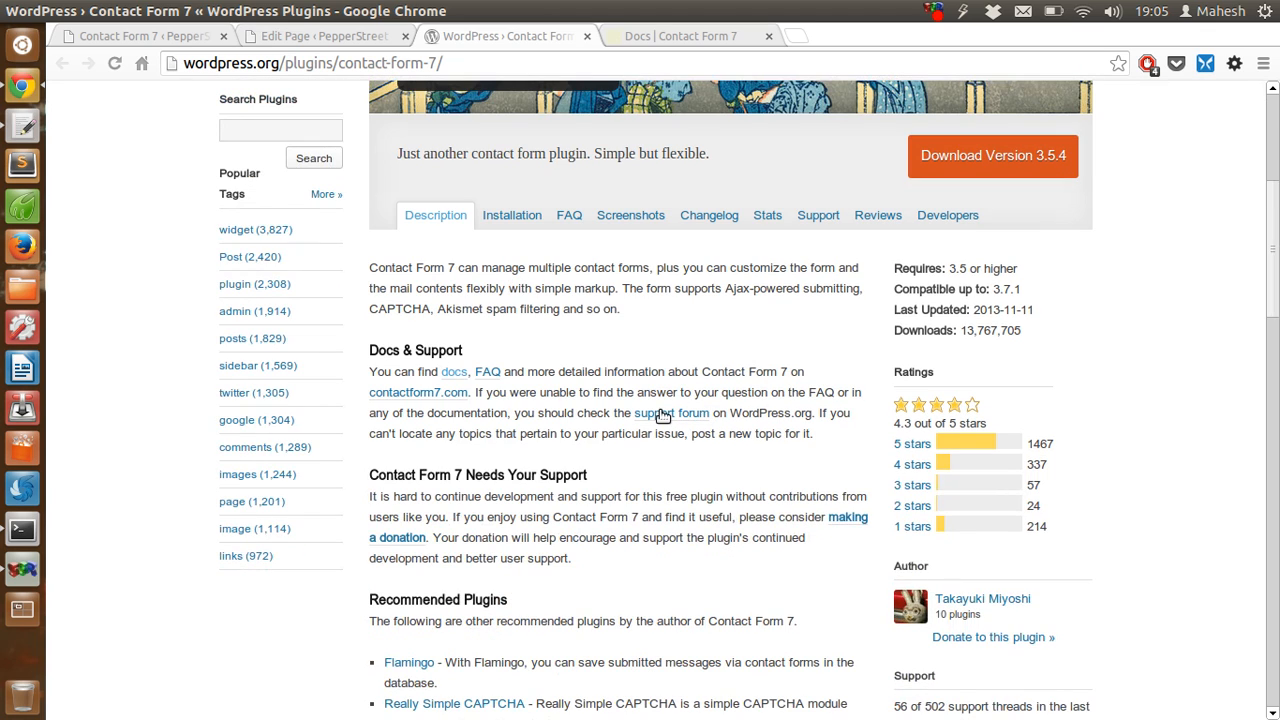
mouse_move(672, 412)
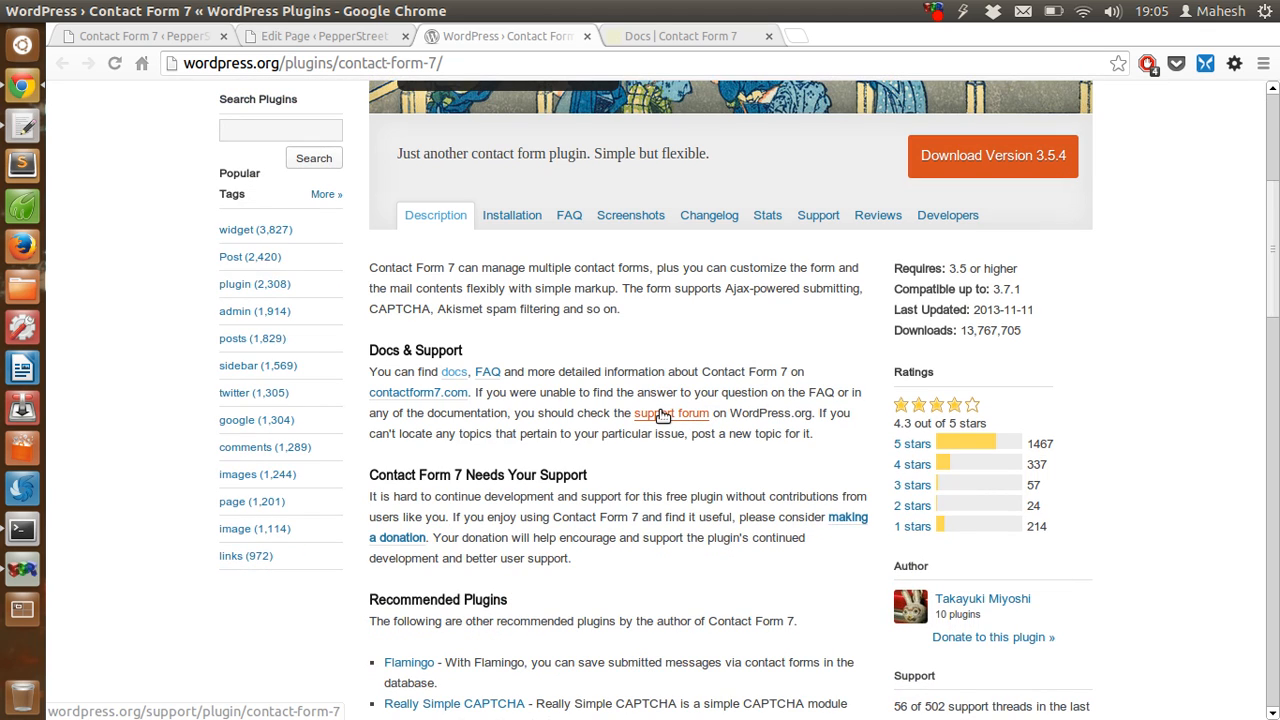
mouse_move(418, 392)
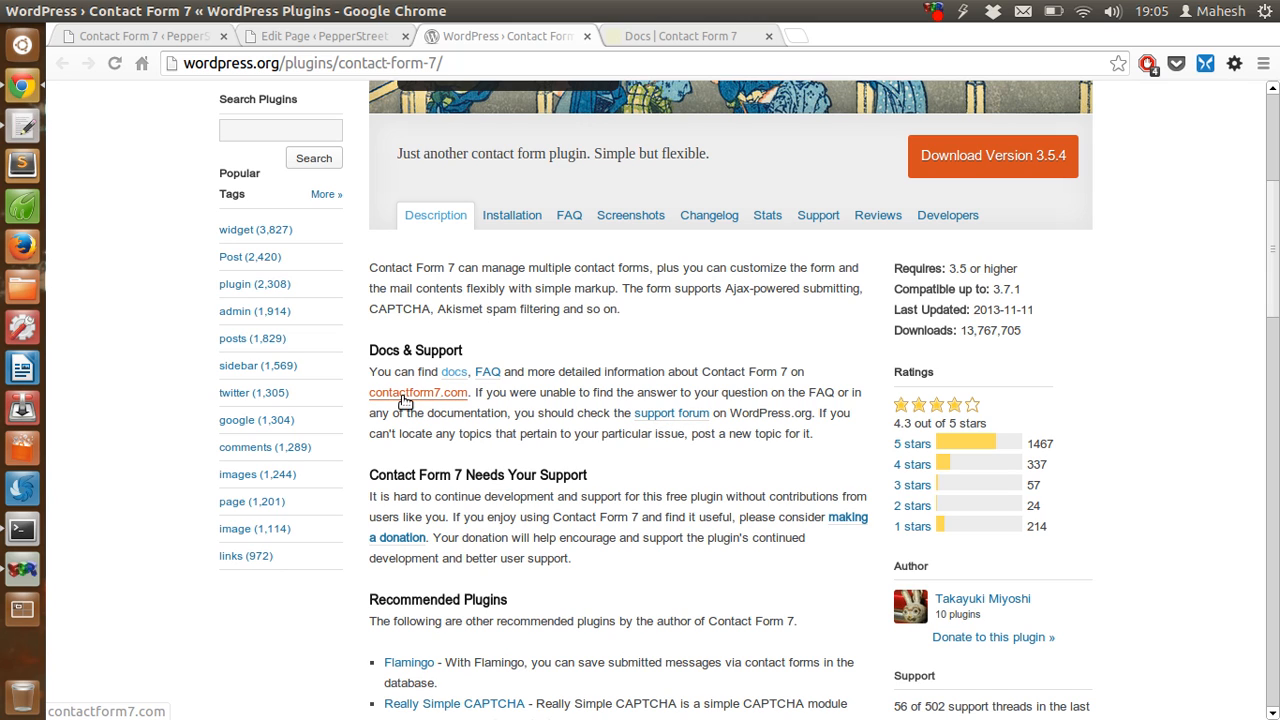
mouse_move(468, 400)
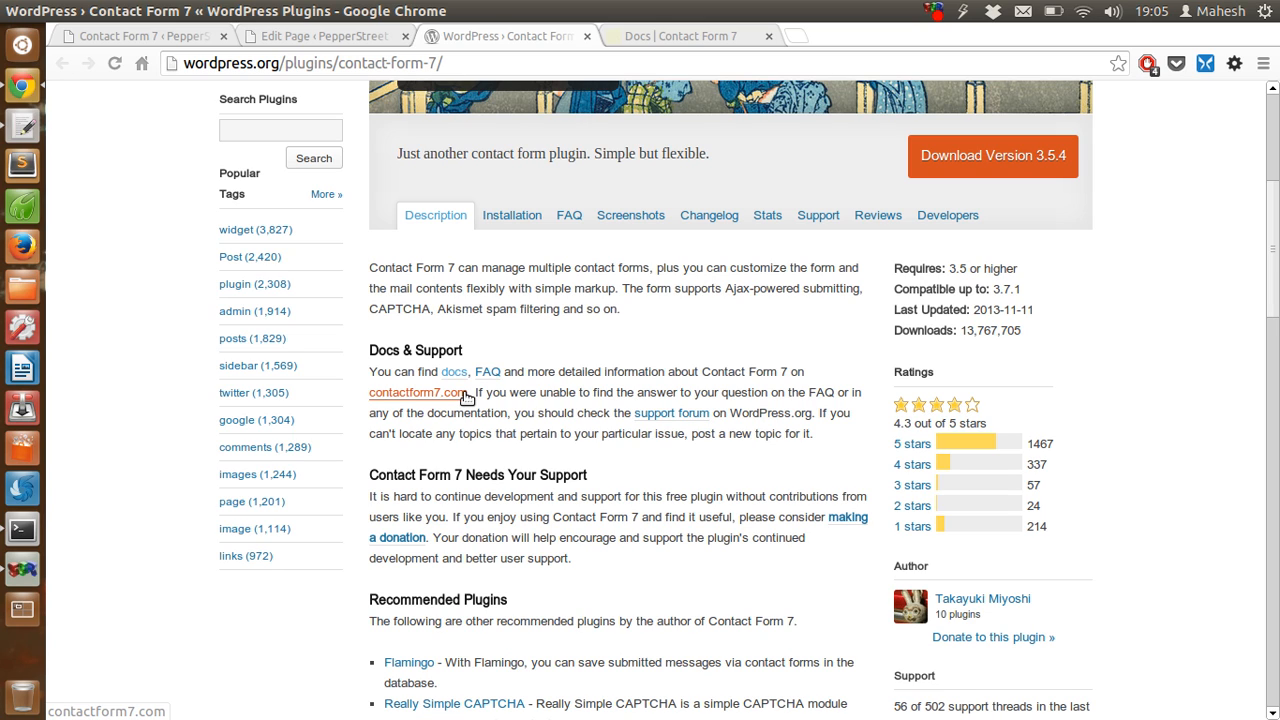
mouse_move(462, 396)
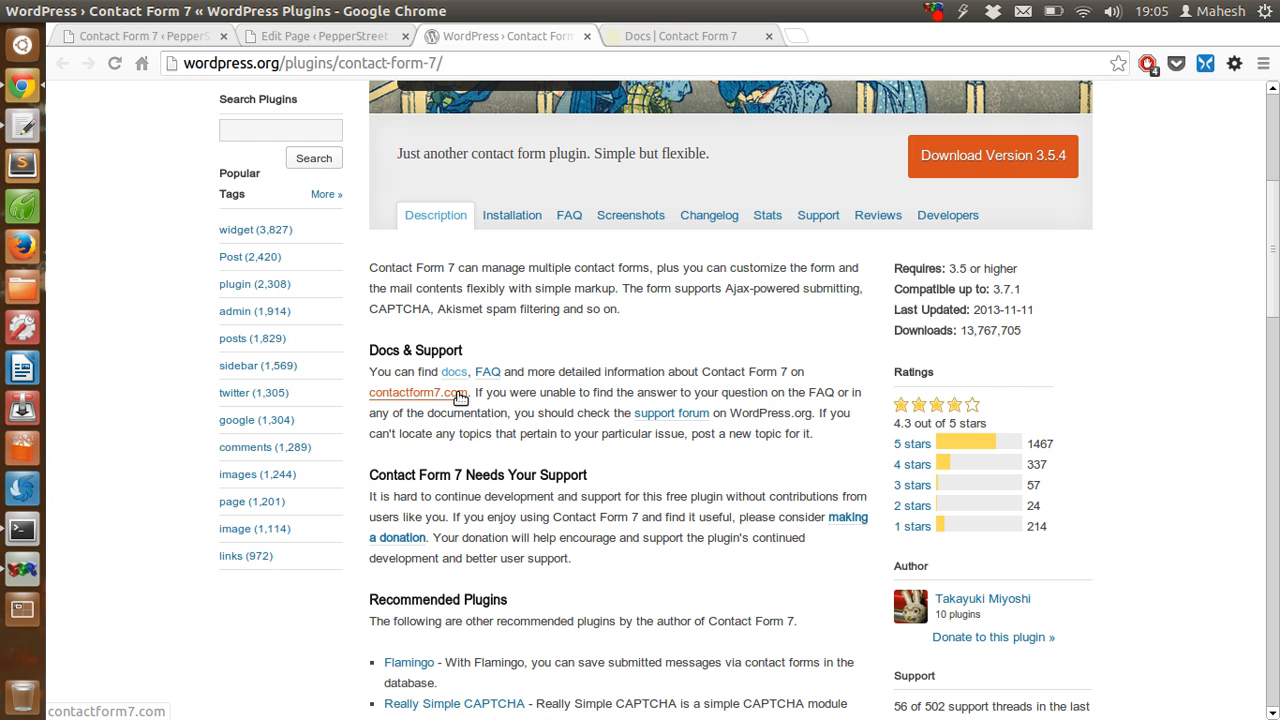
scroll("up", 3)
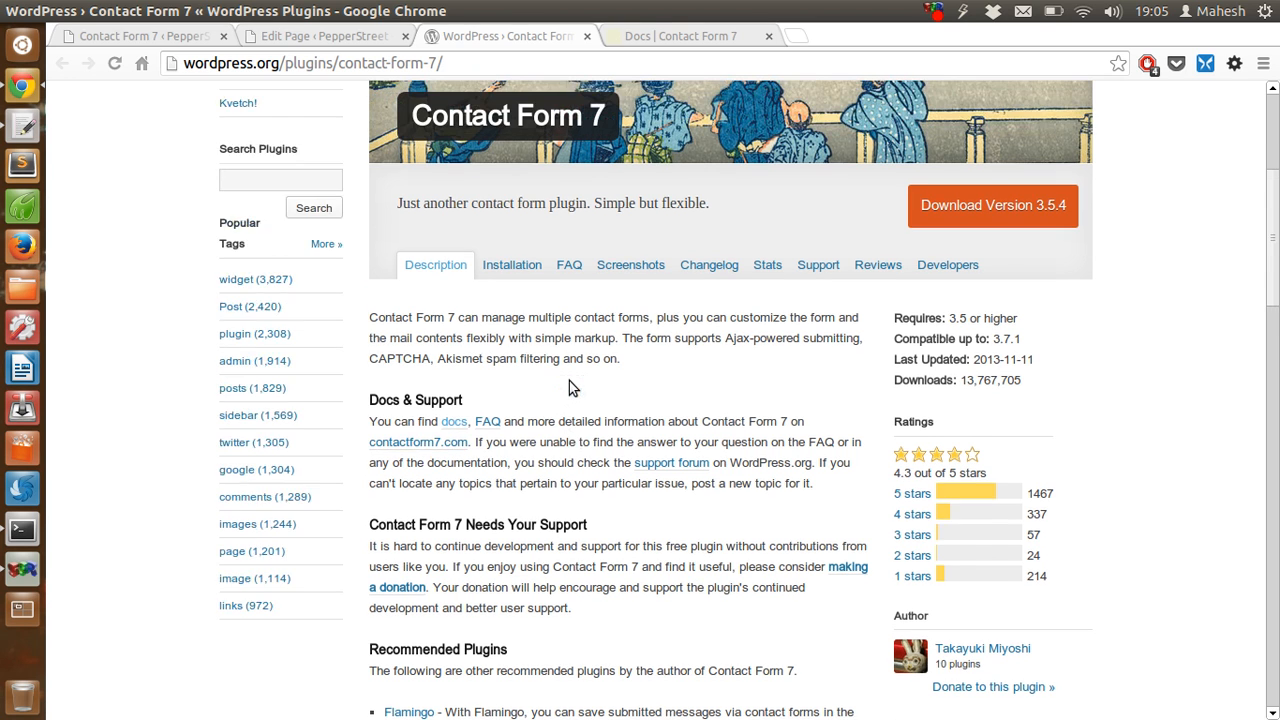
scroll("up", 3)
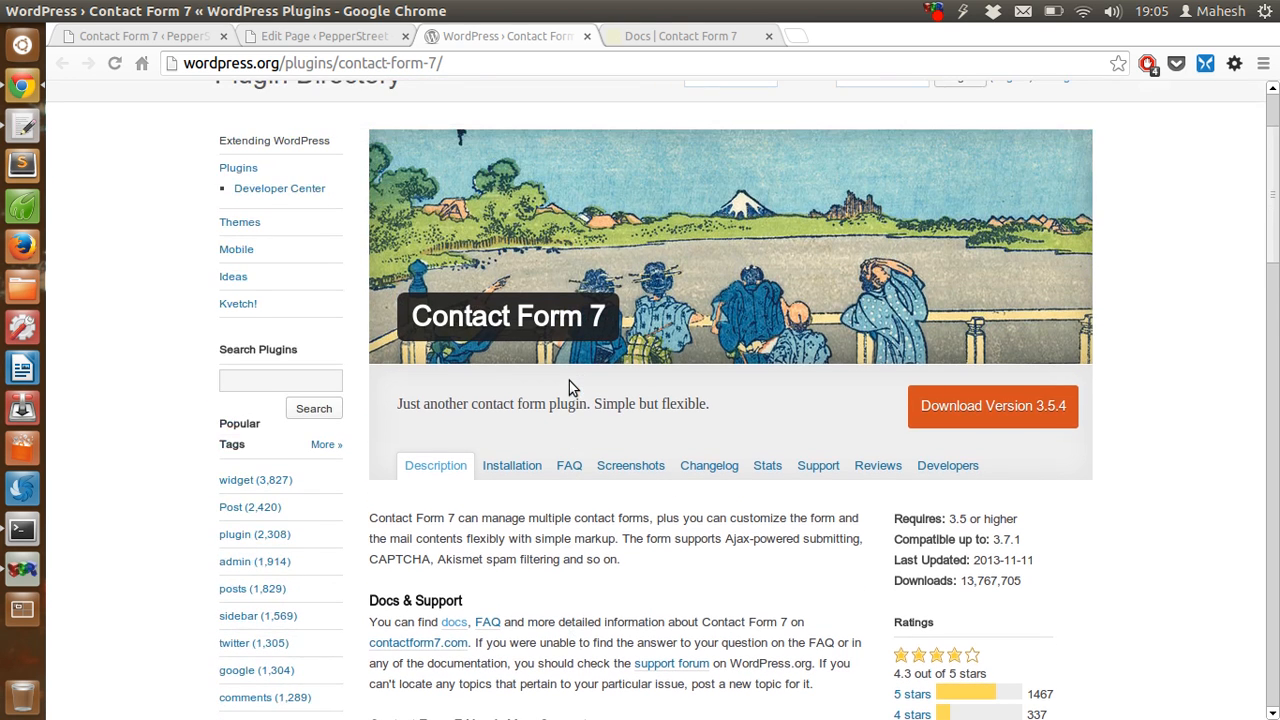